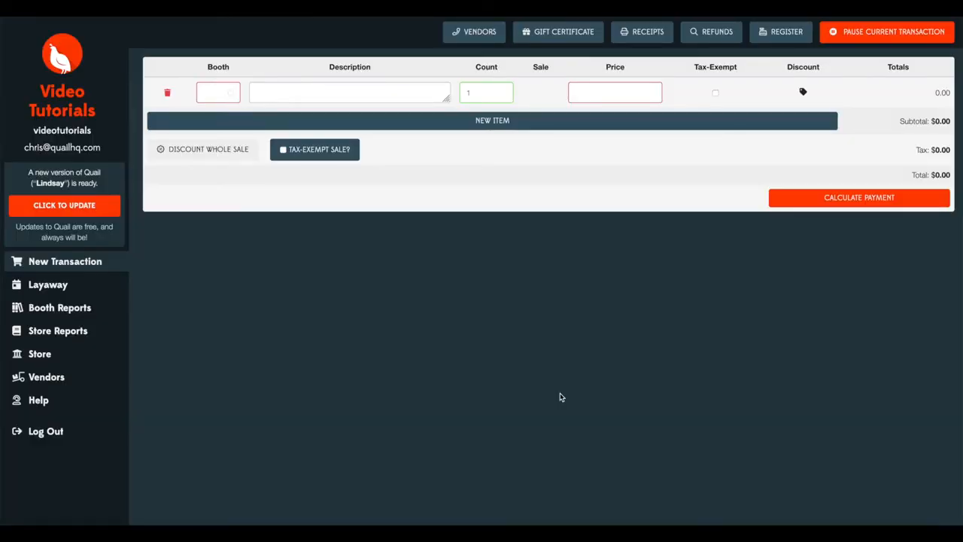
mouse_move(40, 354)
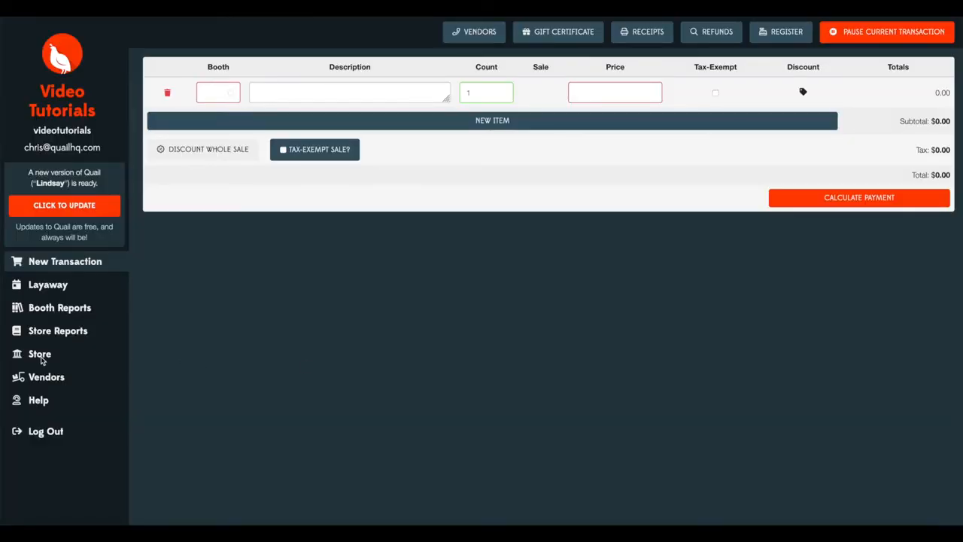
mouse_move(39, 353)
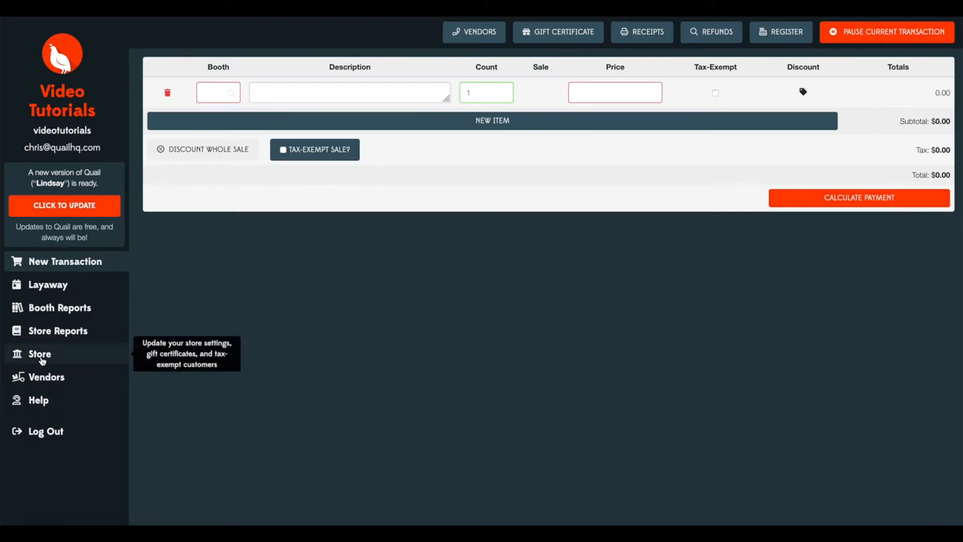
mouse_move(34, 354)
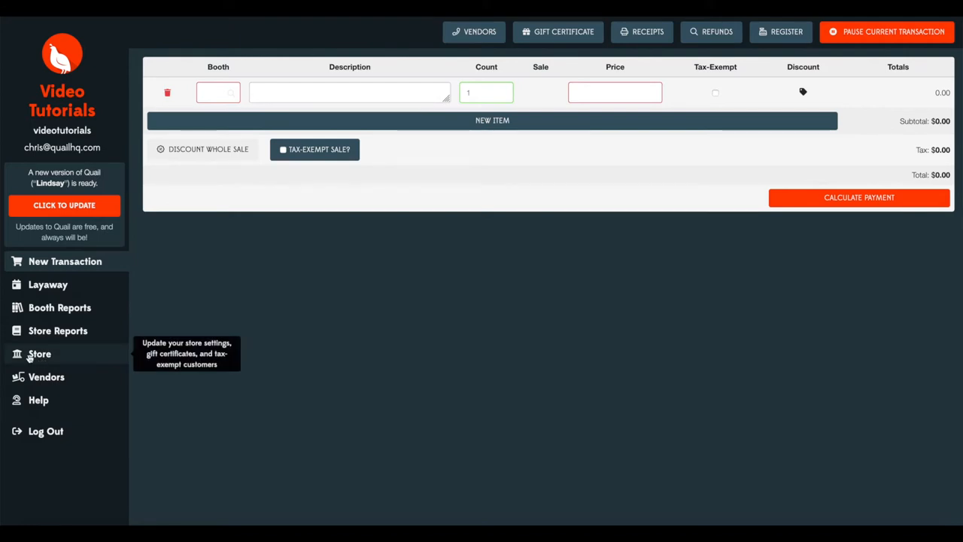
Go to the Store area and open the Gift Certificates page
click(39, 353)
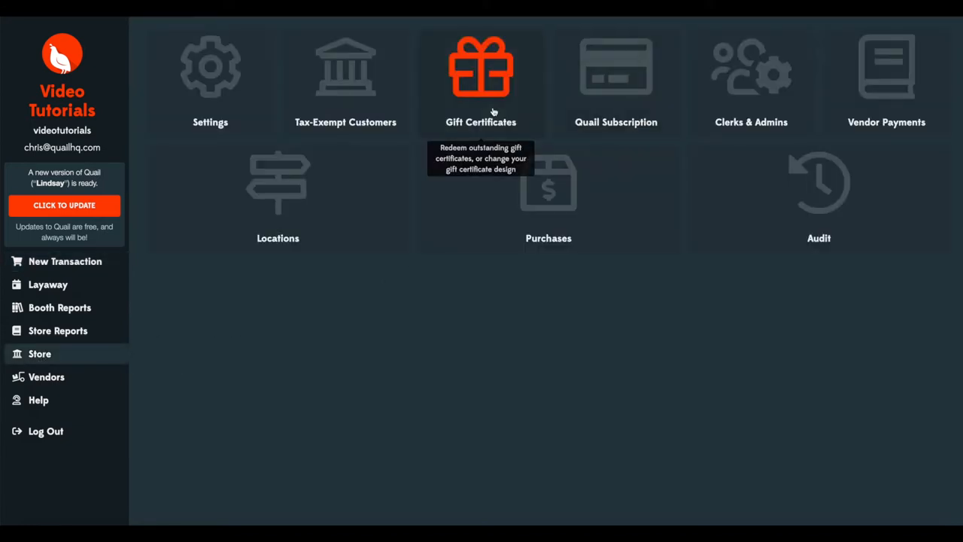
click(481, 68)
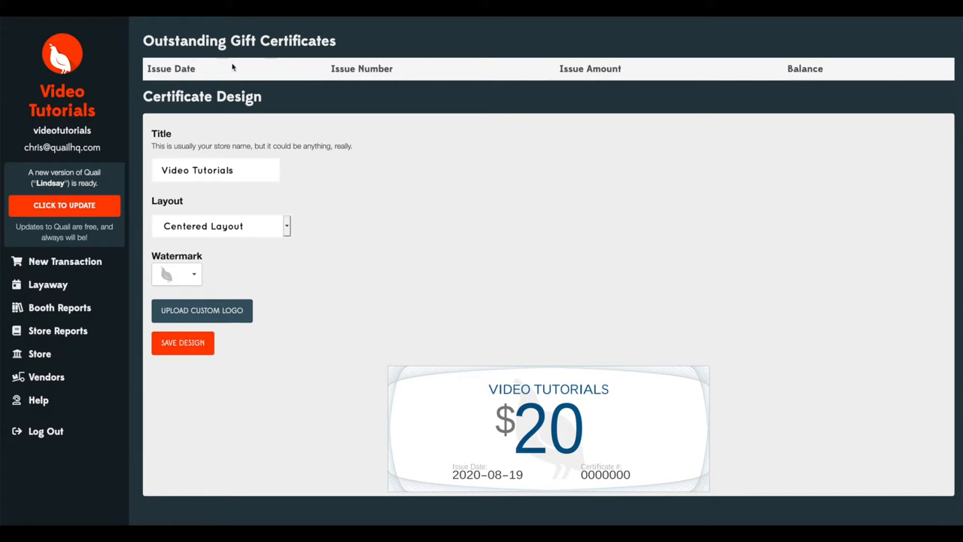
mouse_move(549, 95)
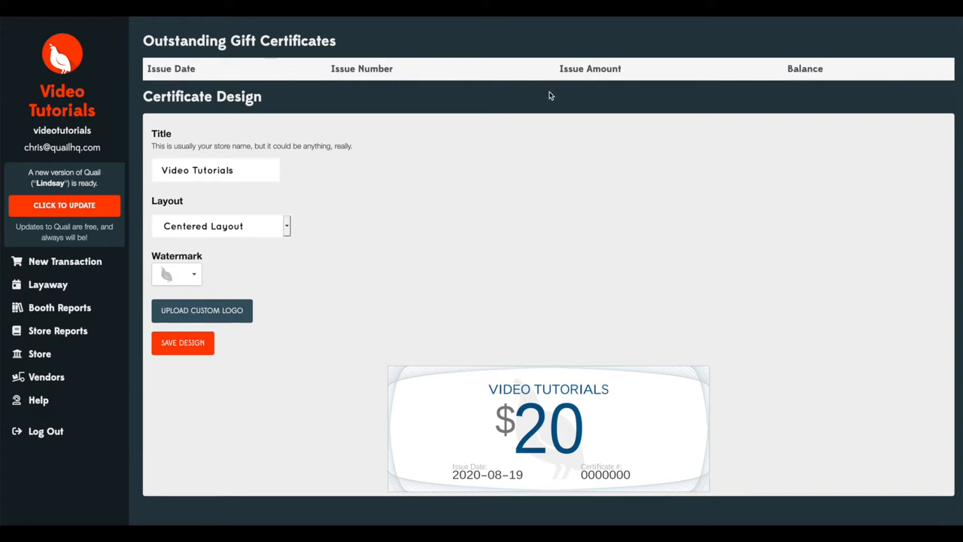
mouse_move(507, 254)
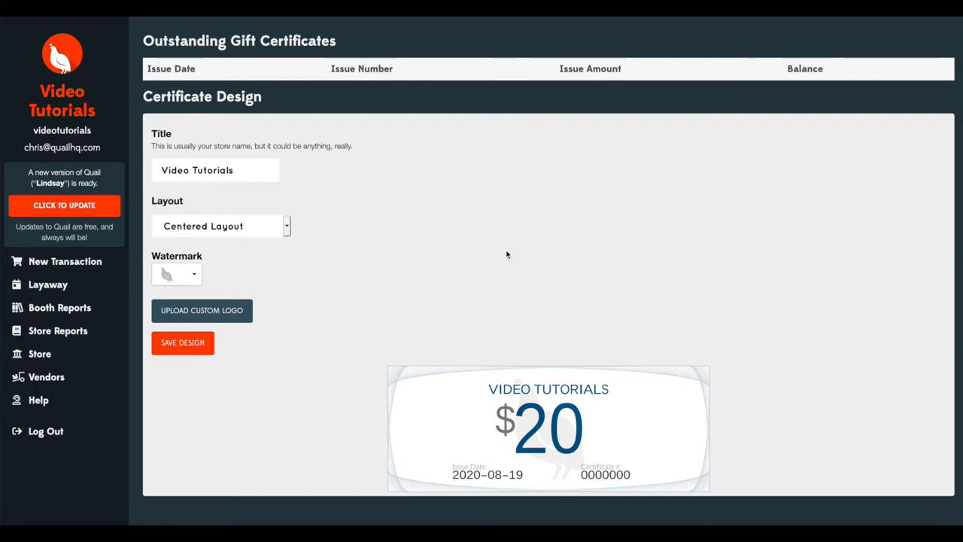
mouse_move(234, 188)
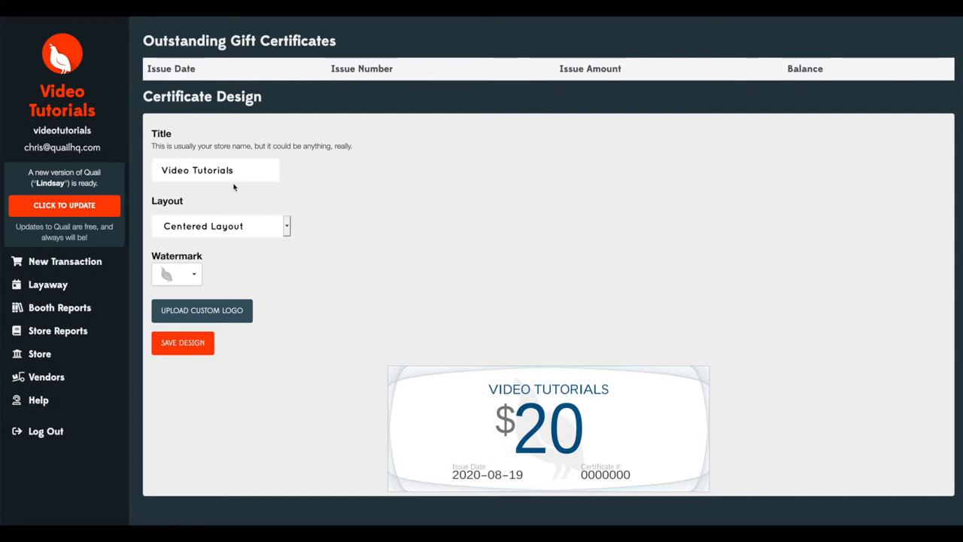
Title the certificate 'Chris' Video Tutorial Store', add the coin-stack watermark, and save the design
click(216, 169)
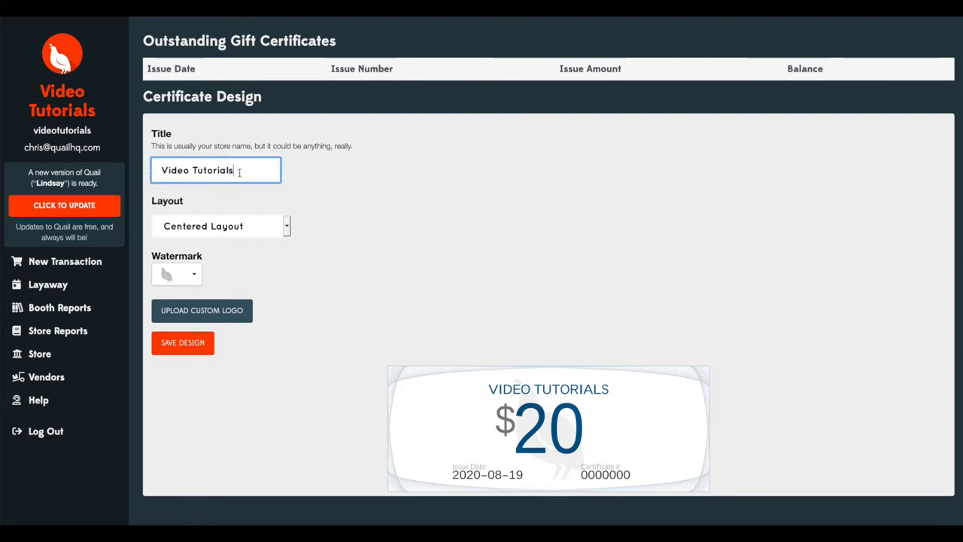
text(Chris)
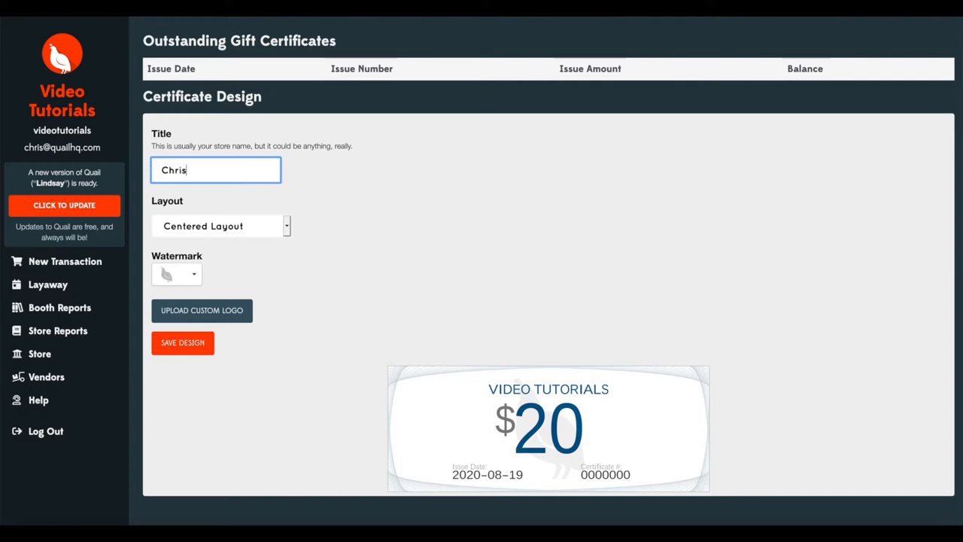
text(' Video)
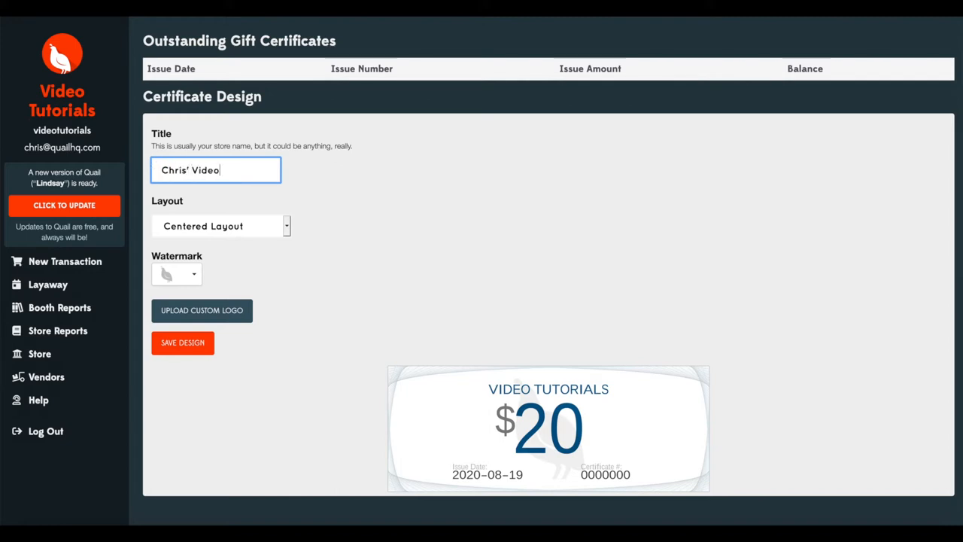
text(Tutorial Store)
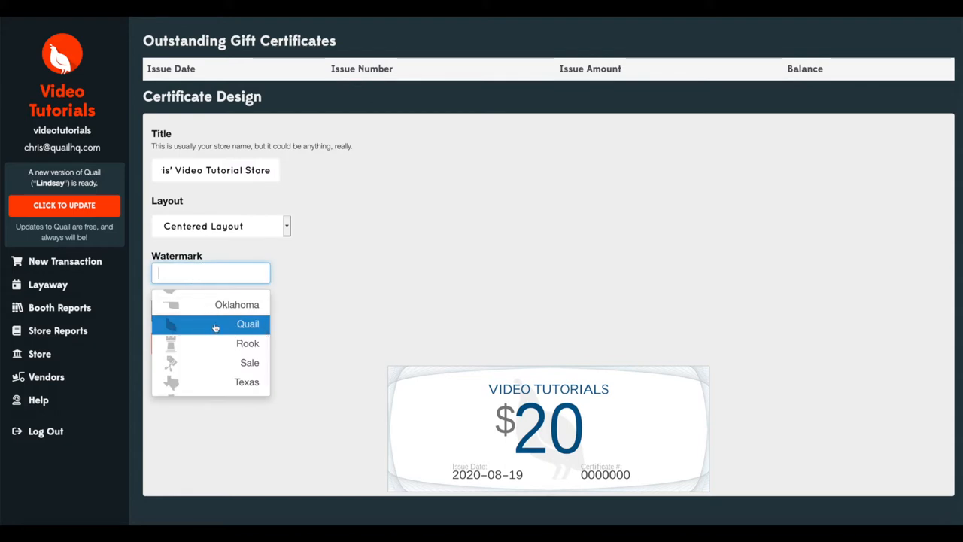
click(248, 323)
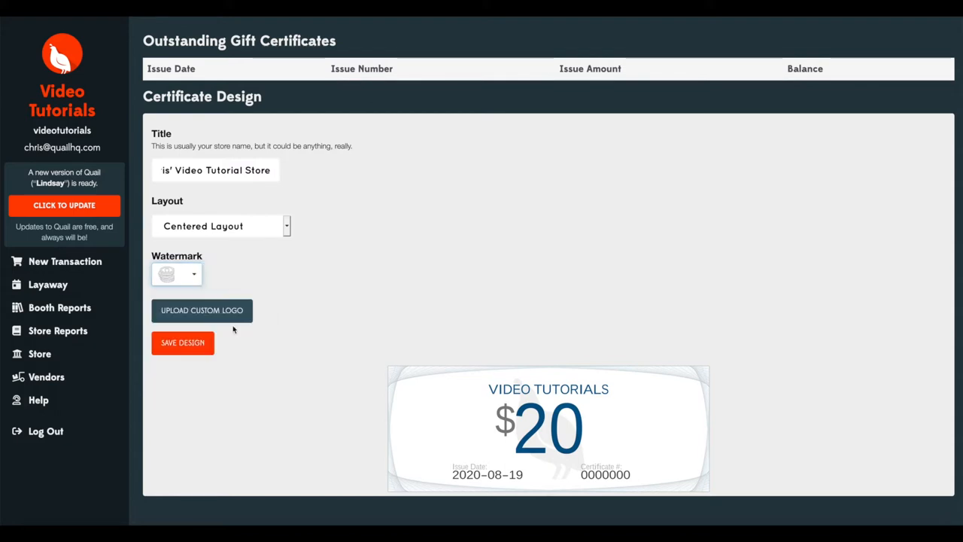
mouse_move(314, 319)
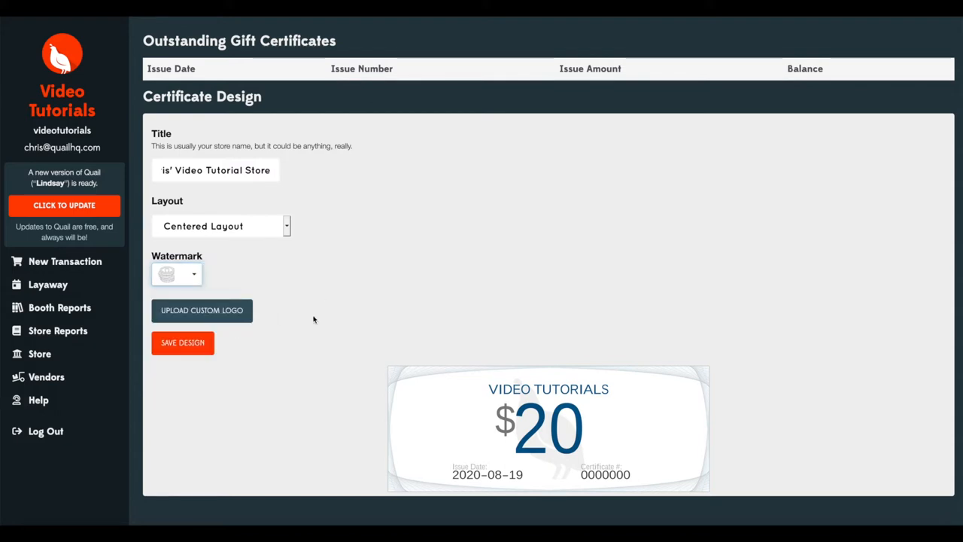
click(182, 344)
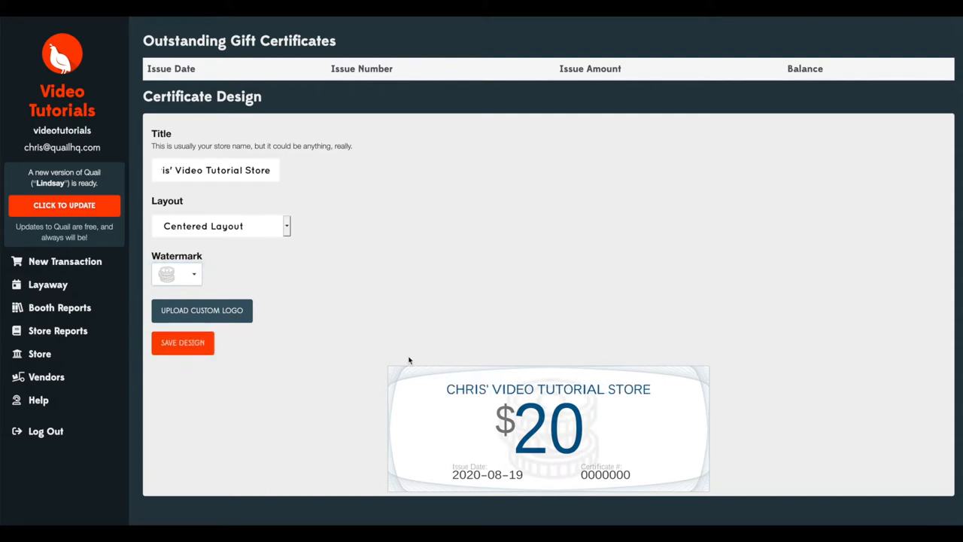
mouse_move(385, 379)
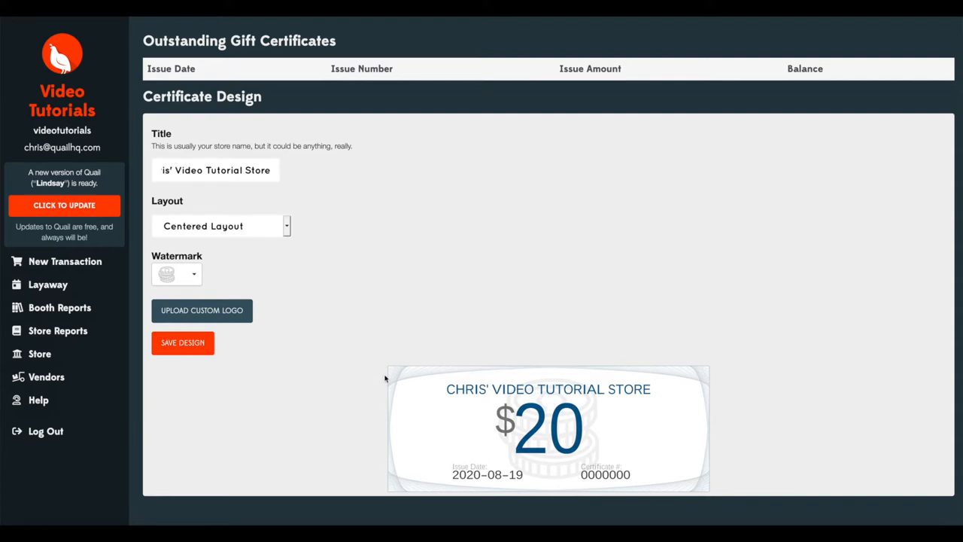
mouse_move(407, 378)
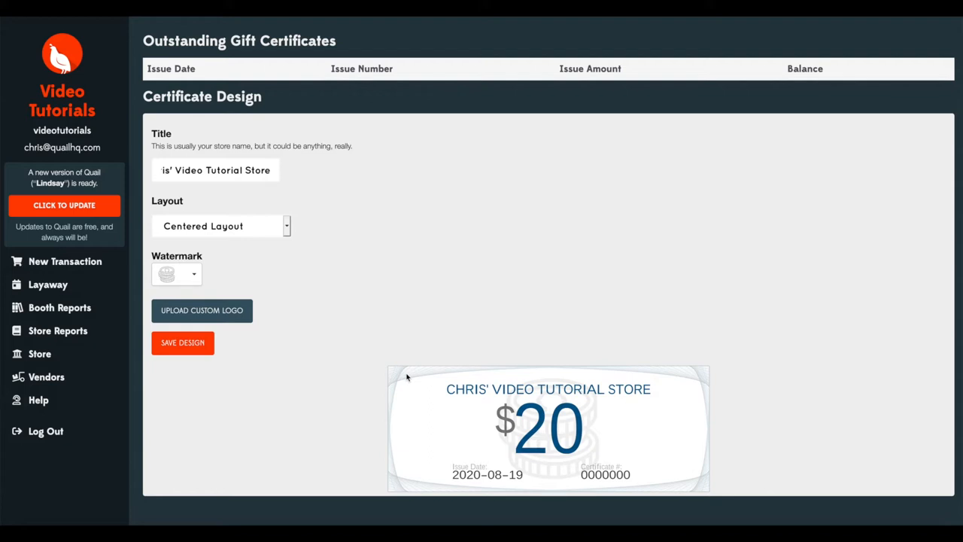
mouse_move(623, 399)
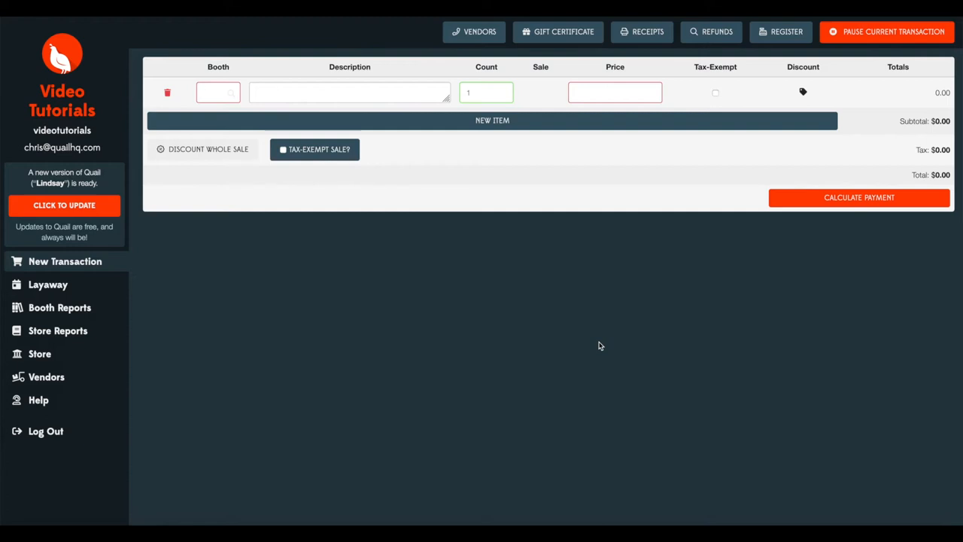
mouse_move(591, 276)
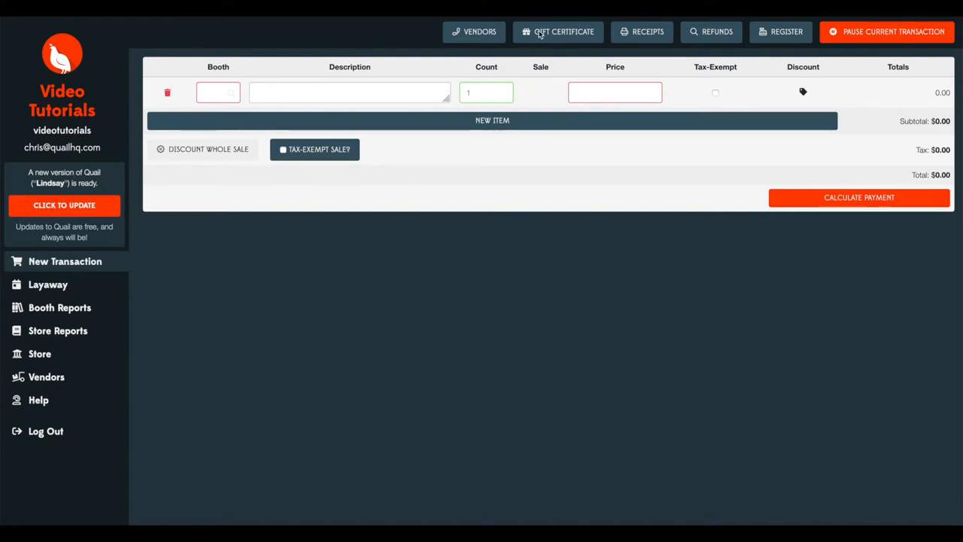
Issue a $100 gift certificate and collect its payment in cash
click(558, 31)
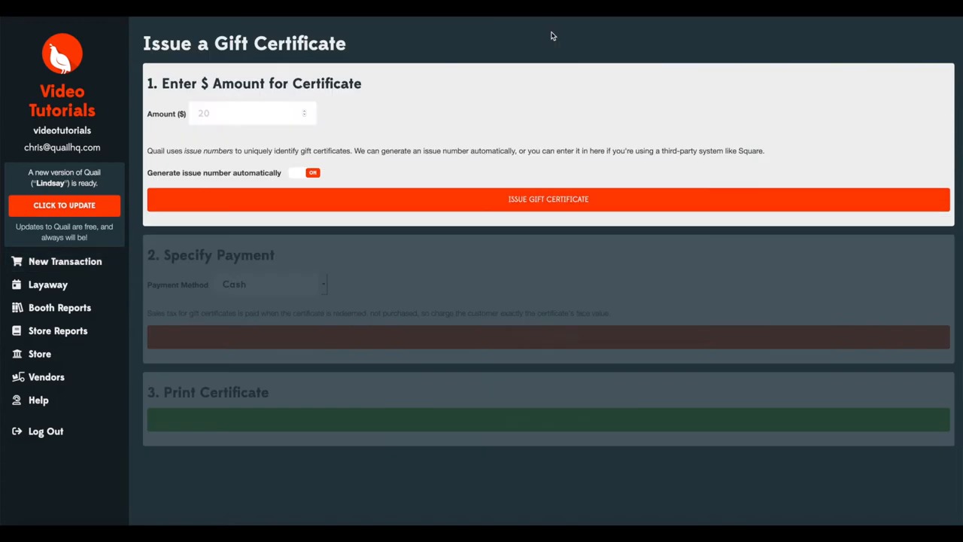
click(252, 113)
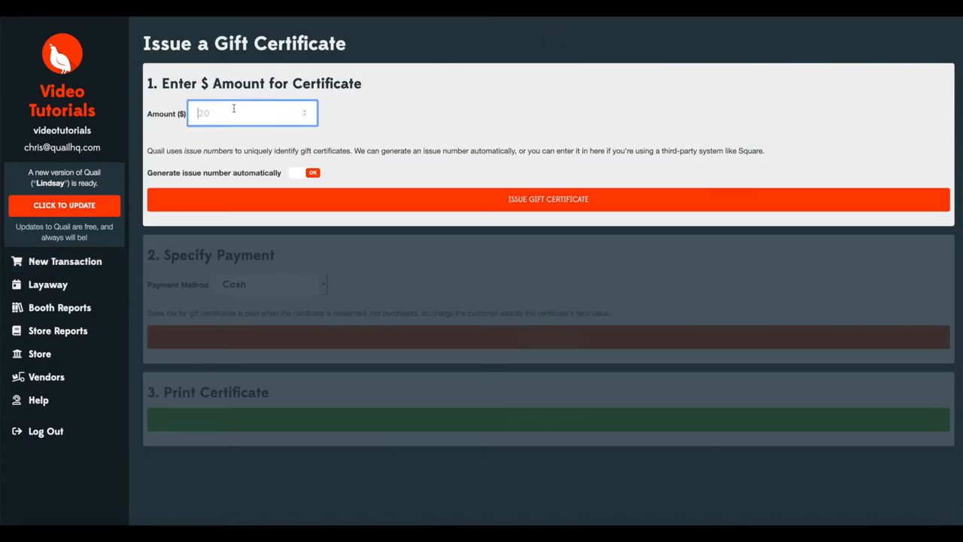
text(100)
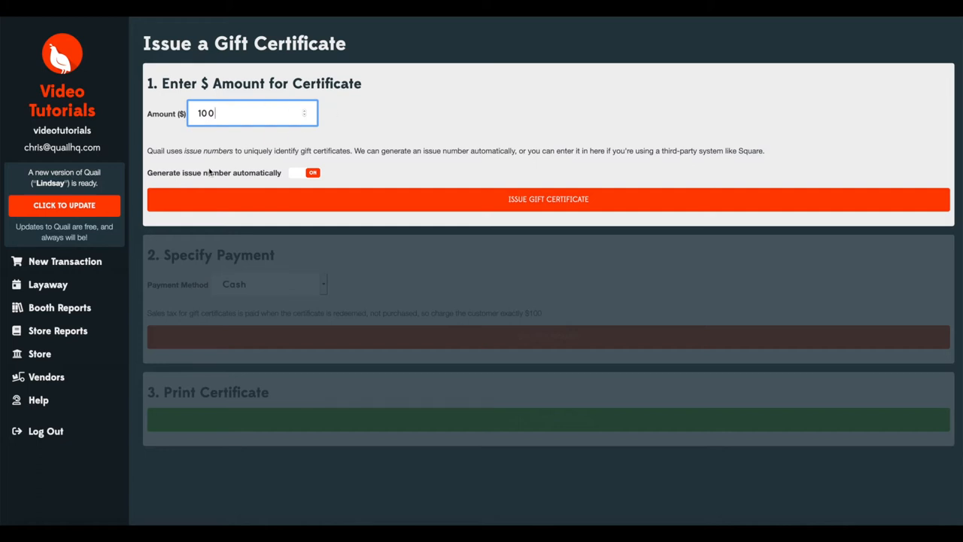
mouse_move(264, 181)
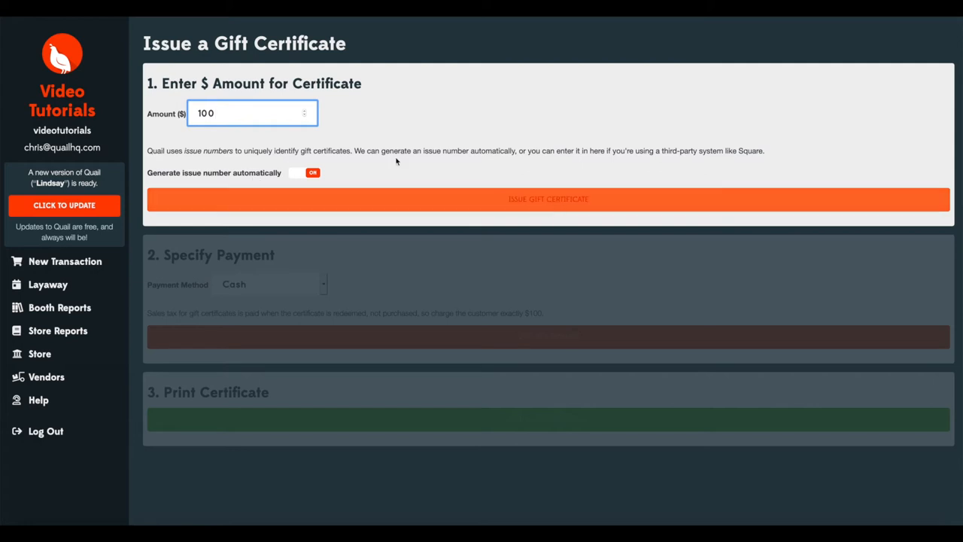
click(549, 198)
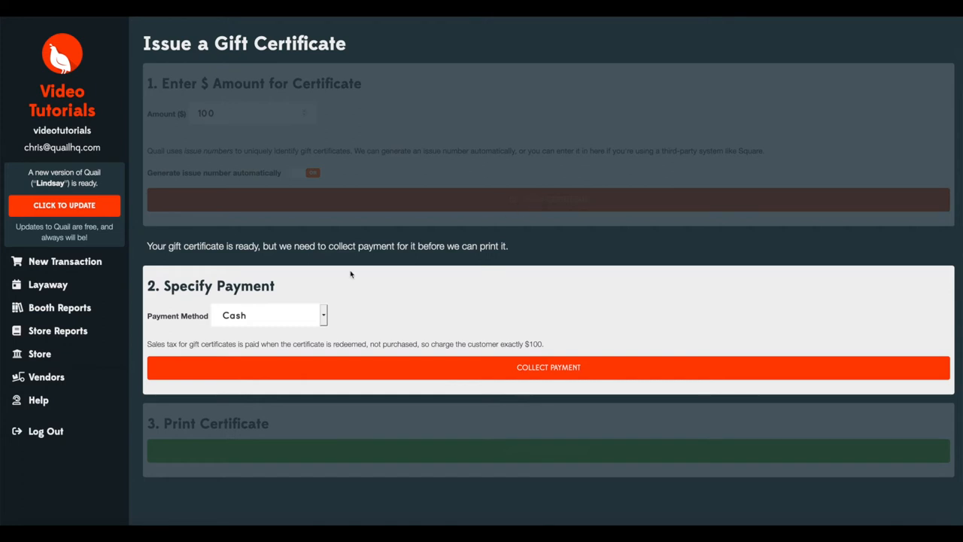
mouse_move(271, 318)
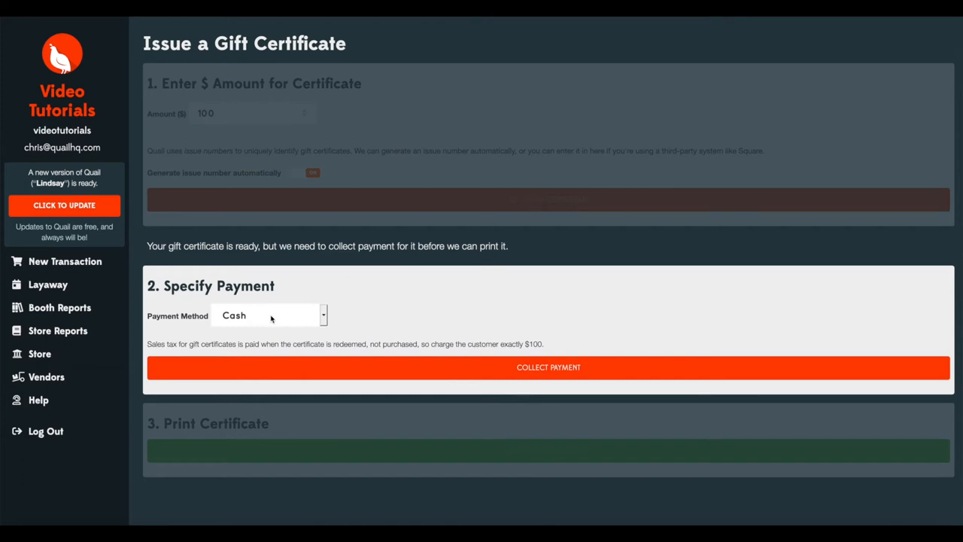
mouse_move(565, 374)
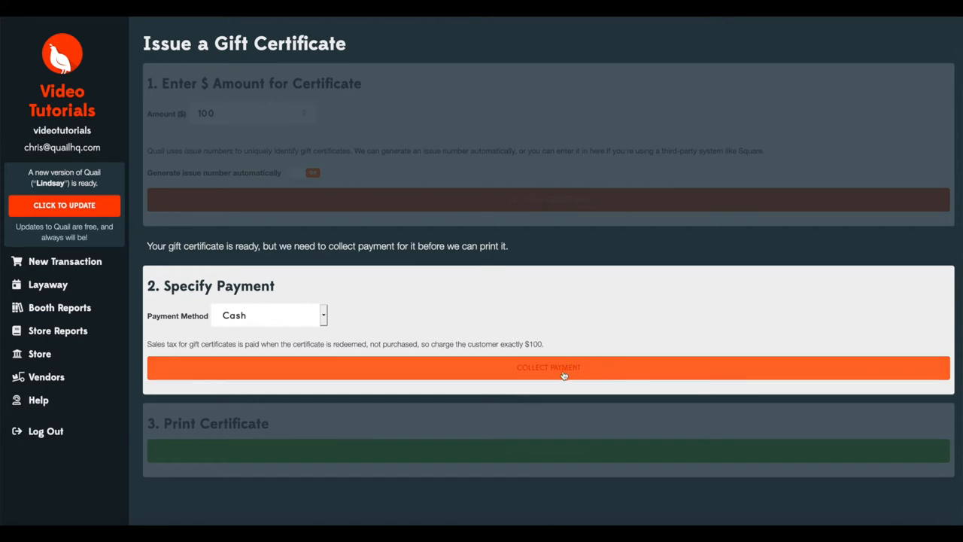
click(548, 367)
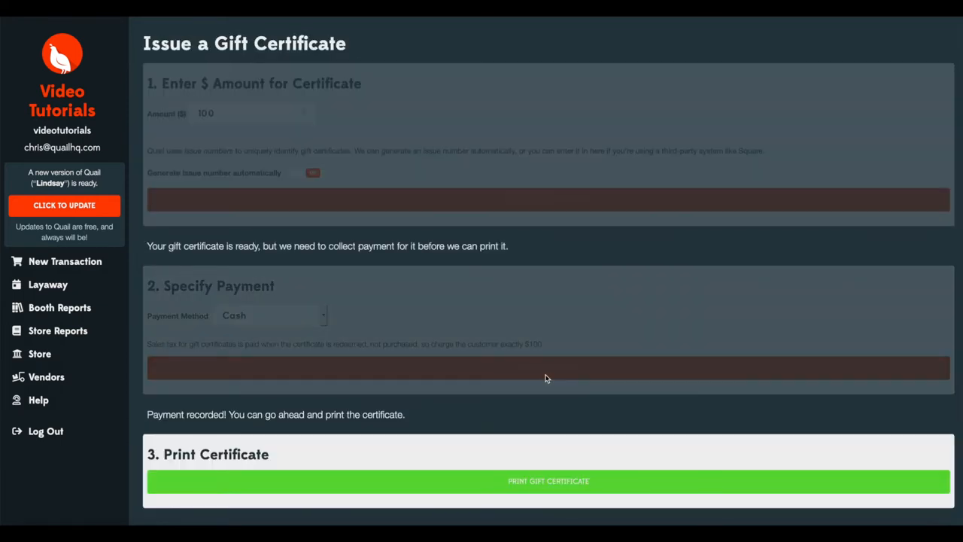
click(549, 481)
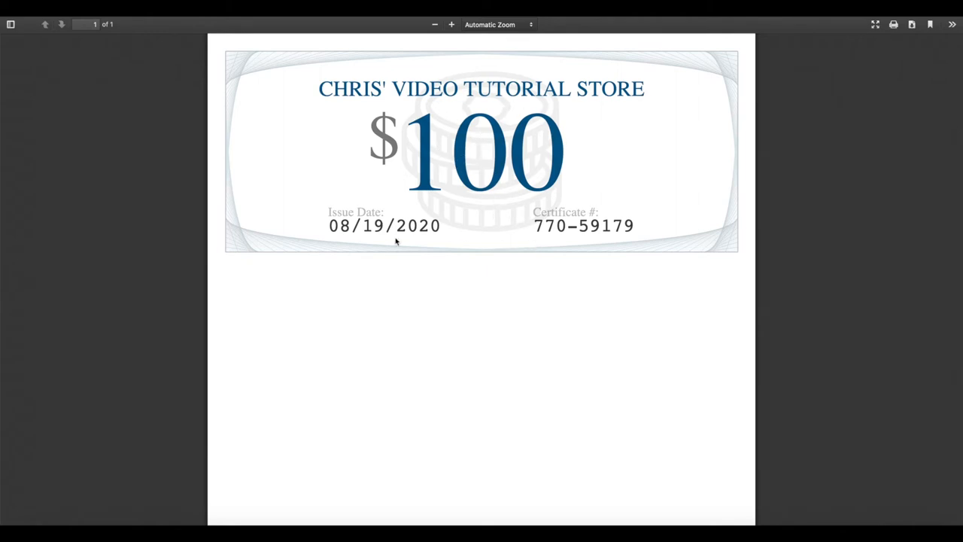
mouse_move(606, 226)
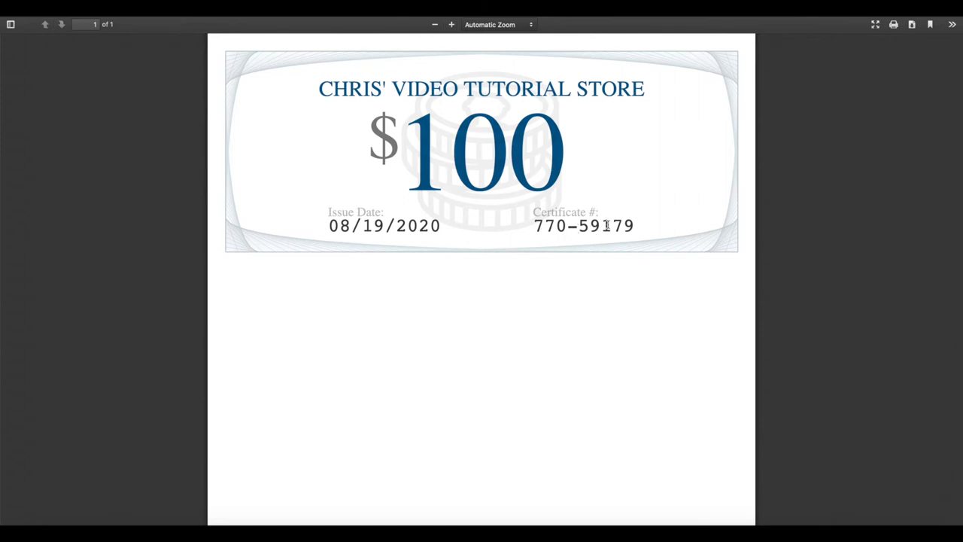
mouse_move(572, 143)
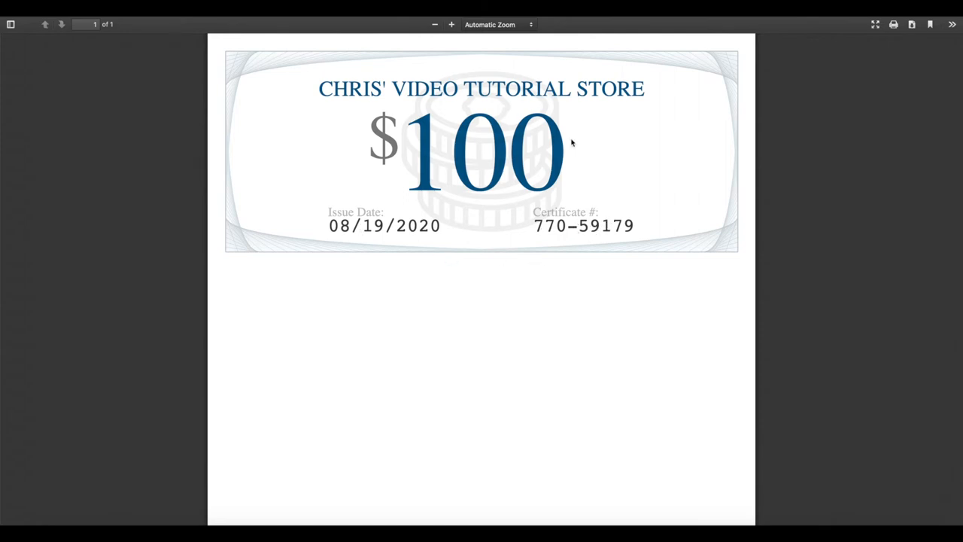
mouse_move(301, 45)
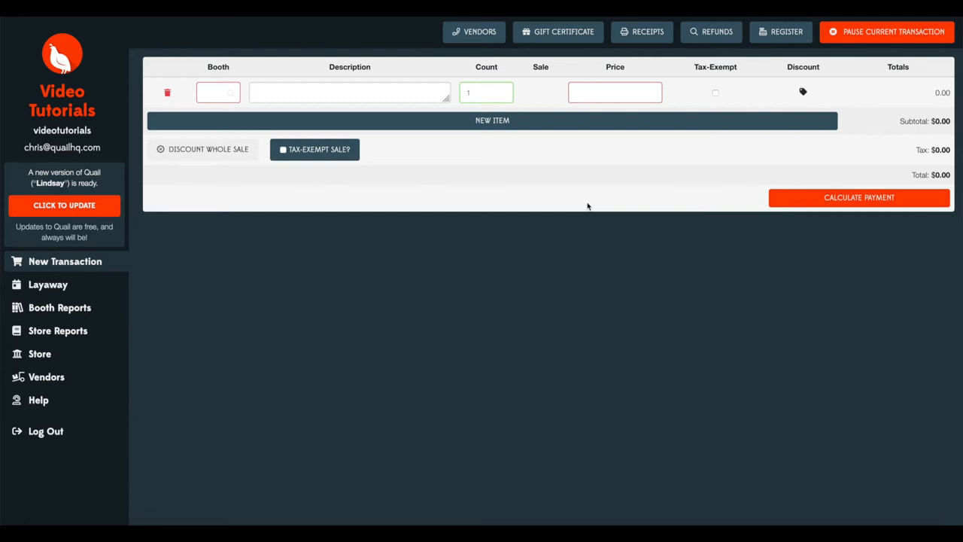
click(40, 353)
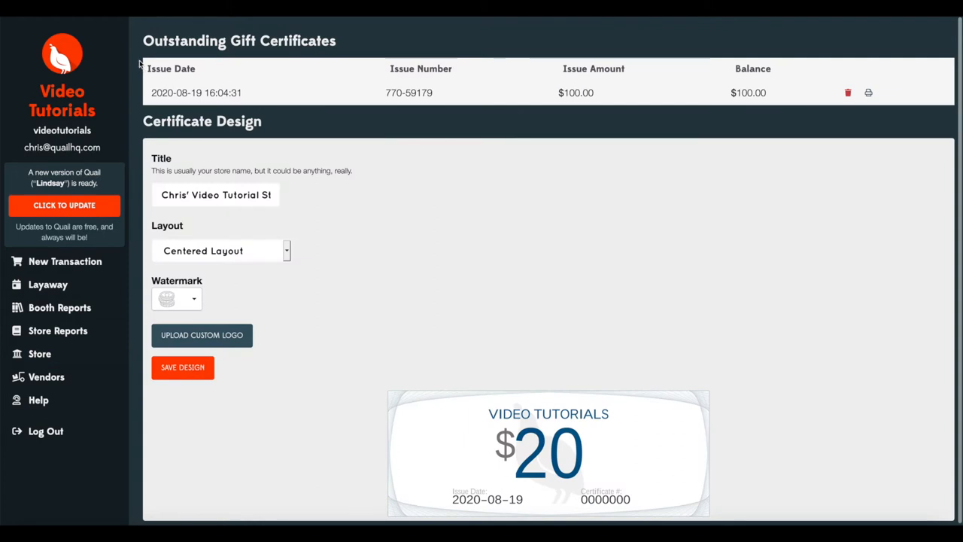
mouse_move(166, 107)
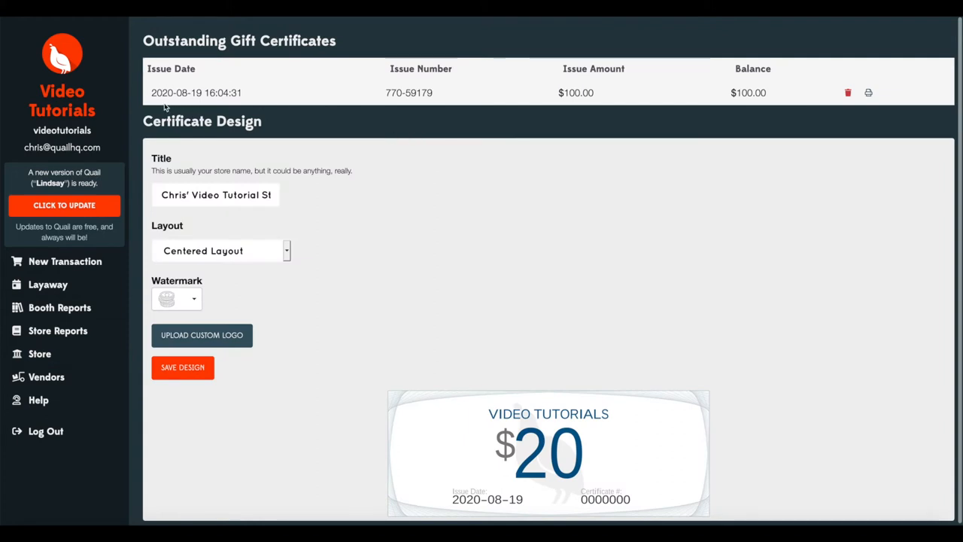
mouse_move(202, 107)
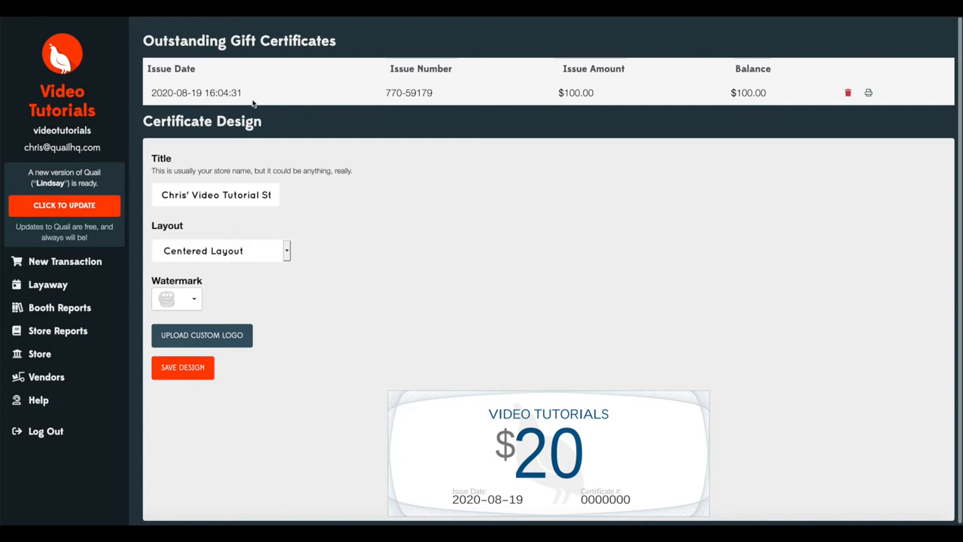
mouse_move(427, 96)
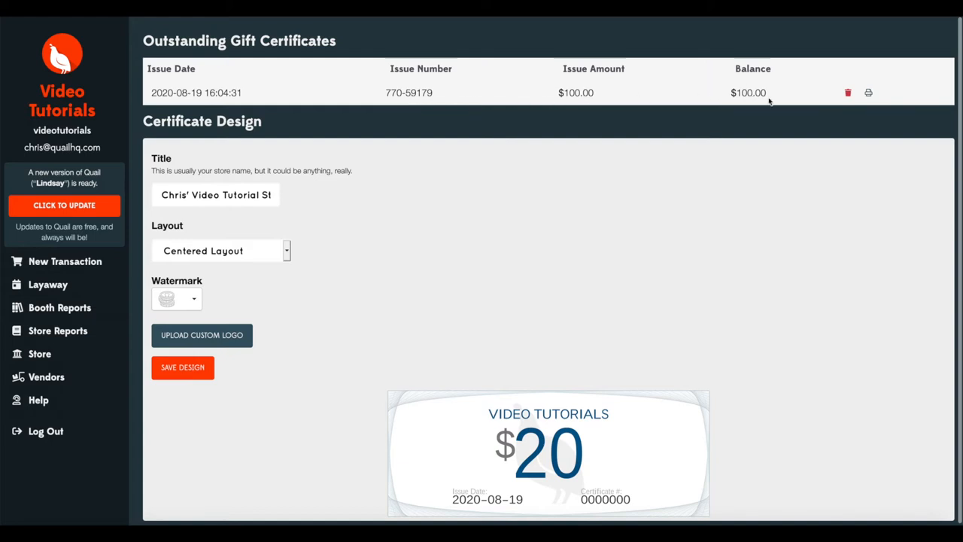
mouse_move(761, 109)
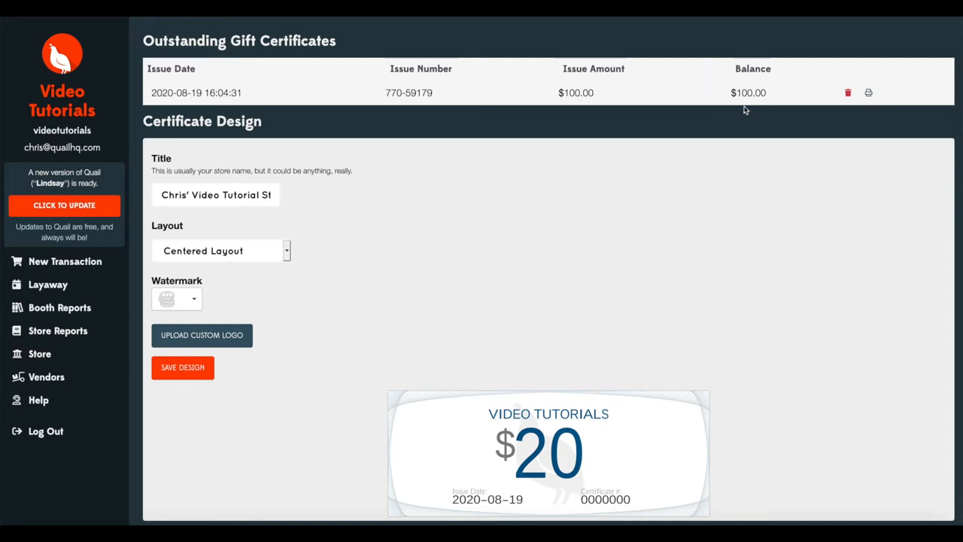
mouse_move(66, 261)
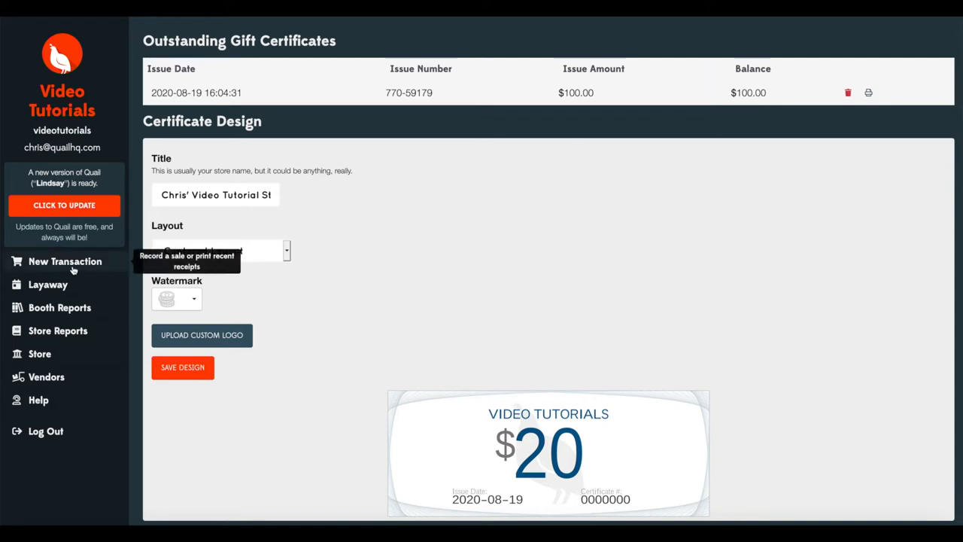
Issue a $200 gift certificate with the custom issue number 1234
click(65, 262)
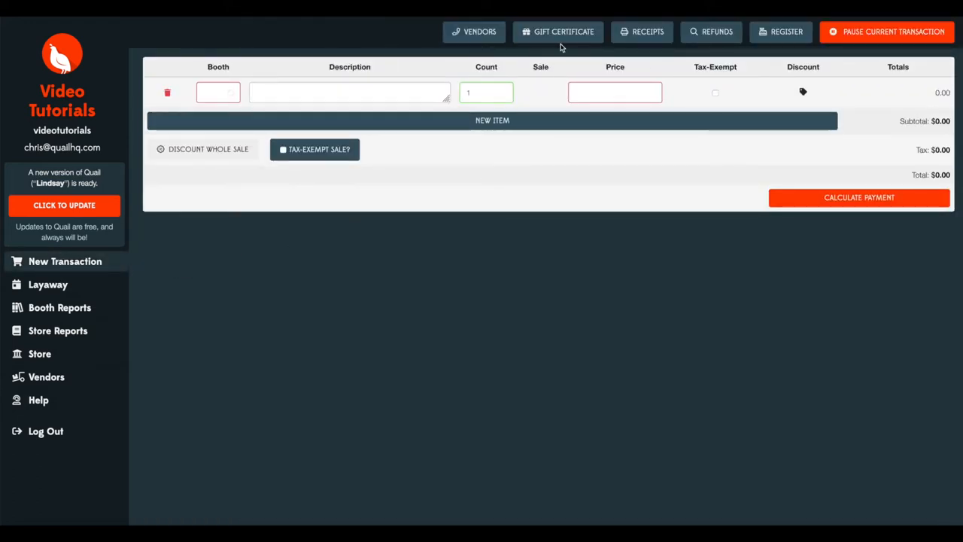
click(558, 31)
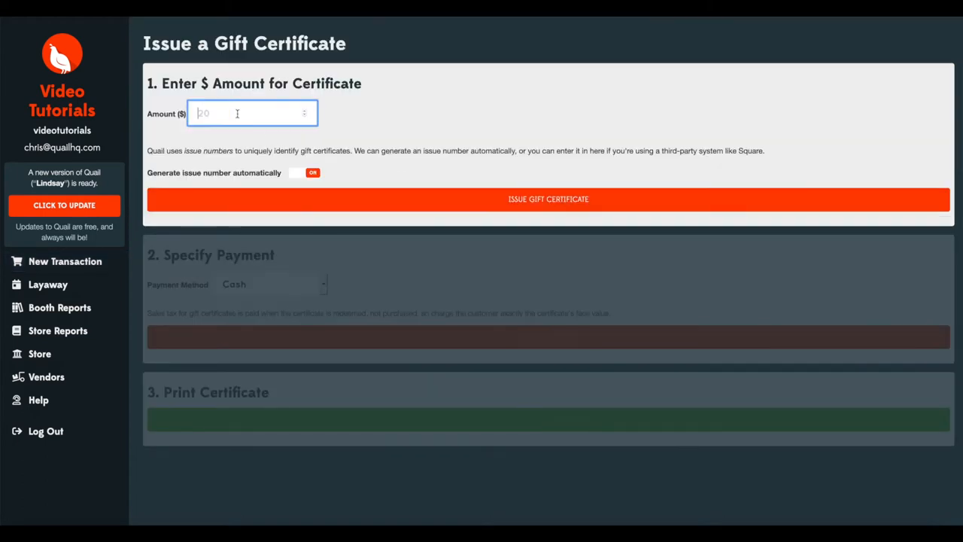
text(200)
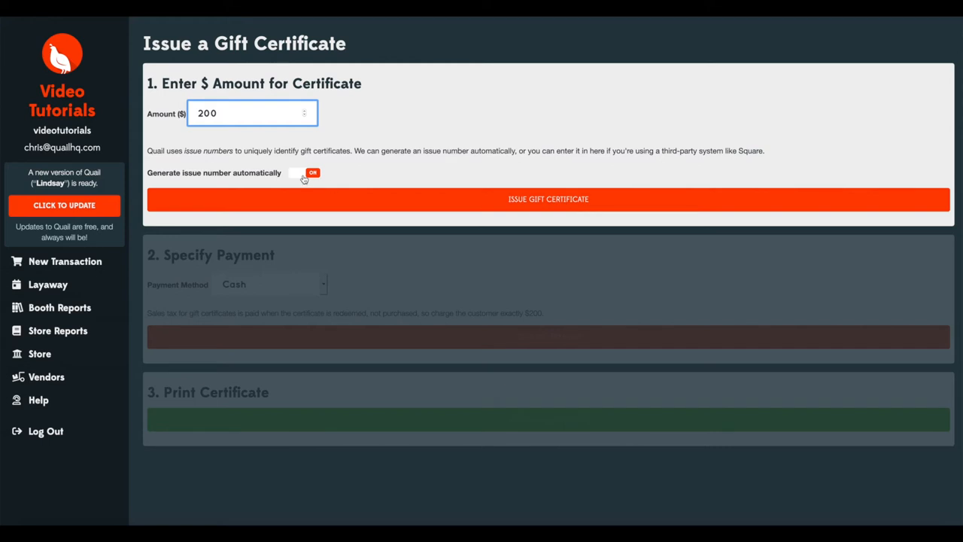
click(304, 173)
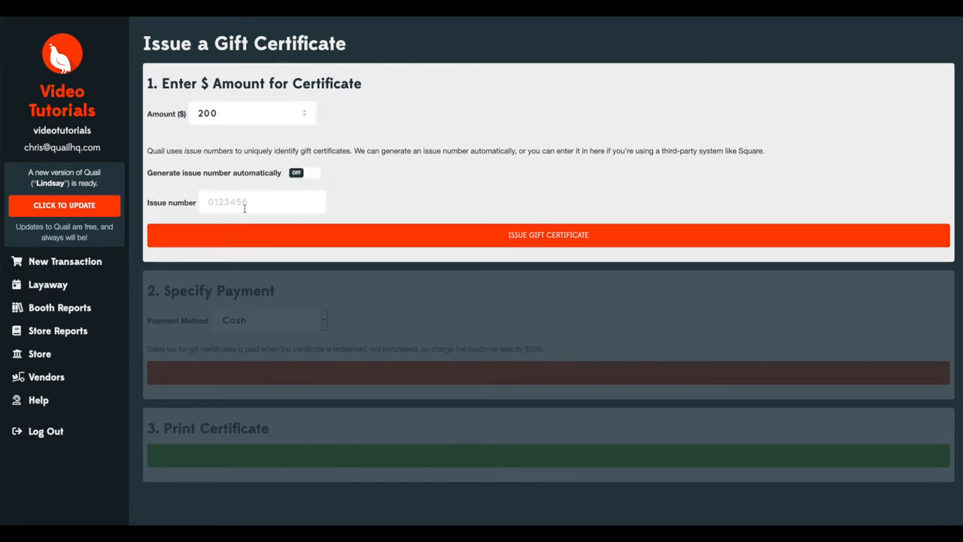
click(262, 201)
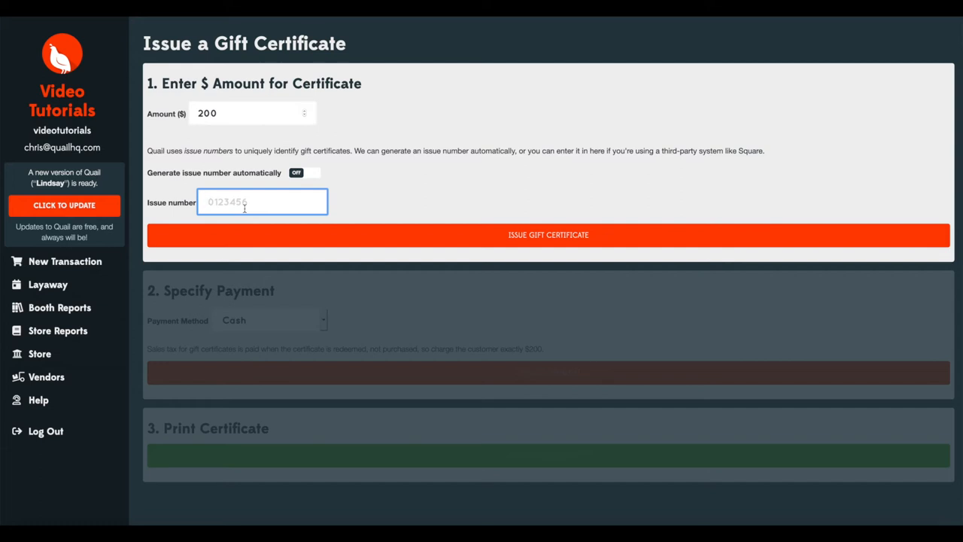
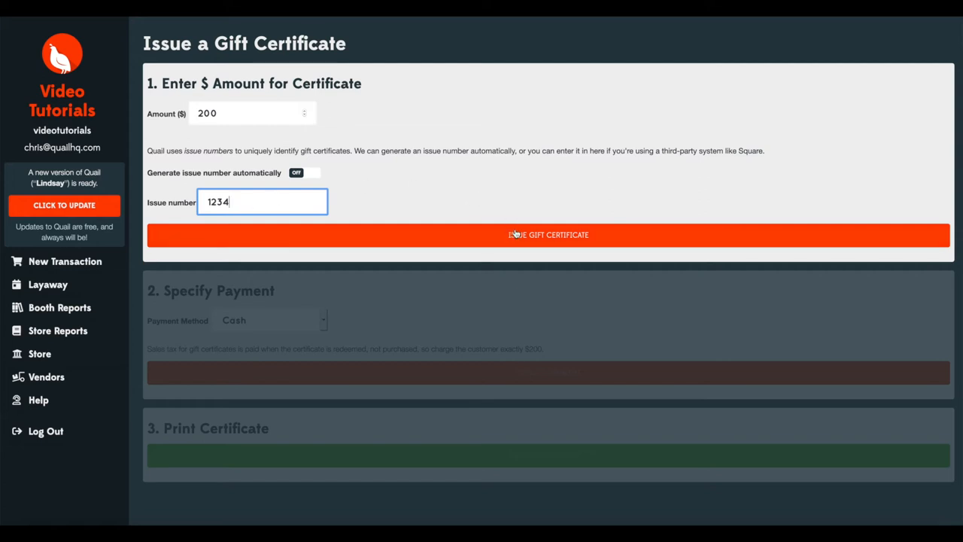
click(548, 234)
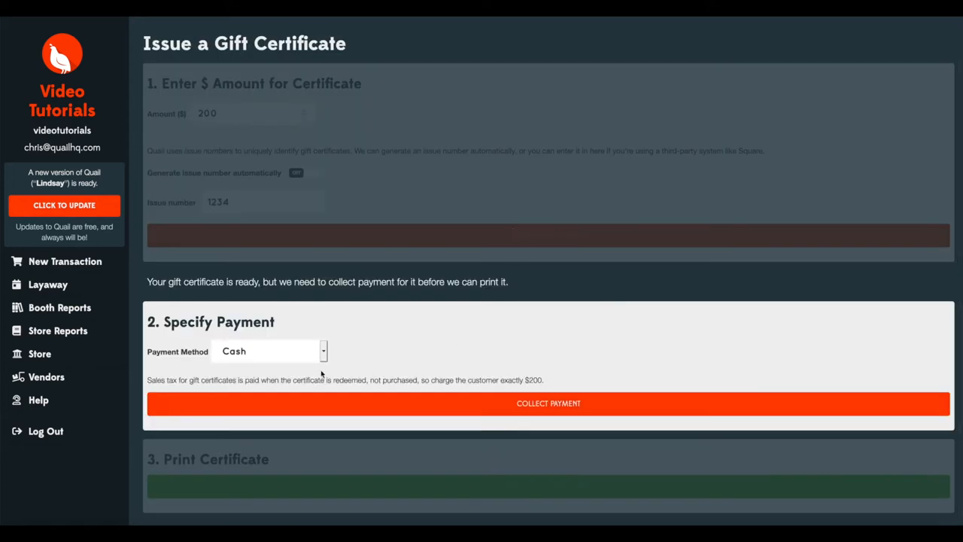
Pay the $200 certificate by credit/debit card and print it
click(269, 350)
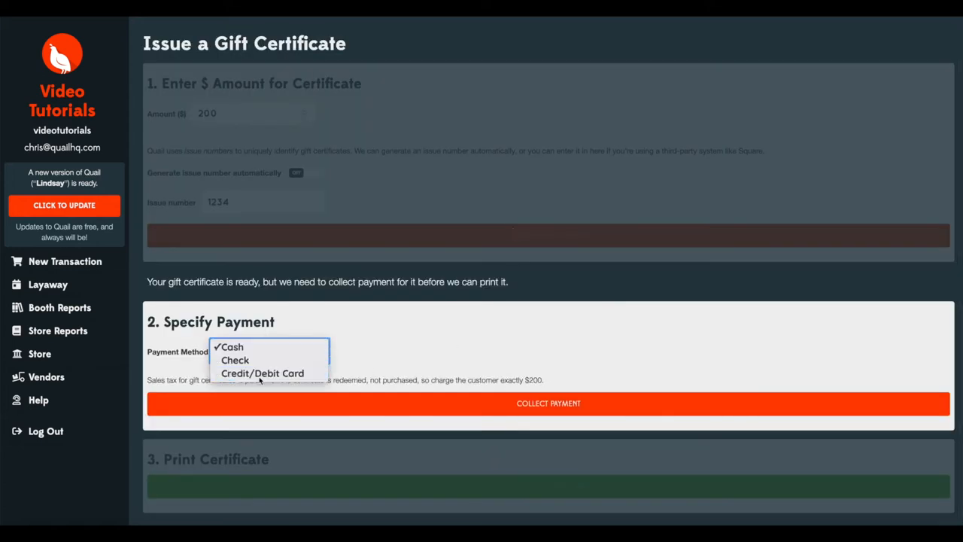
click(262, 373)
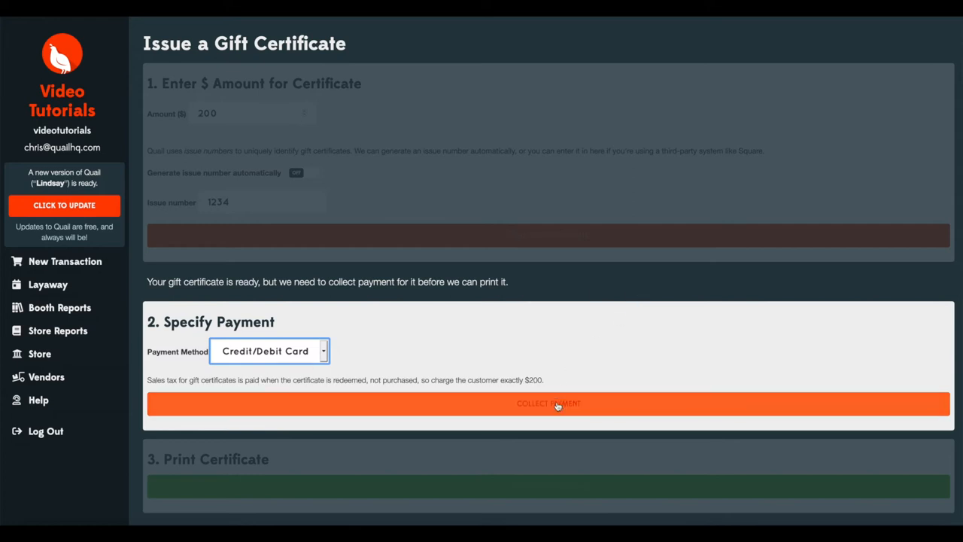
click(549, 403)
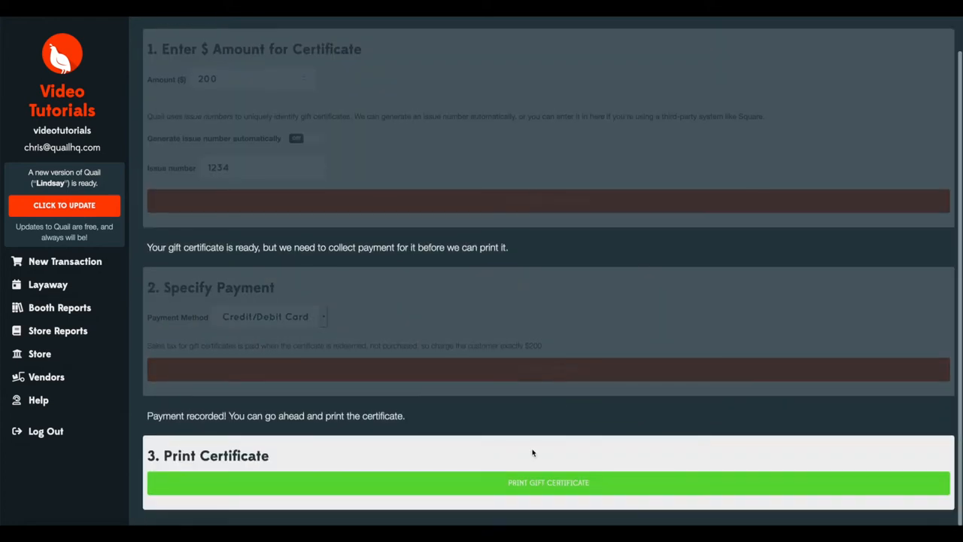
click(548, 482)
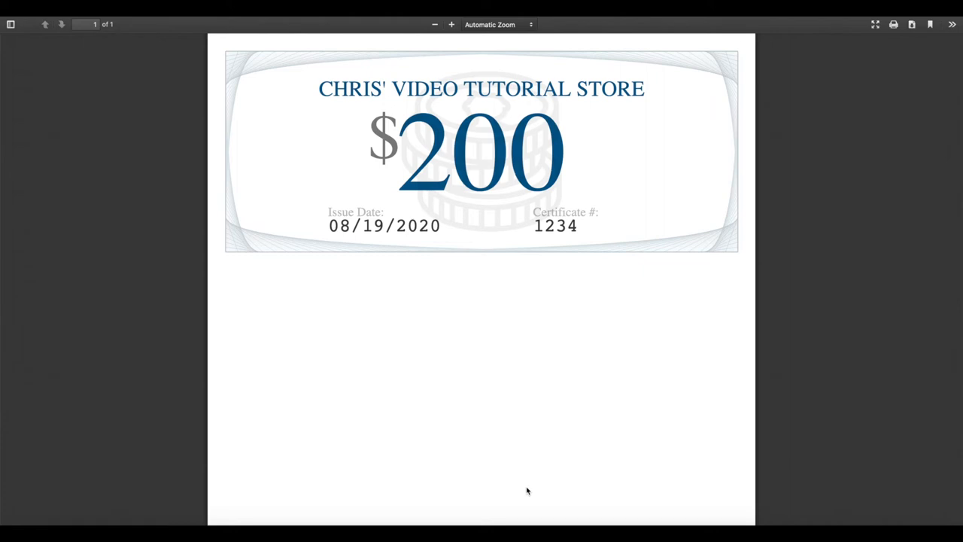
mouse_move(519, 333)
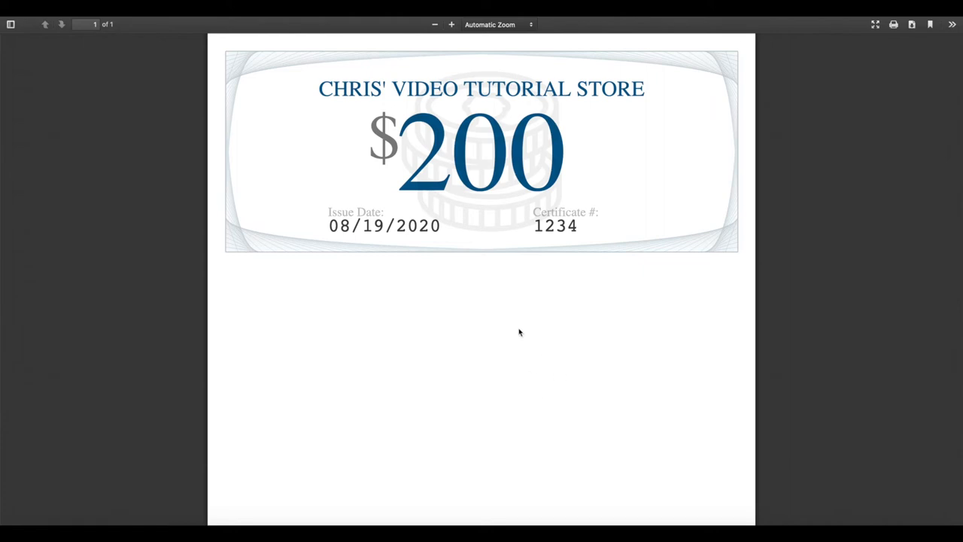
mouse_move(505, 185)
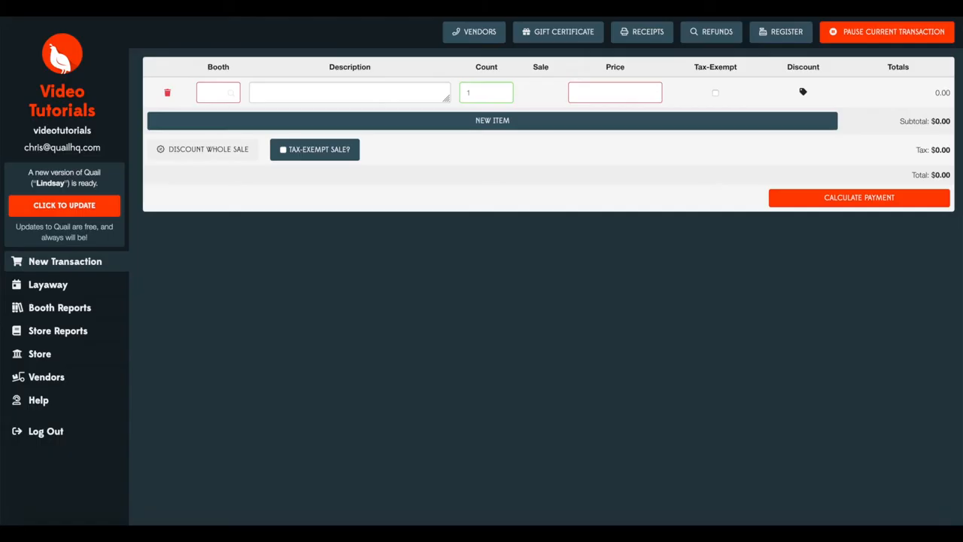
Check both certificates at full balance, then start a blank sales transaction
click(39, 354)
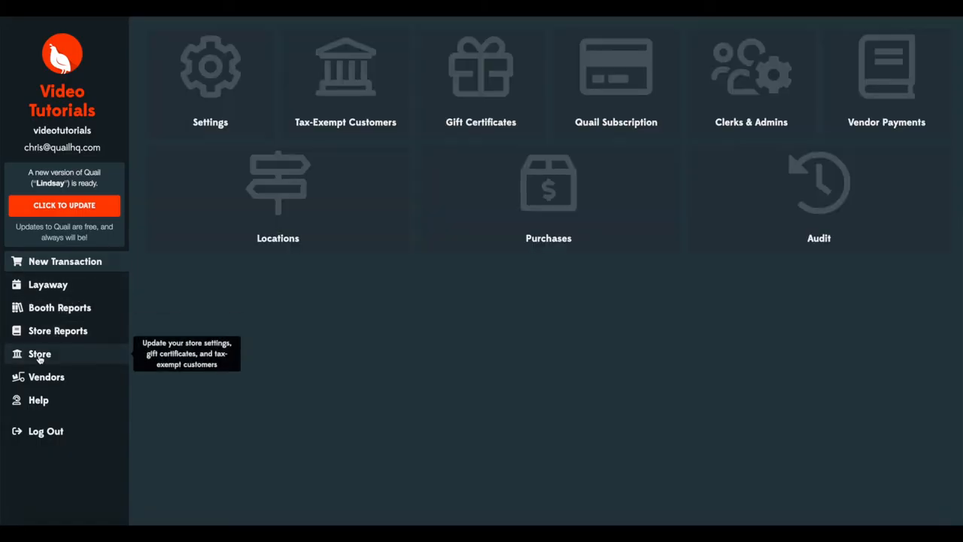
click(481, 79)
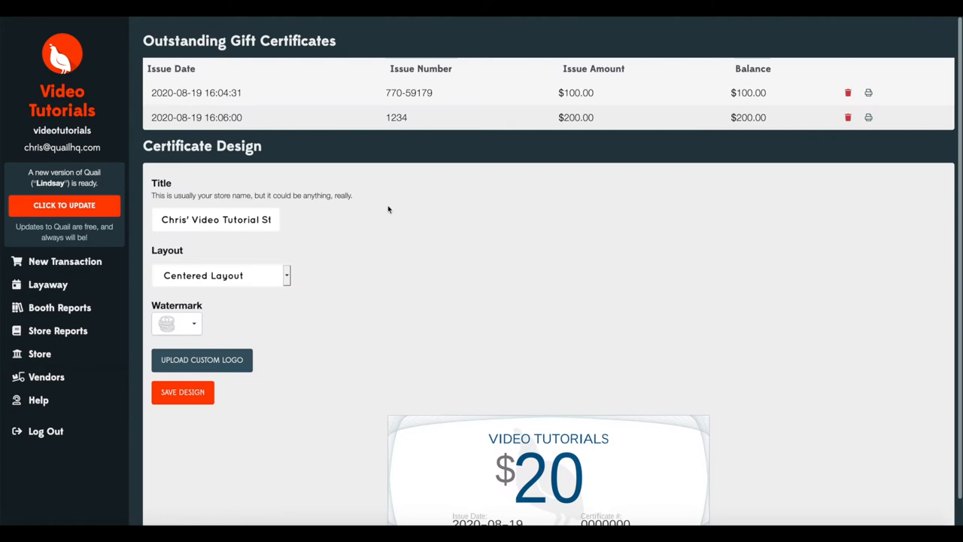
mouse_move(223, 139)
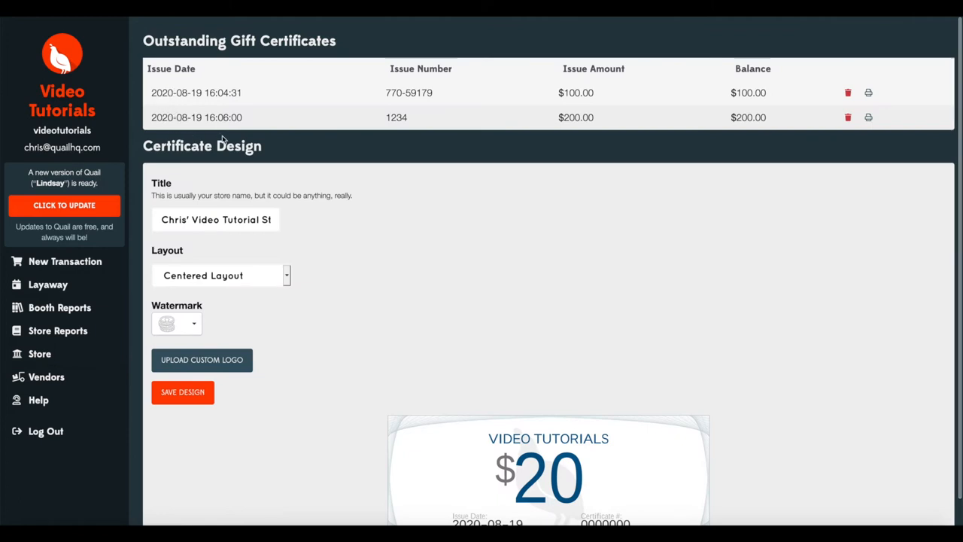
mouse_move(574, 85)
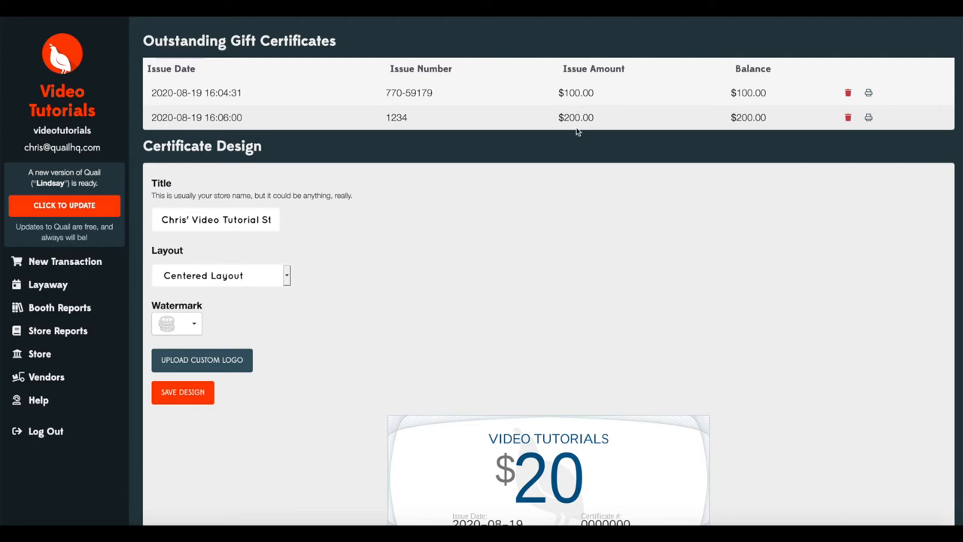
mouse_move(754, 119)
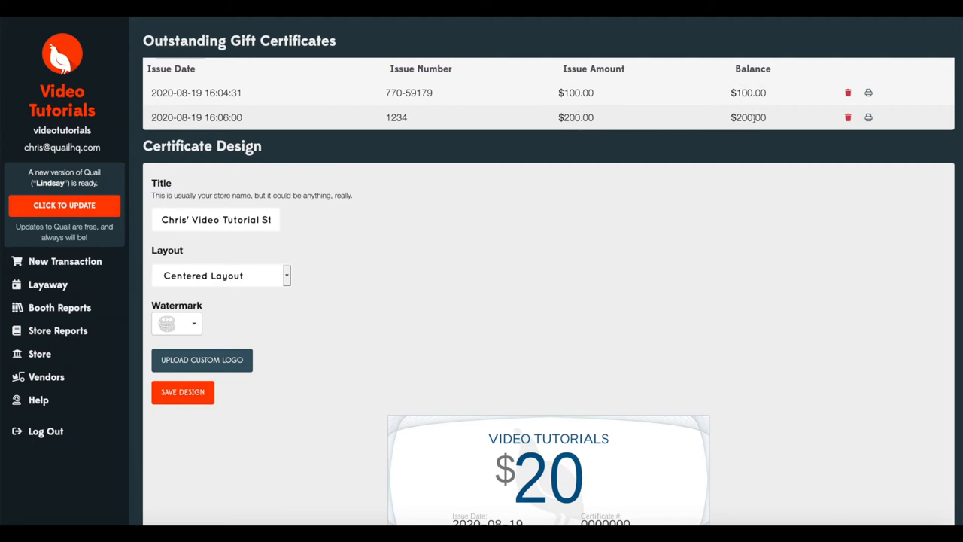
click(65, 261)
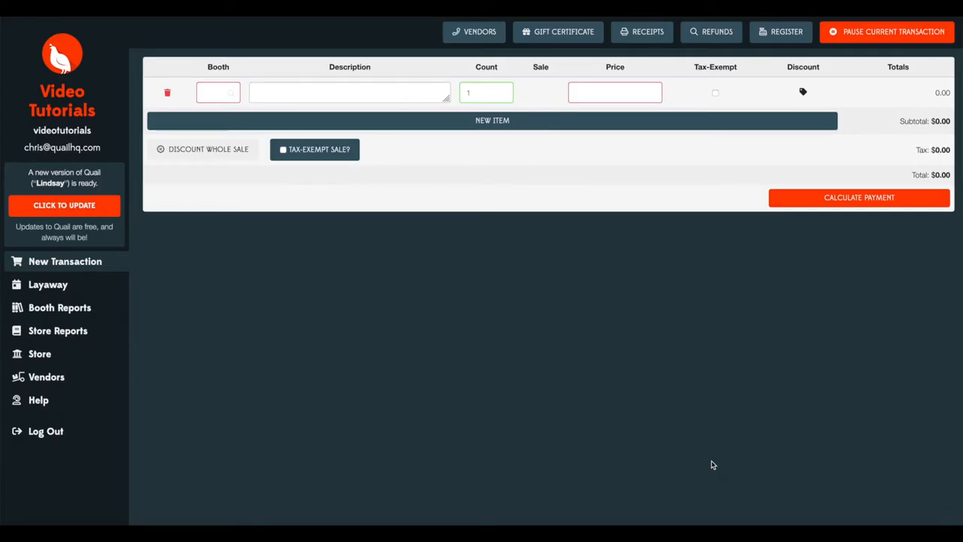
mouse_move(256, 296)
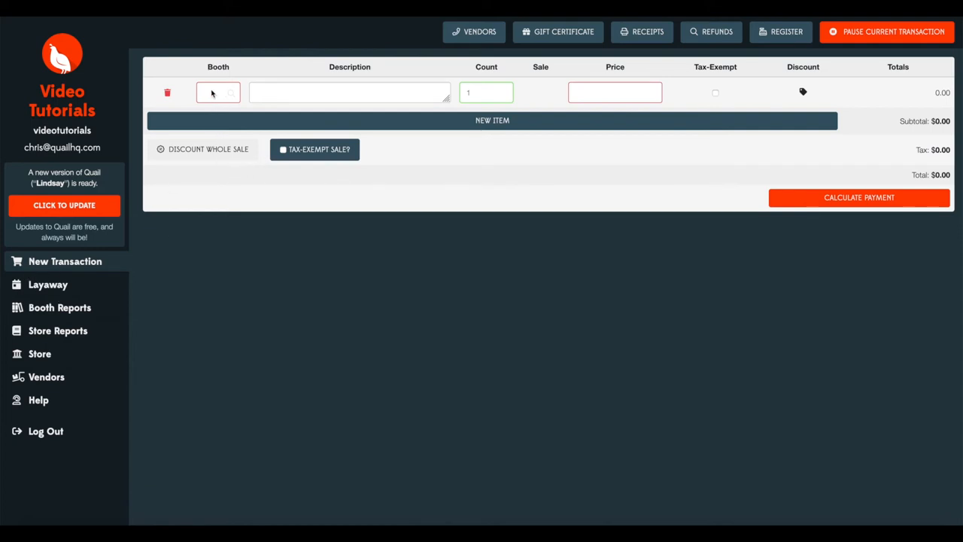
Add a booth A1 'gift' item priced 65, totaling $69.06 with tax
text(a1)
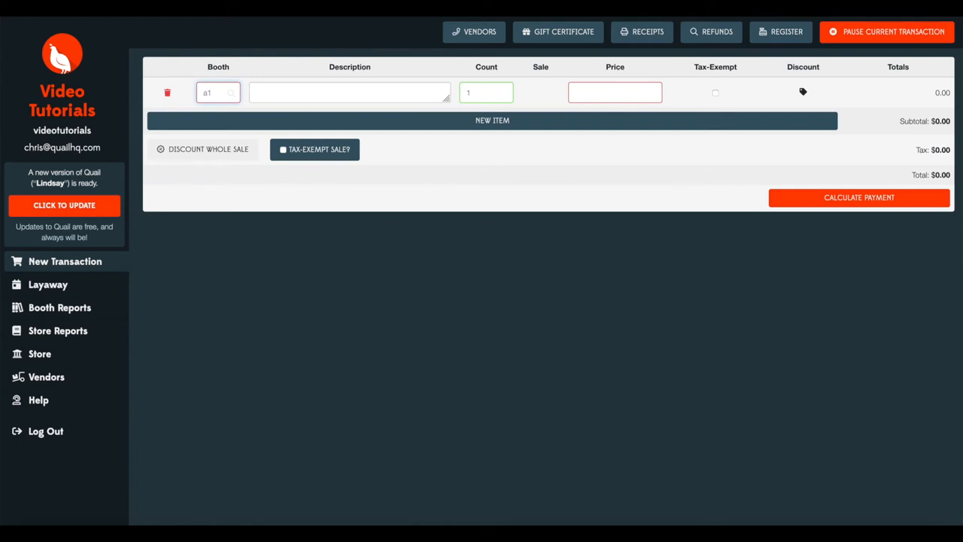
text(gift)
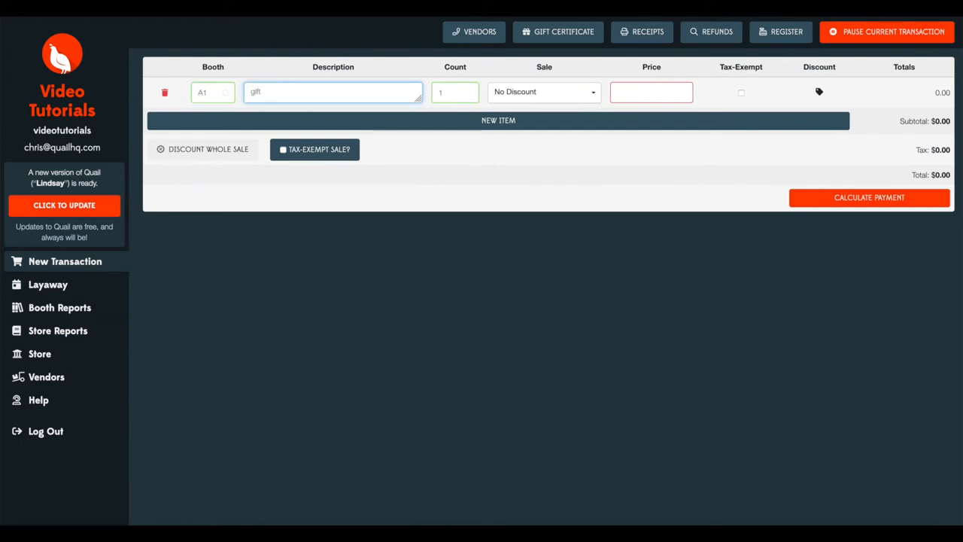
click(651, 91)
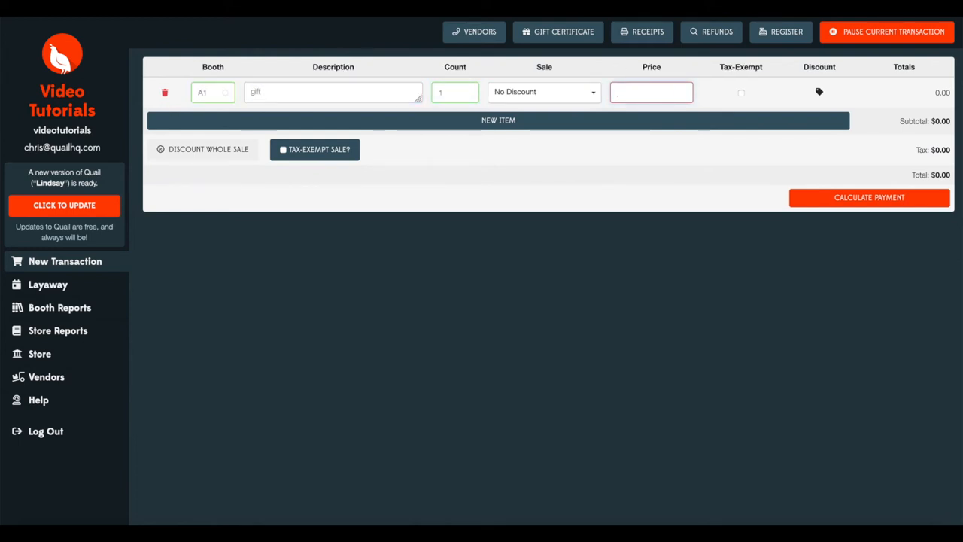
text(65.00)
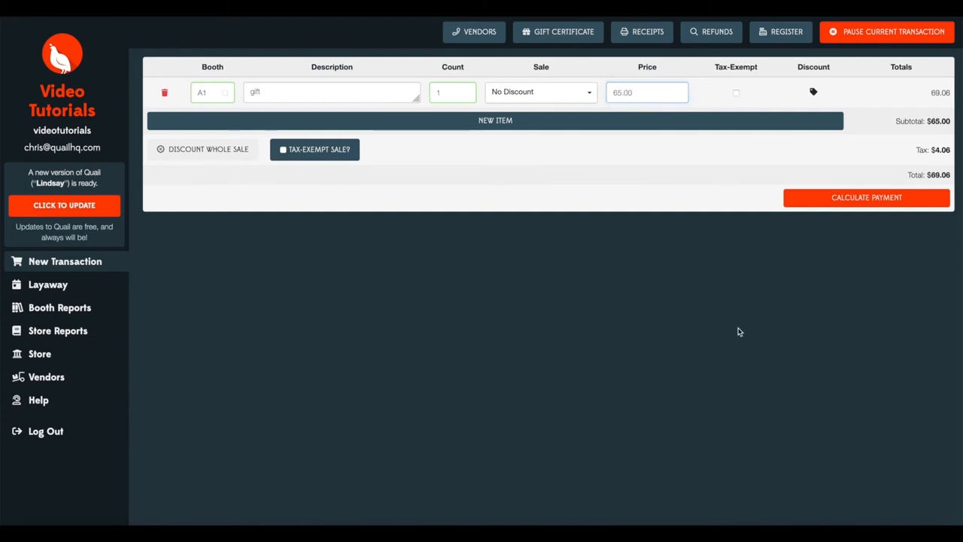
click(866, 197)
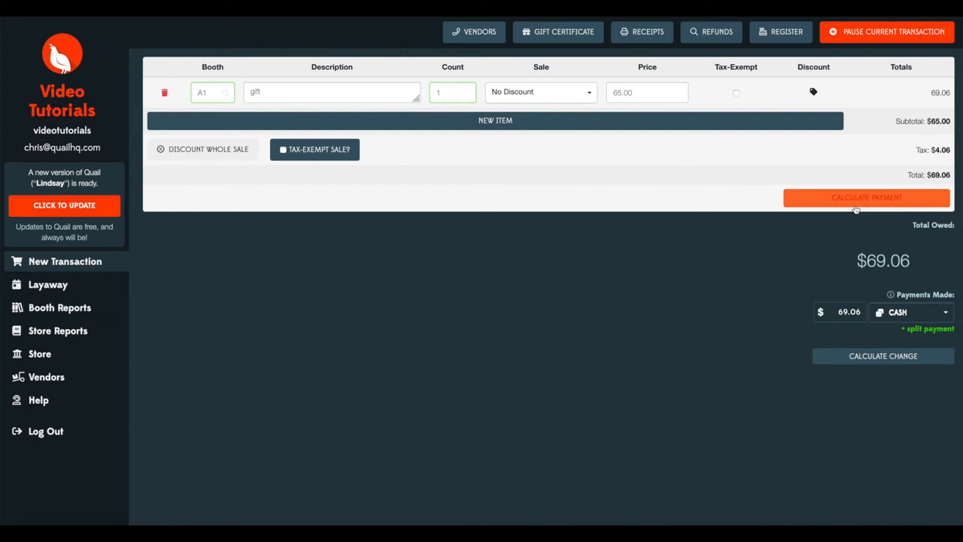
mouse_move(861, 232)
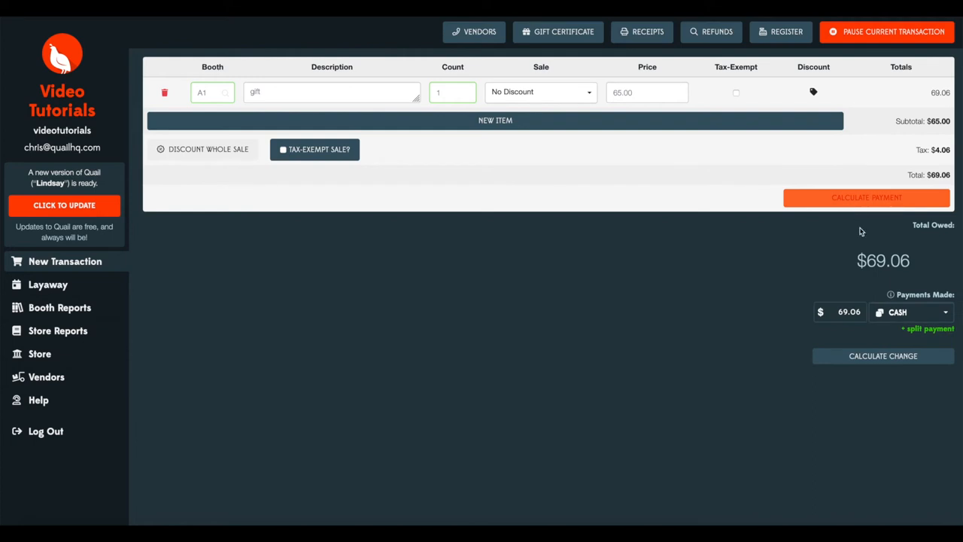
click(911, 311)
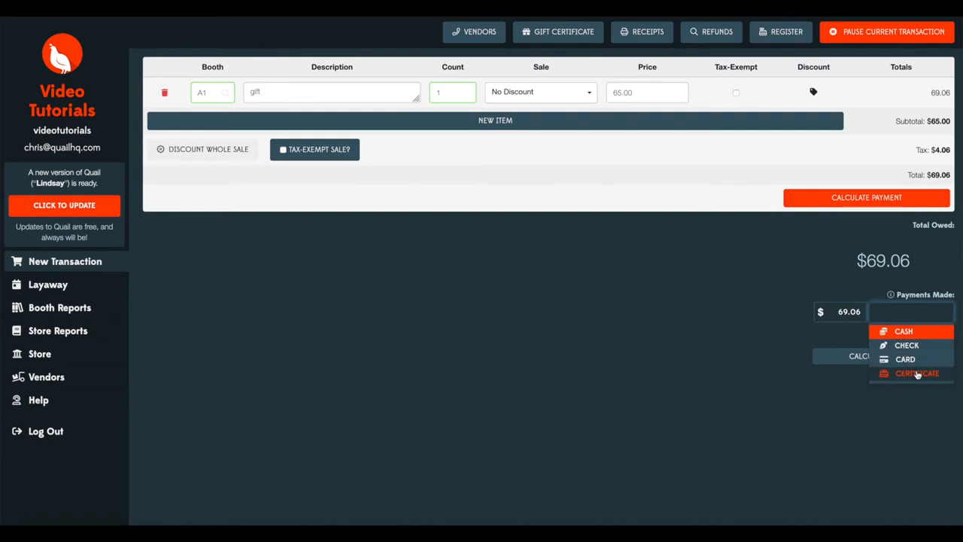
click(917, 373)
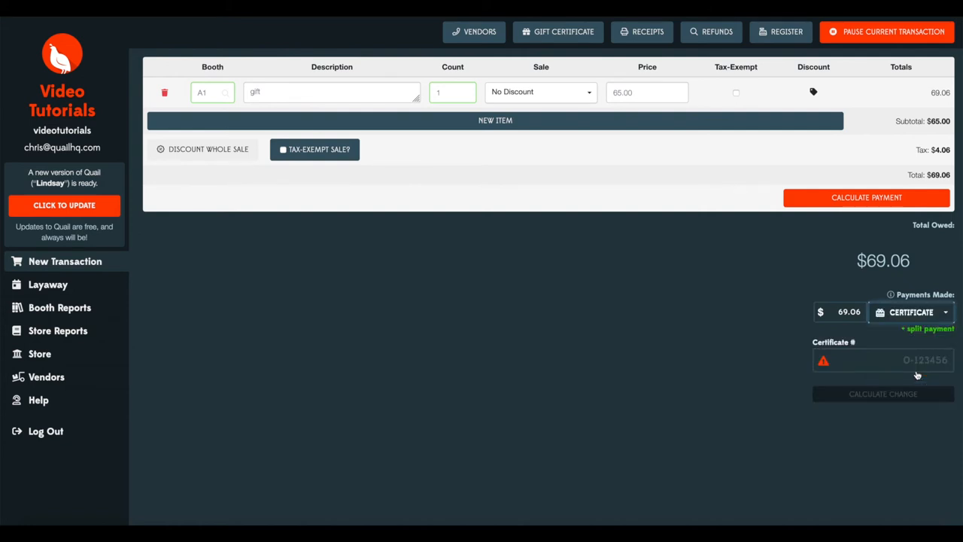
click(883, 360)
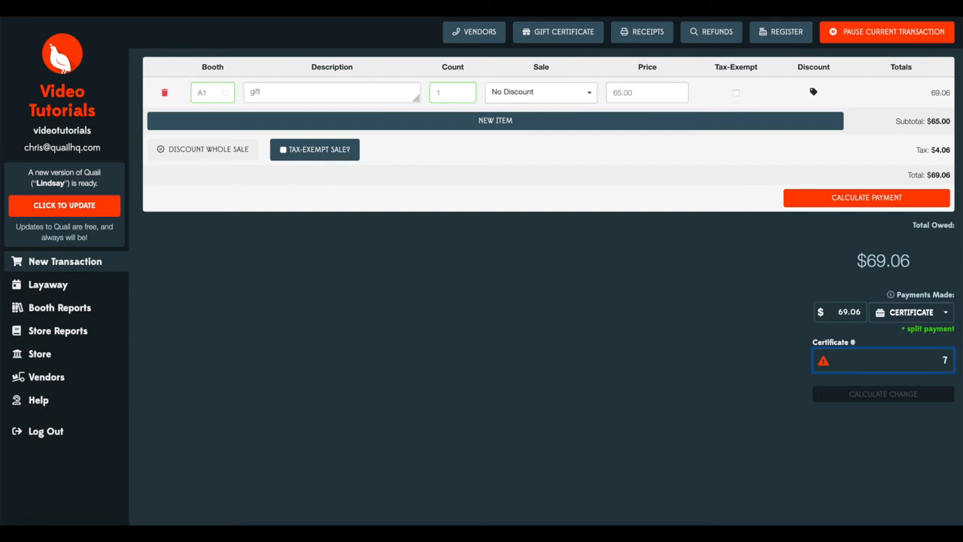
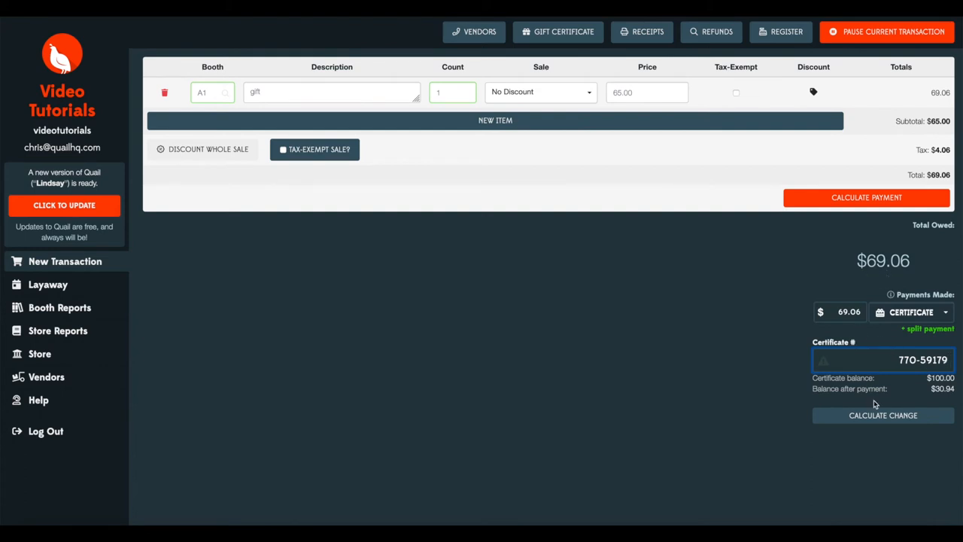
click(882, 415)
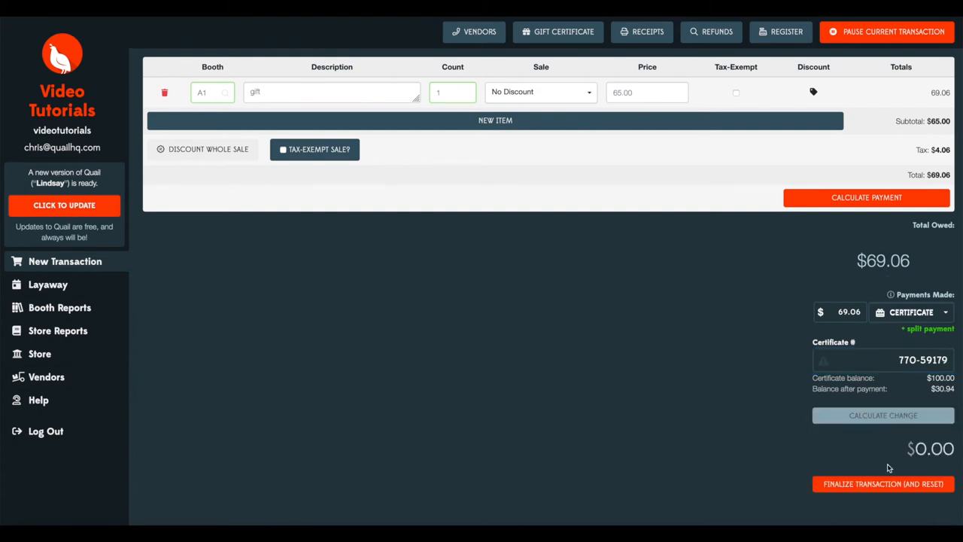
click(883, 484)
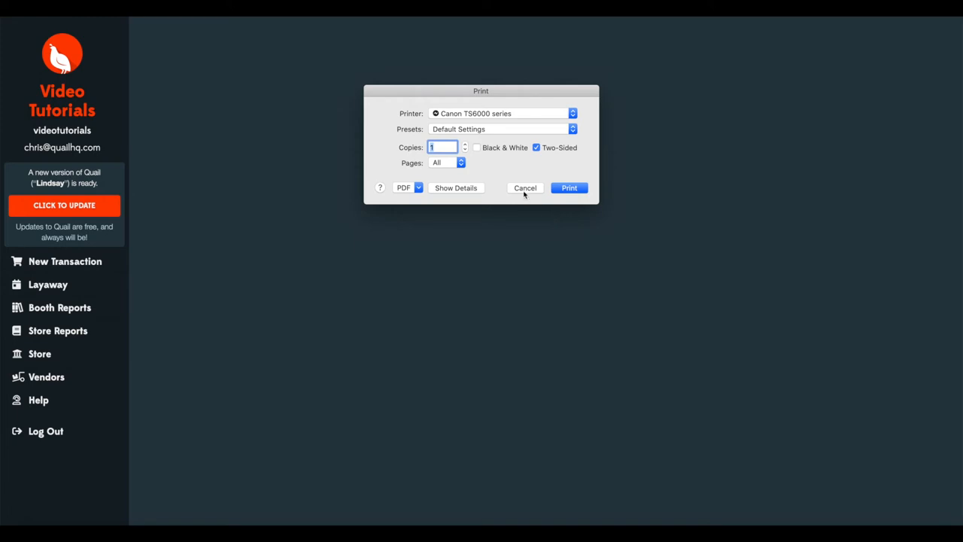
click(524, 188)
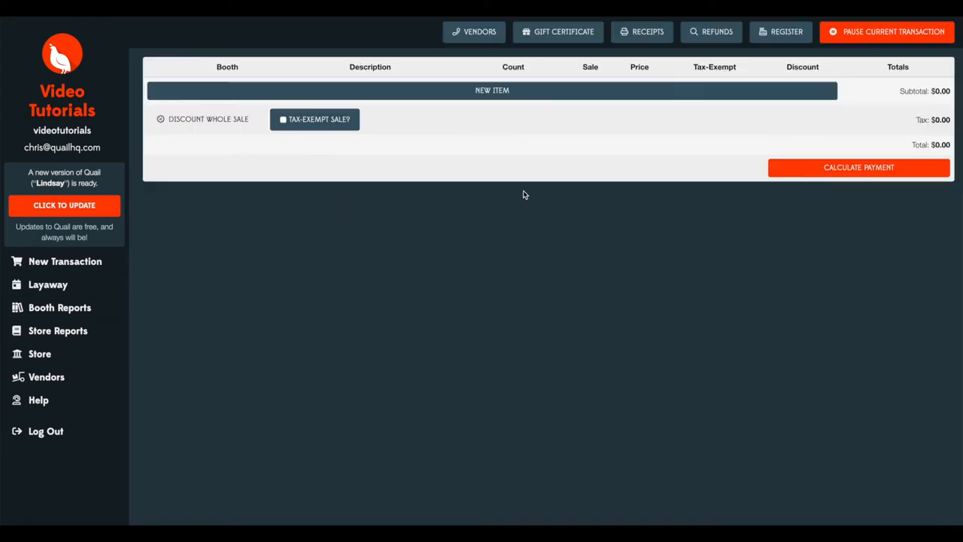
click(492, 90)
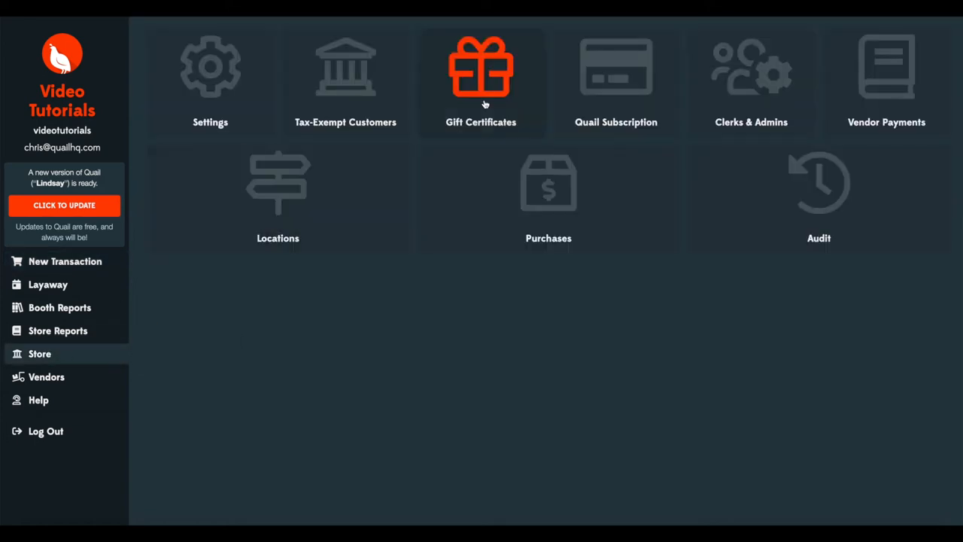
click(481, 68)
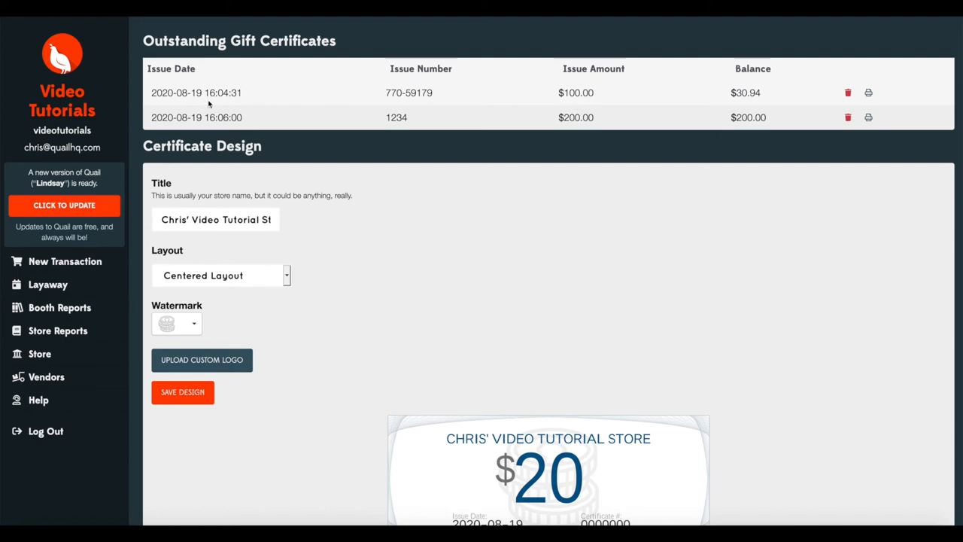
mouse_move(431, 94)
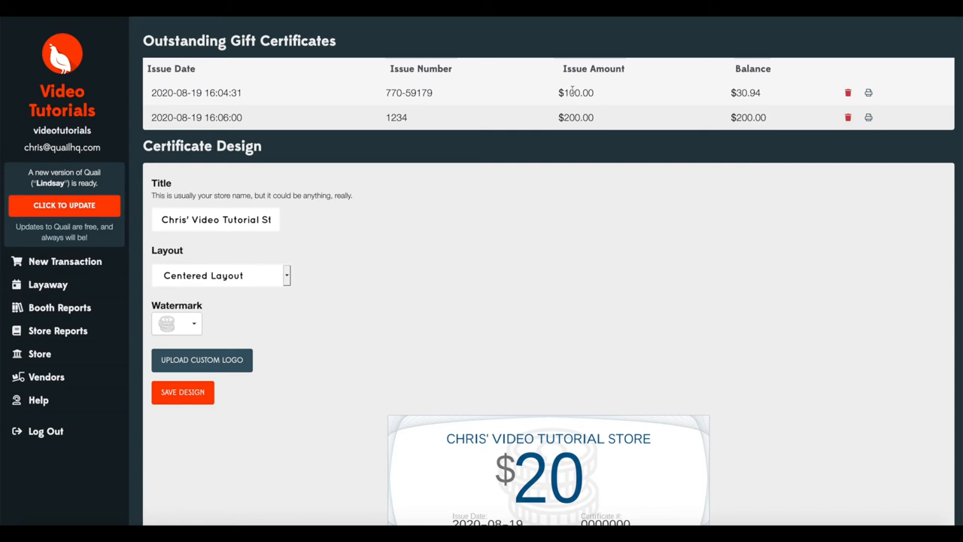
mouse_move(725, 108)
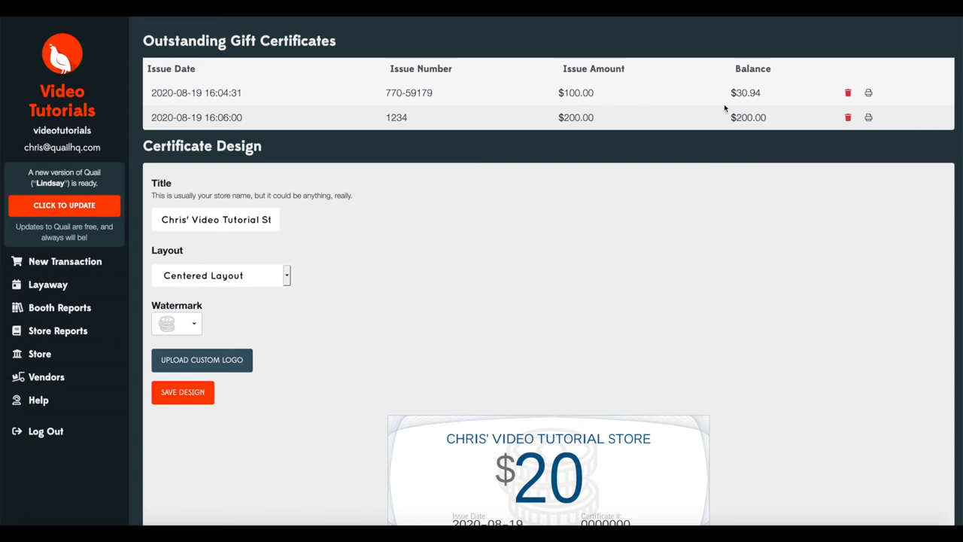
mouse_move(750, 103)
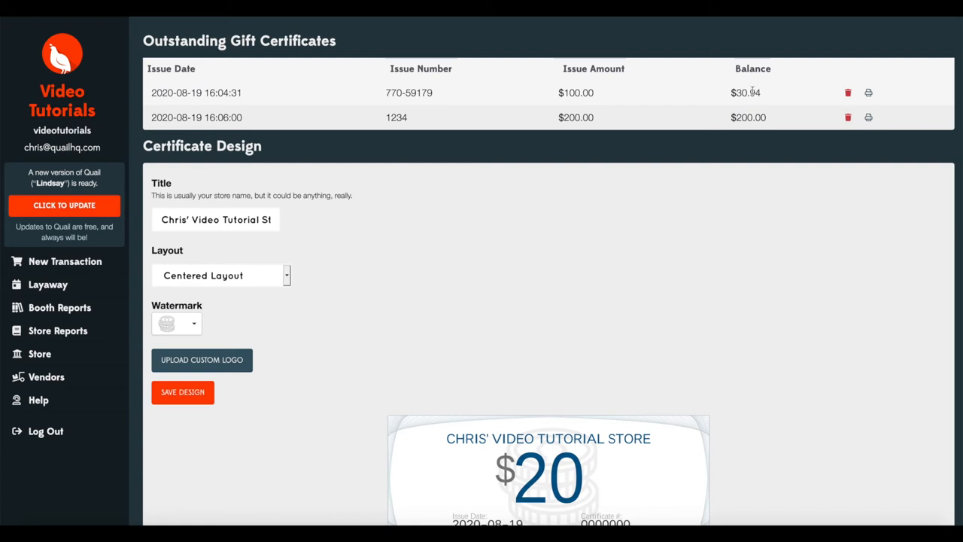
mouse_move(45, 261)
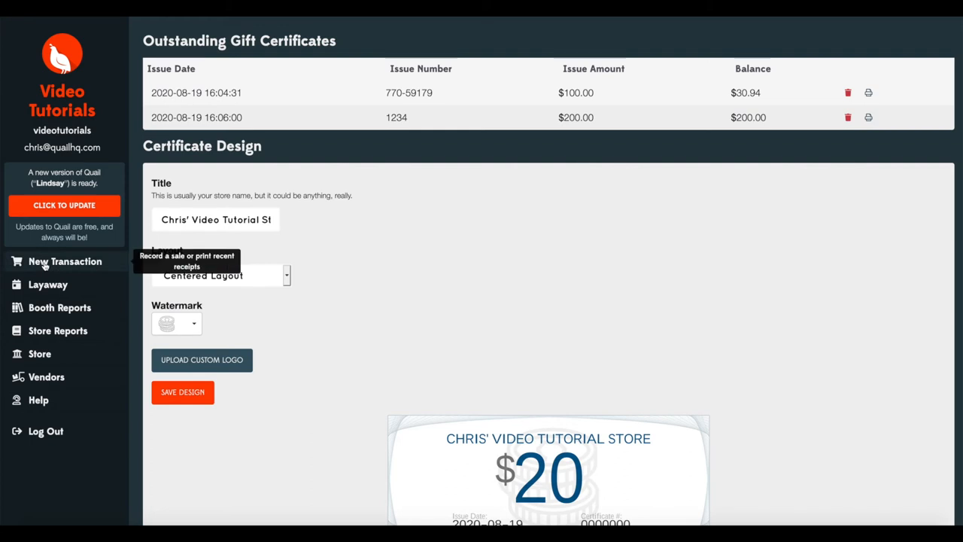
Start a new sale of a $20 gift item at booth A, totaling $21.25 owed
click(65, 261)
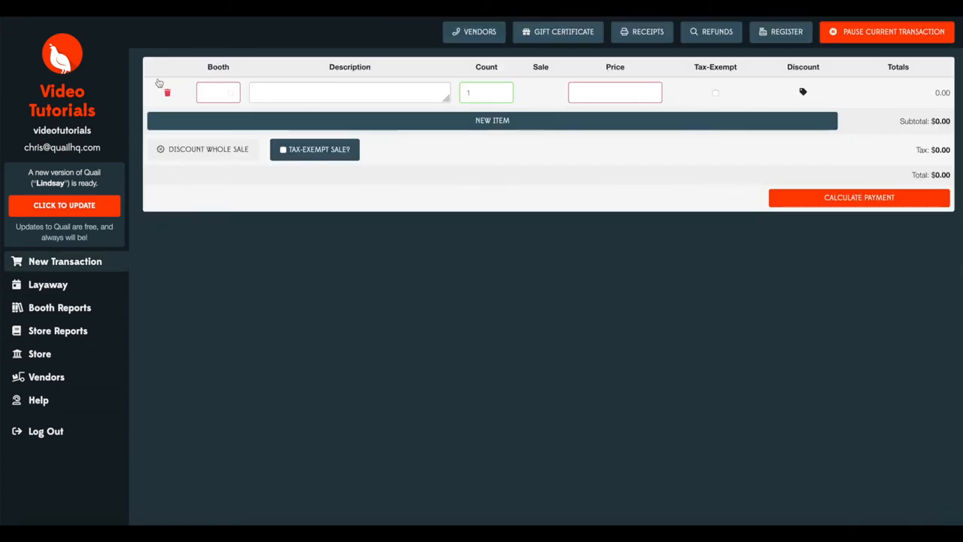
text(a)
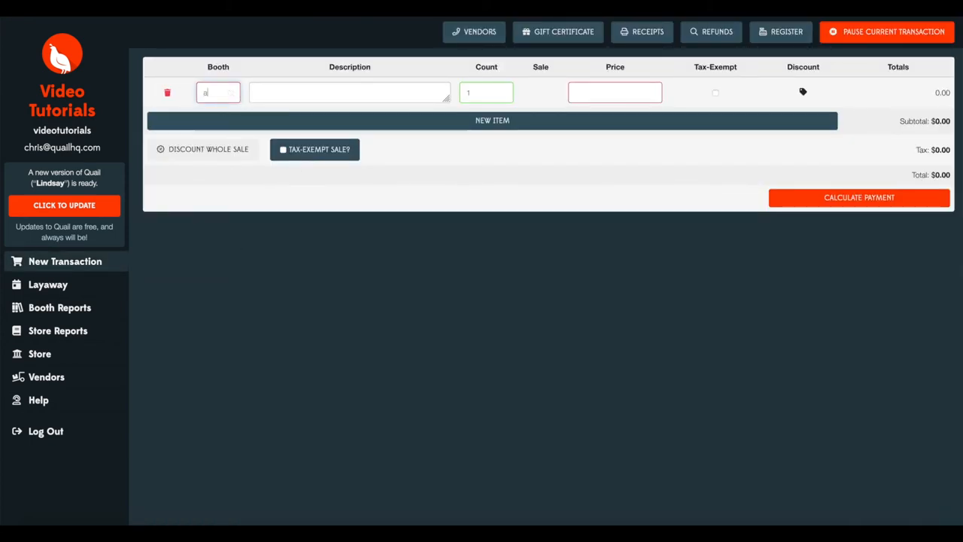
text(gift)
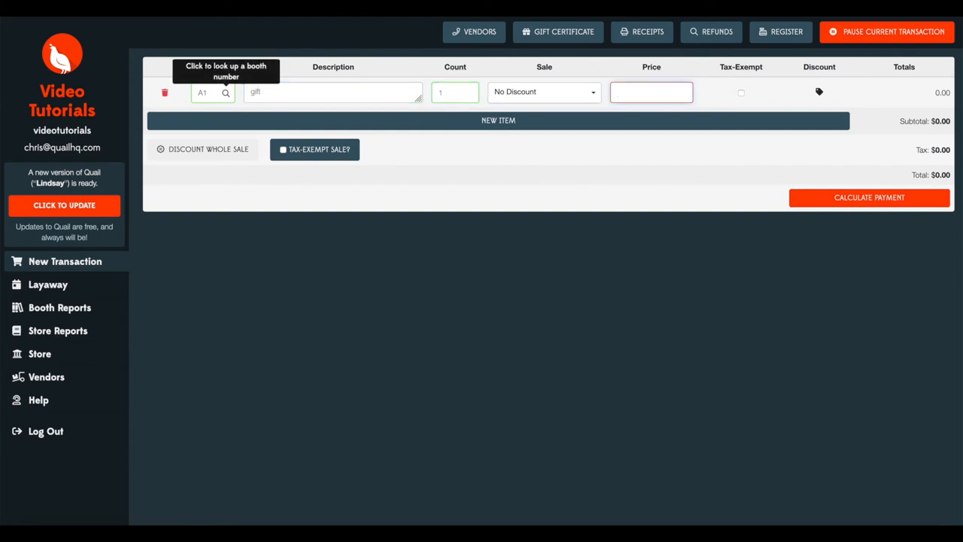
text(20.00)
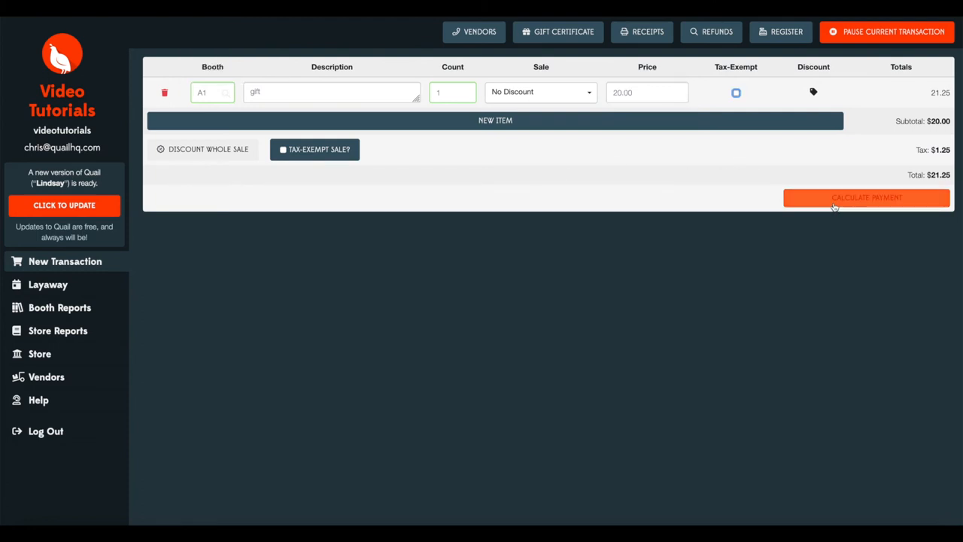
click(866, 197)
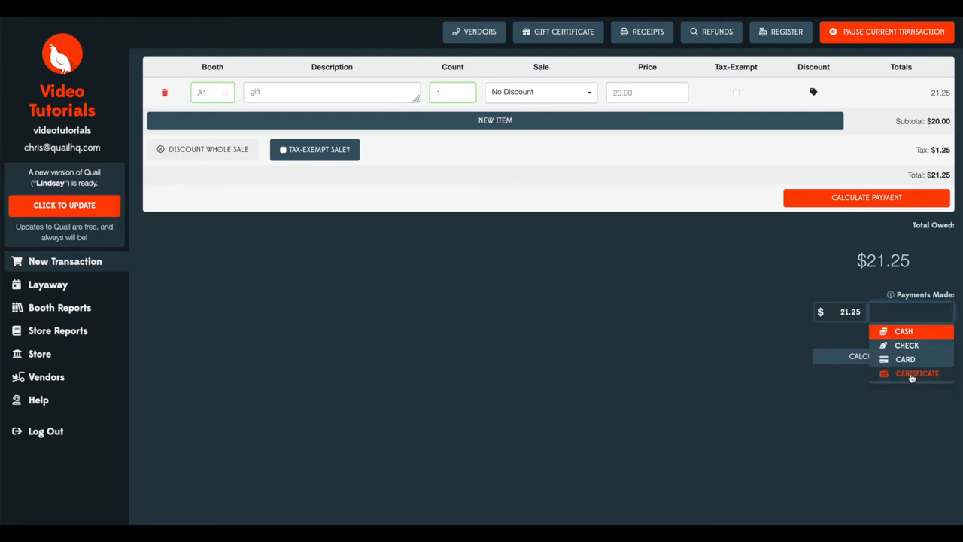
Pay the $21.25 with certificate 1234, calculate change, and finalize the transaction
click(917, 374)
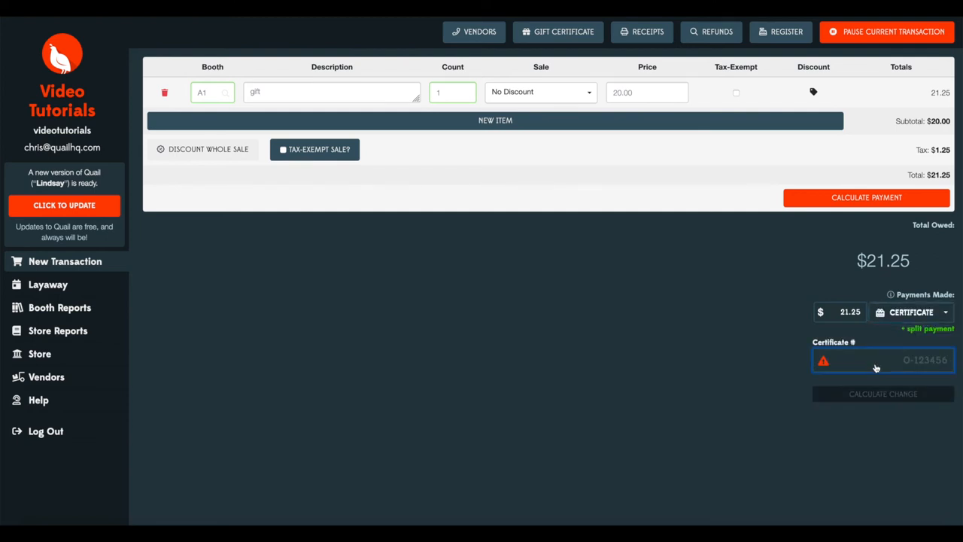
text(1234)
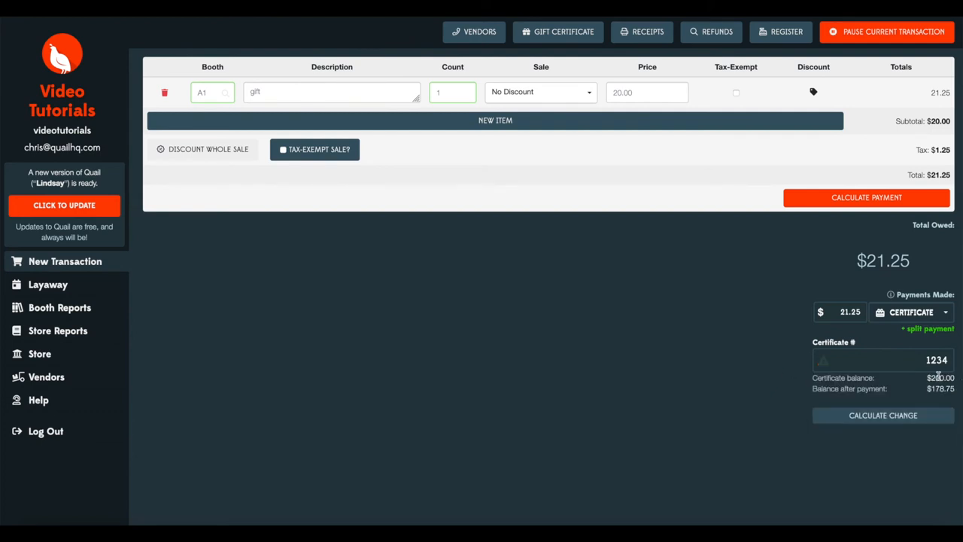
mouse_move(924, 401)
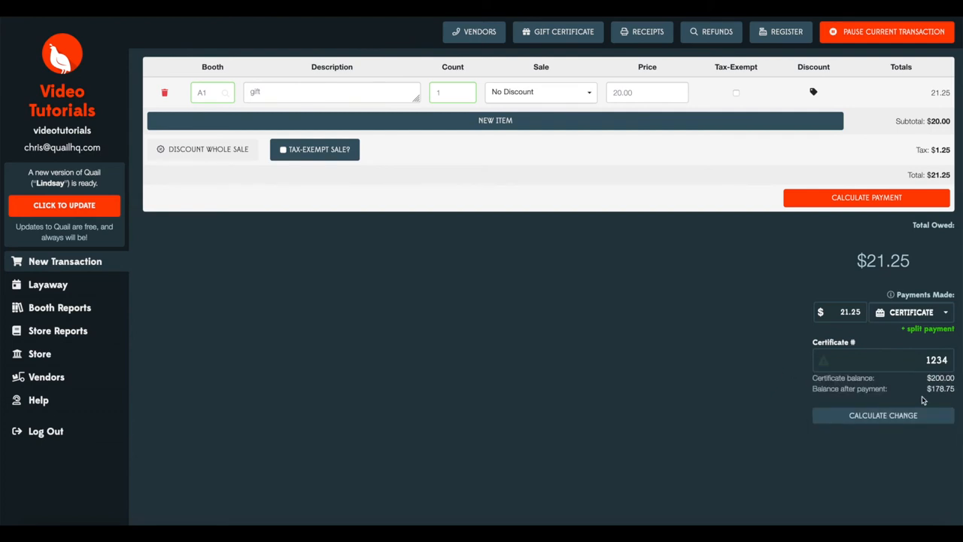
mouse_move(944, 400)
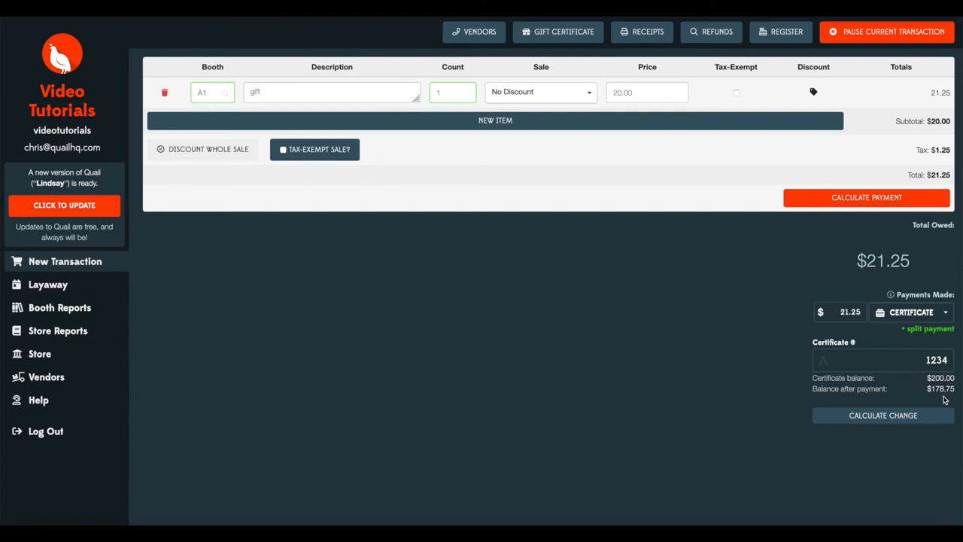
click(883, 415)
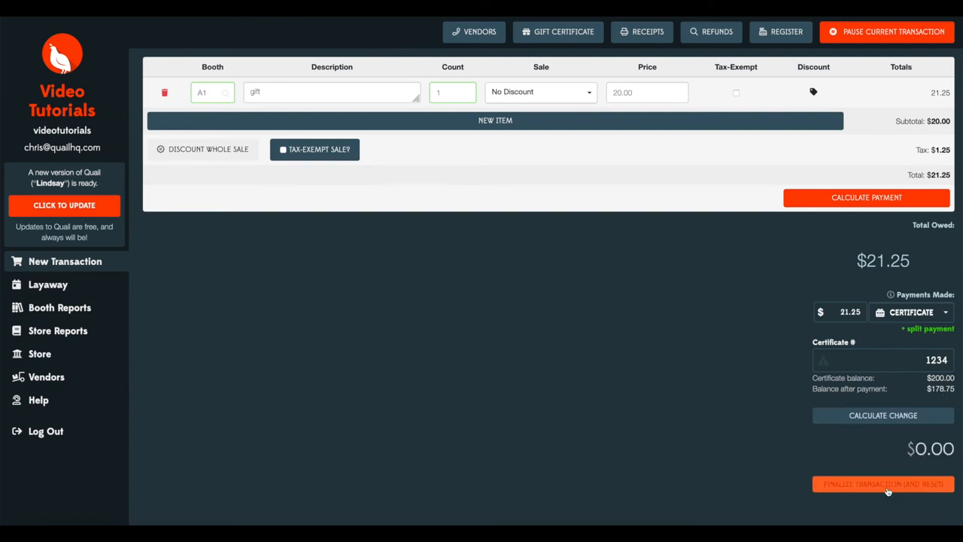
click(883, 484)
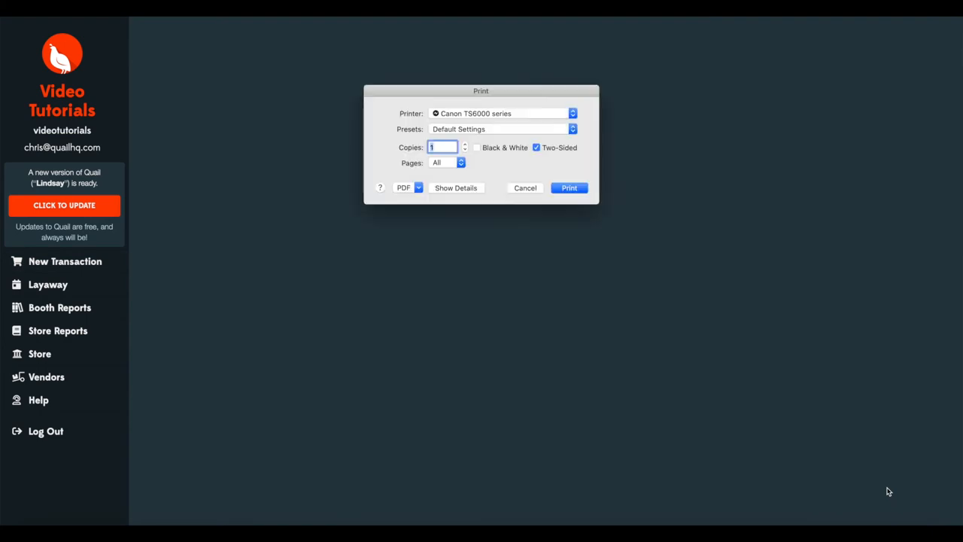
mouse_move(748, 337)
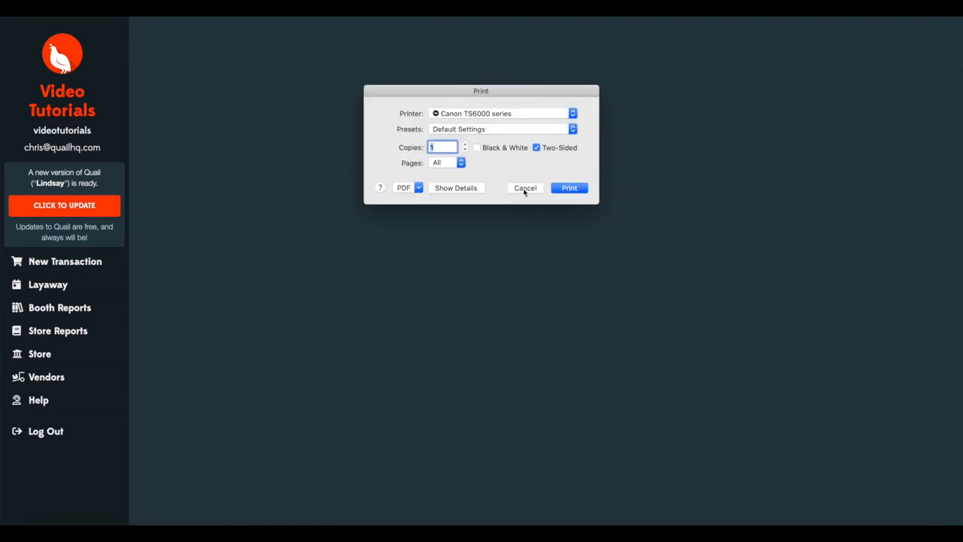
Skip the receipt, confirm certificate 1234 shows $178.75, then return to a new transaction
click(525, 189)
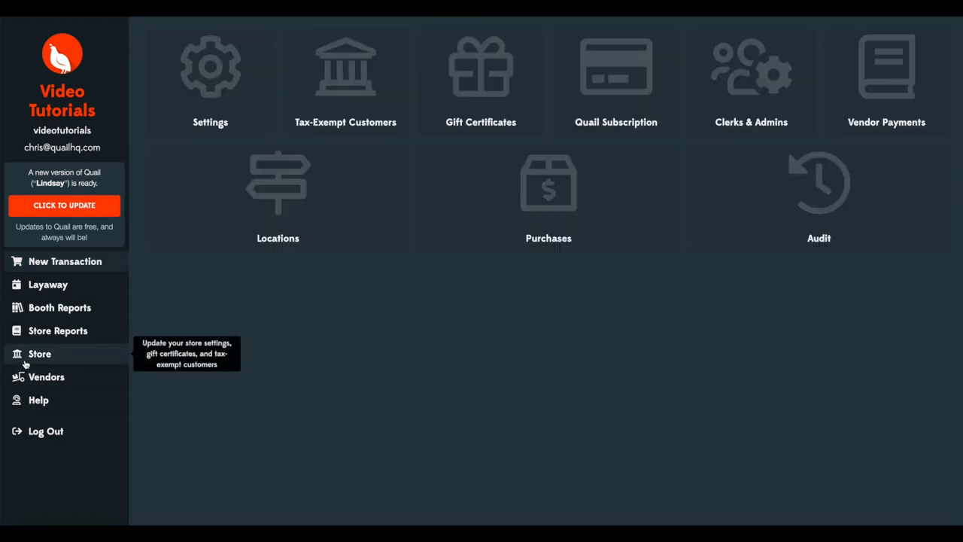
click(481, 81)
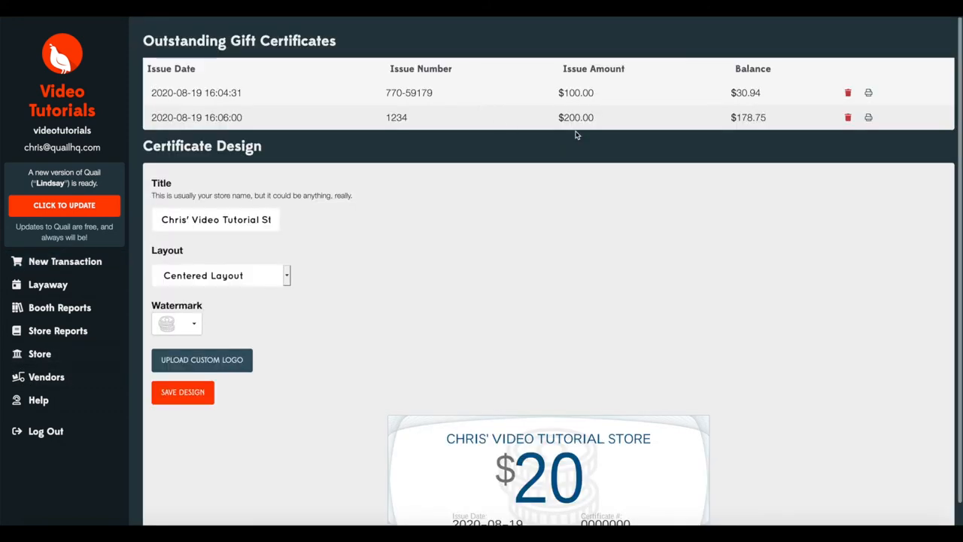
mouse_move(587, 119)
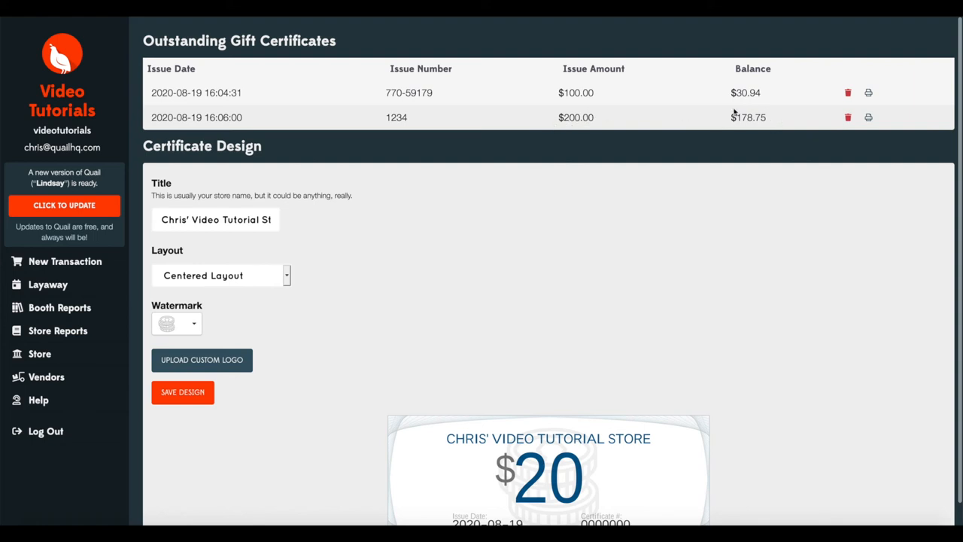
mouse_move(758, 142)
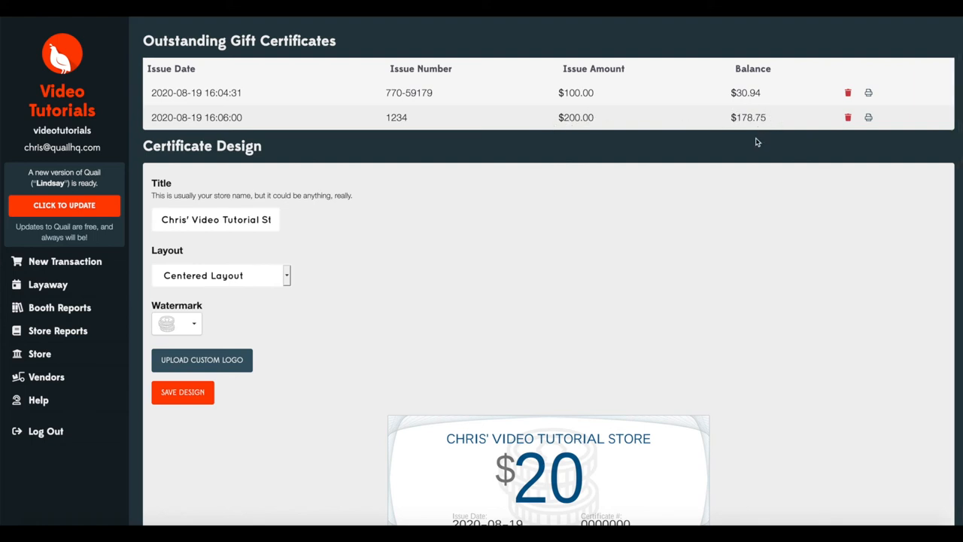
click(65, 261)
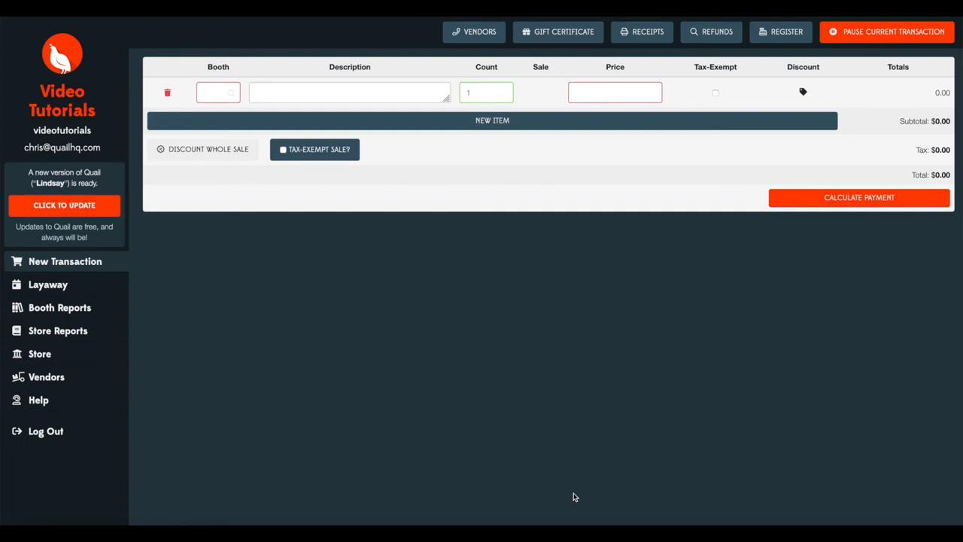
mouse_move(275, 188)
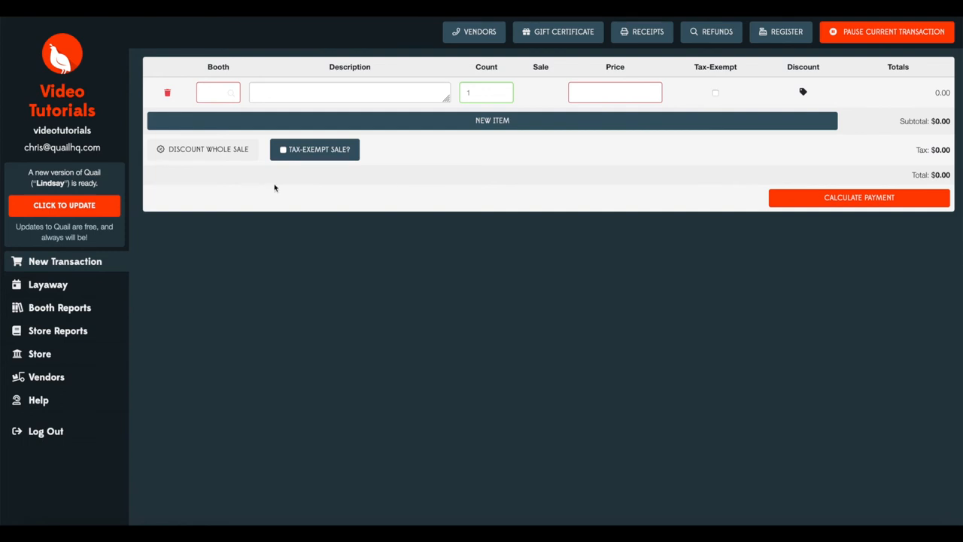
Add a $300 gift item for booth A1 and calculate the $318.75 owed
text(a)
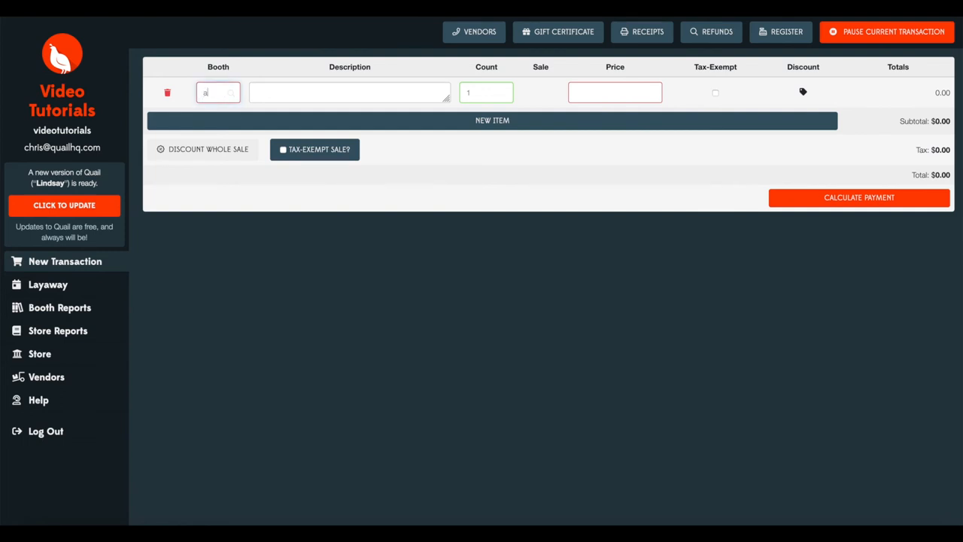
text(gift)
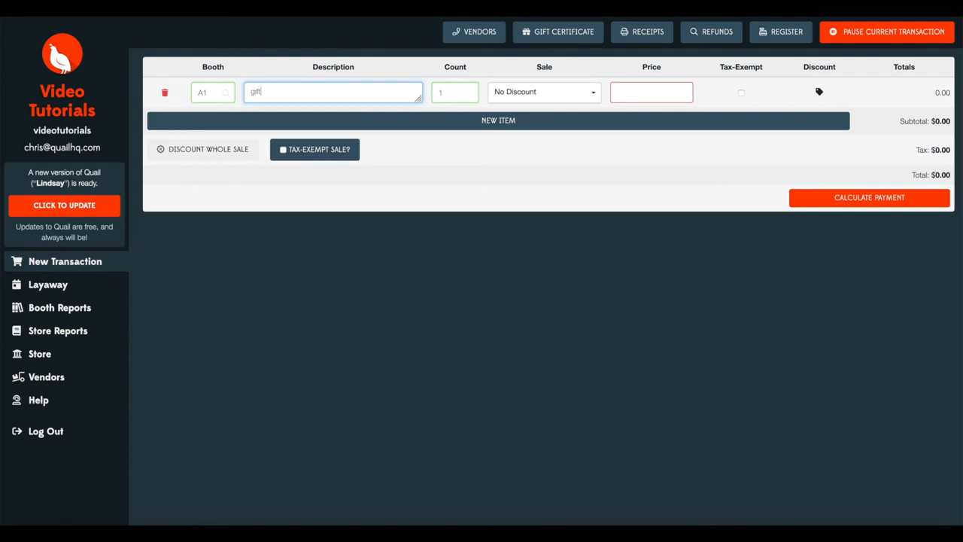
click(651, 92)
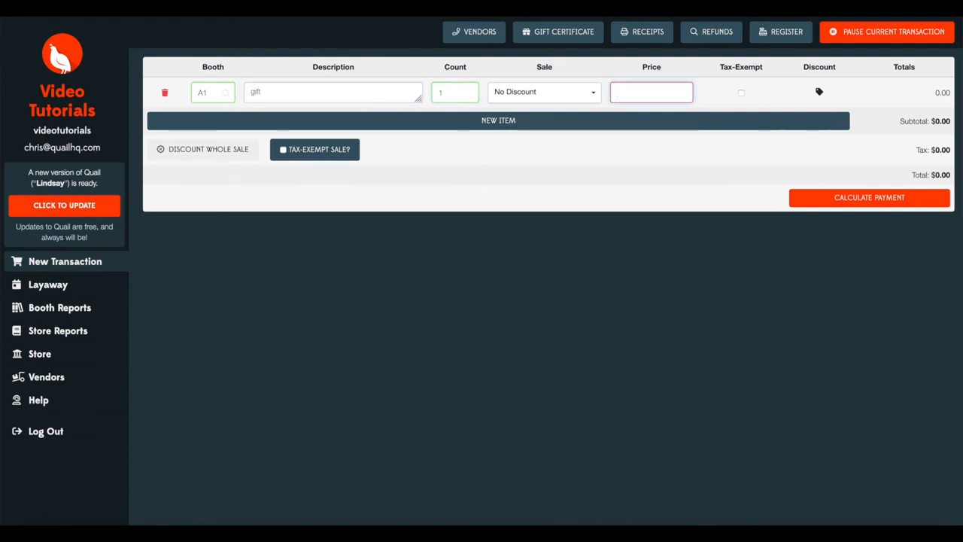
text(300.00)
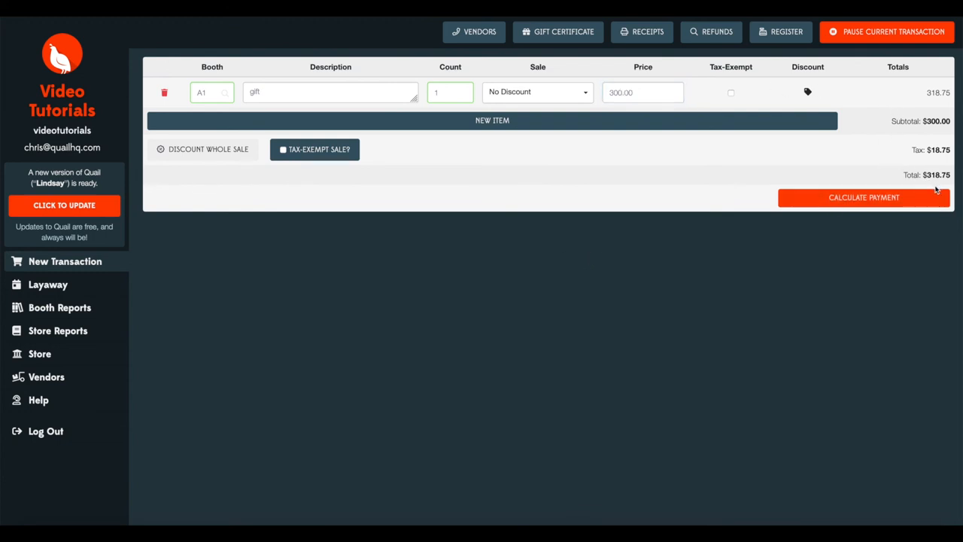
mouse_move(857, 188)
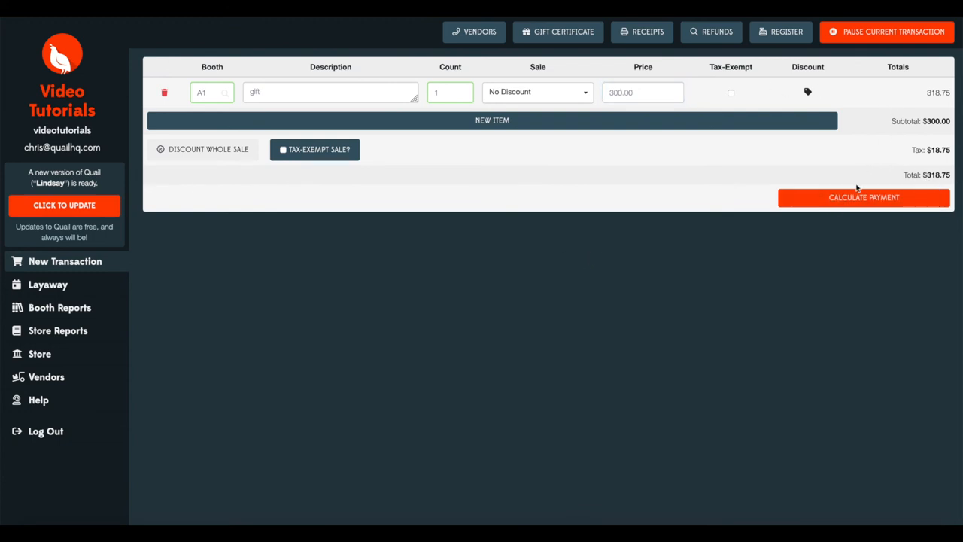
click(865, 197)
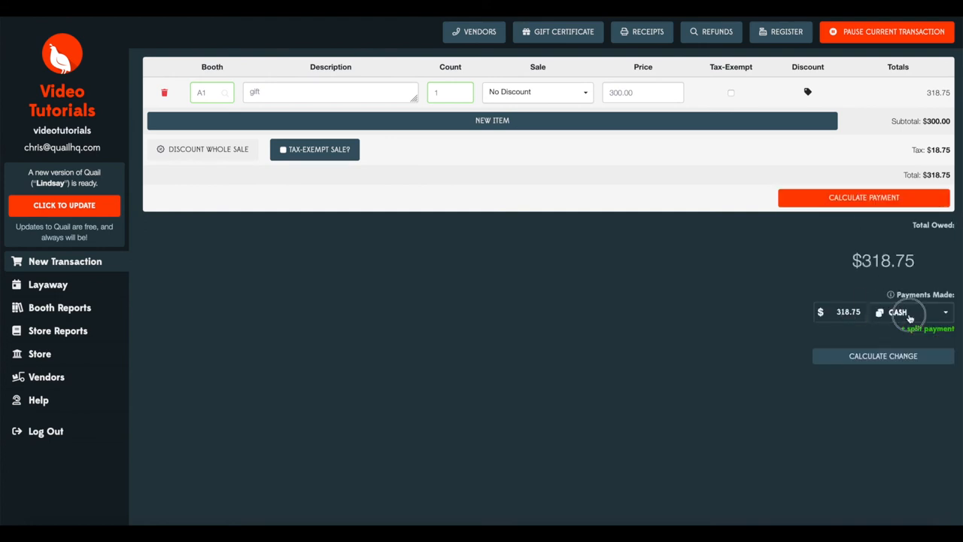
Split payment: $178.75 from certificate 1234 and $140 by card, leaving $0.00 change
click(910, 311)
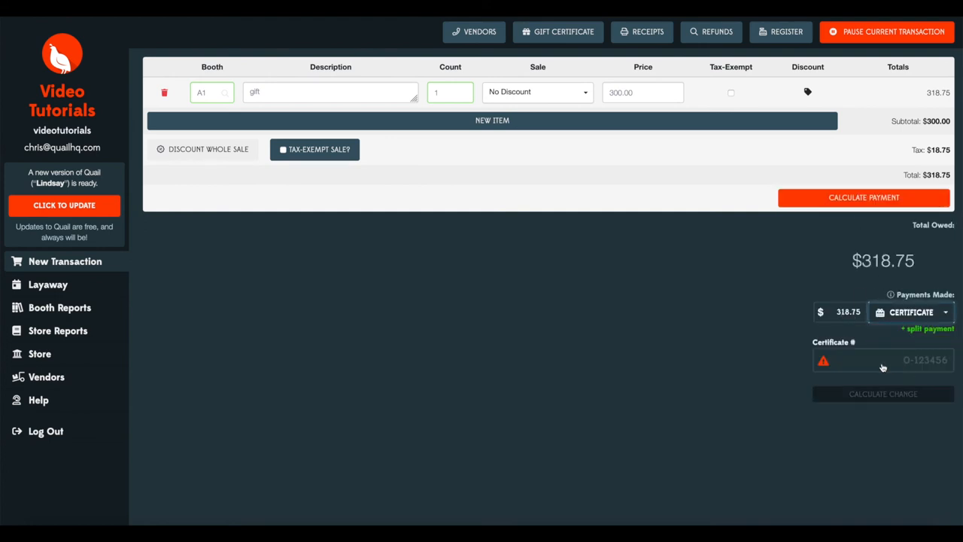
text(1234)
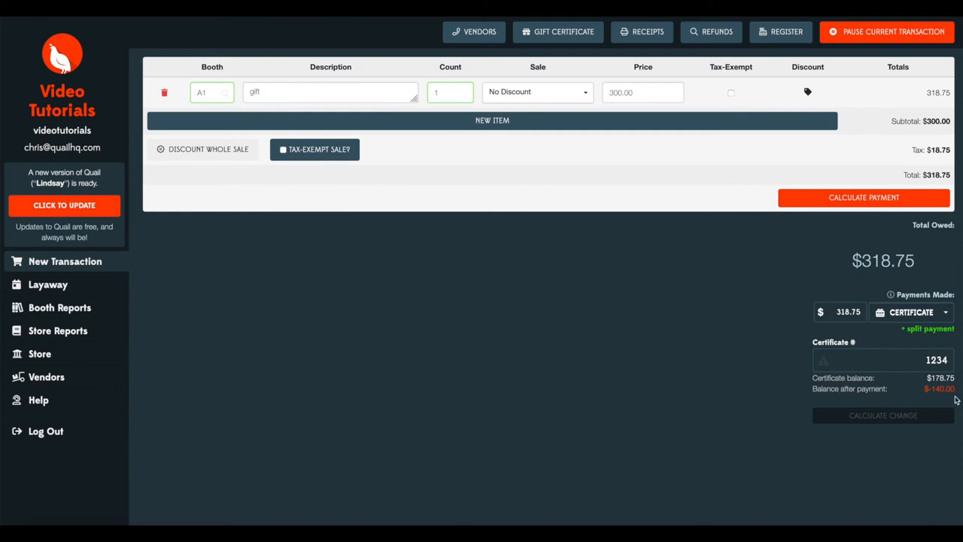
mouse_move(950, 392)
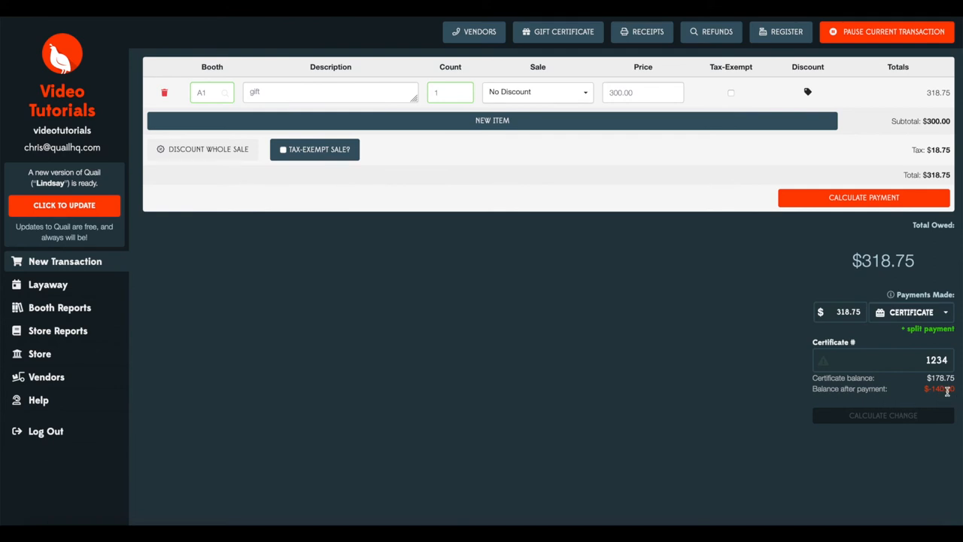
mouse_move(912, 346)
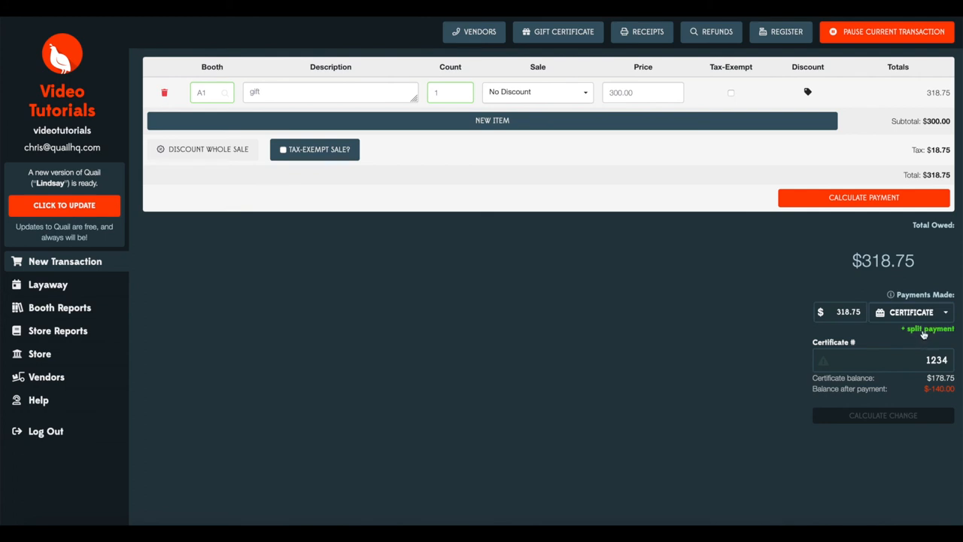
click(928, 329)
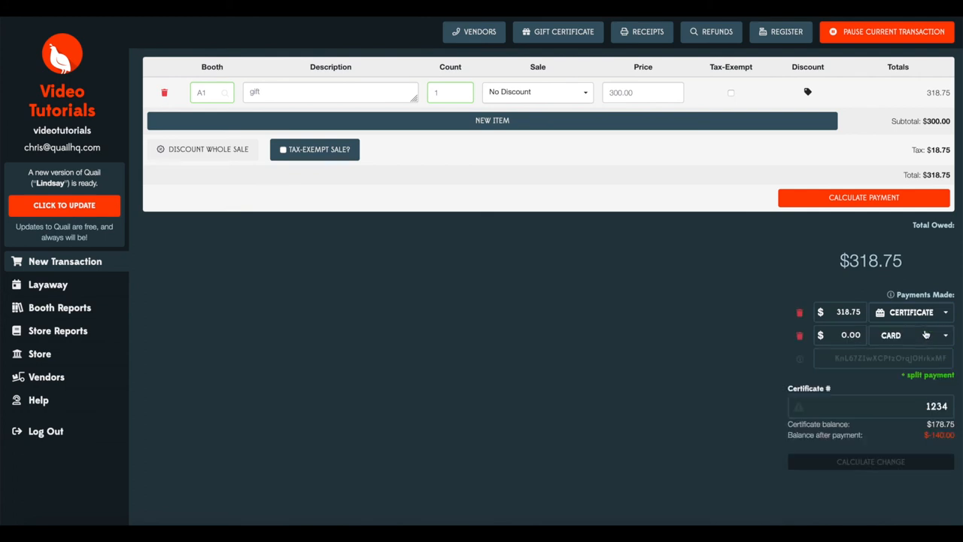
click(848, 312)
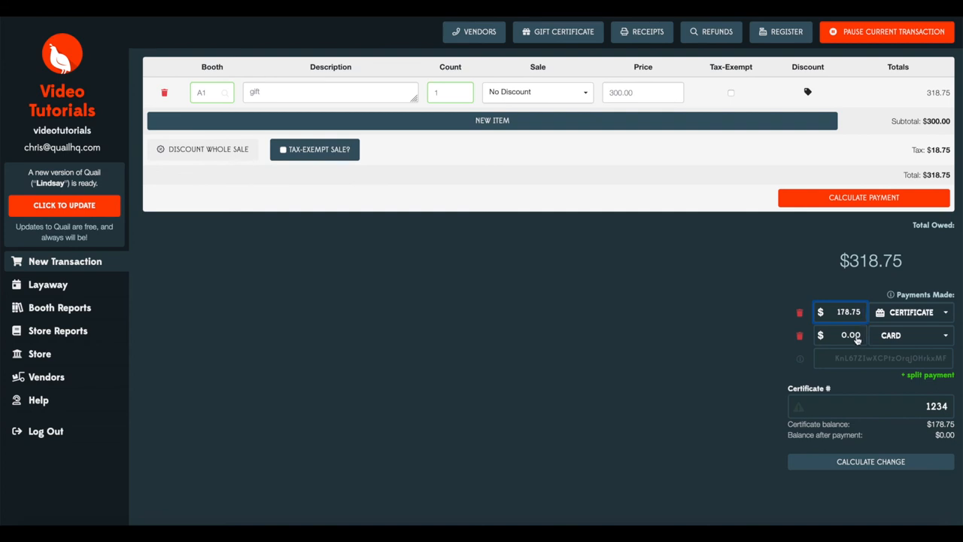
text(1)
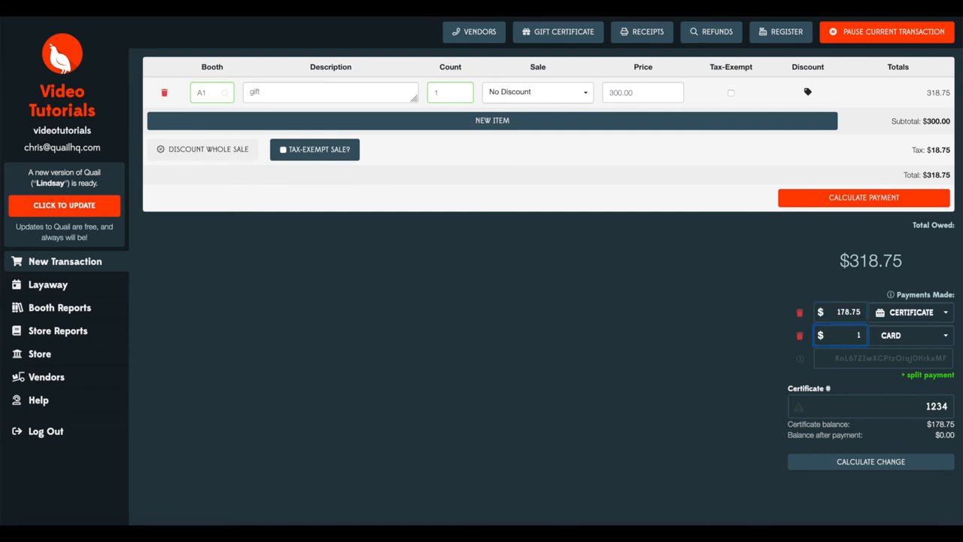
text(40)
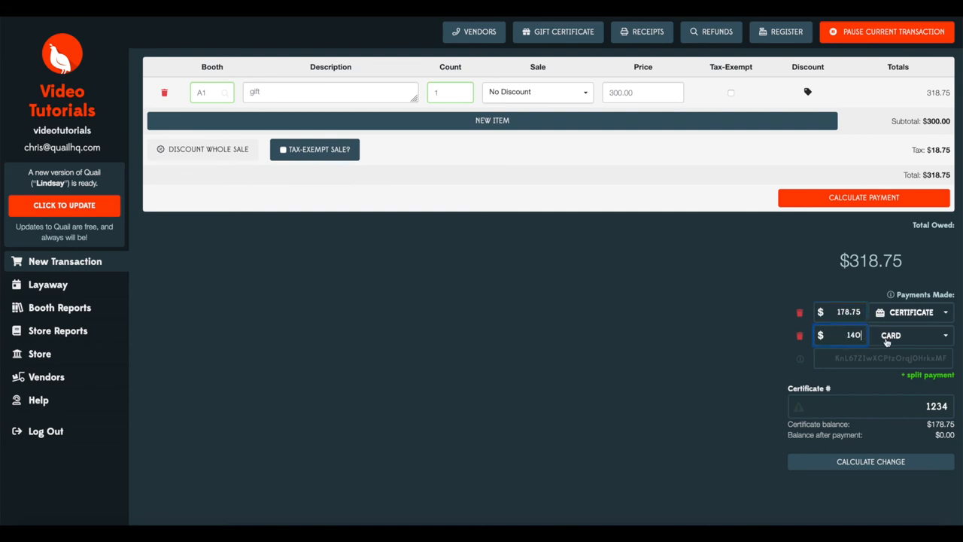
mouse_move(685, 350)
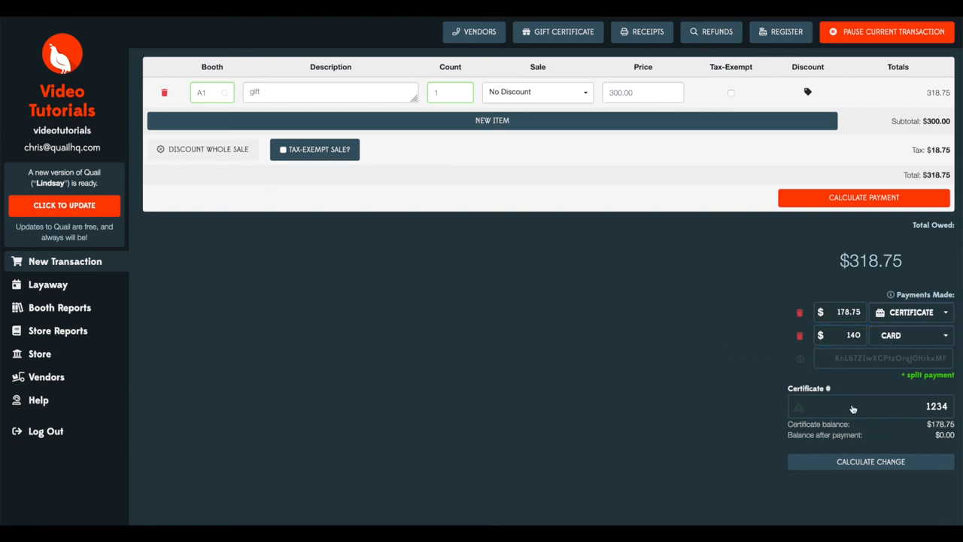
mouse_move(931, 432)
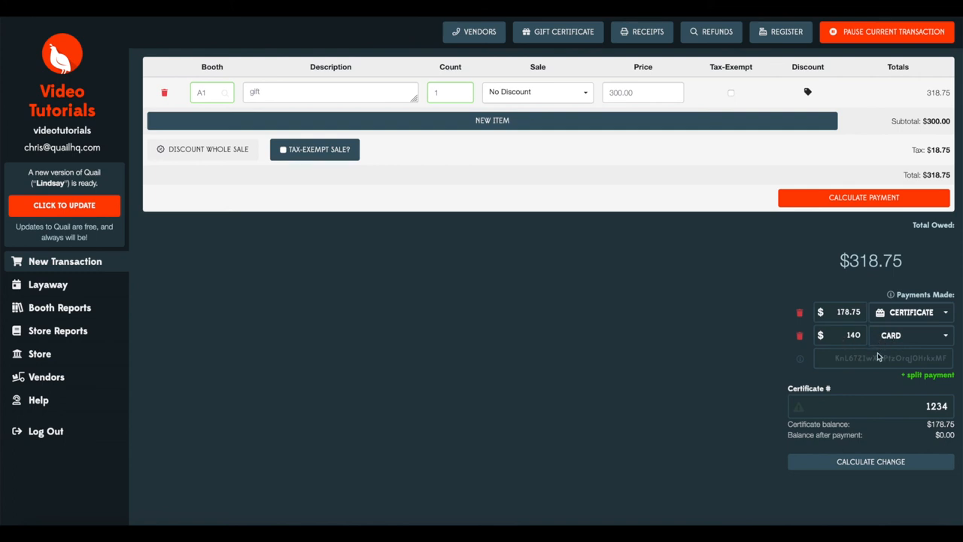
click(870, 462)
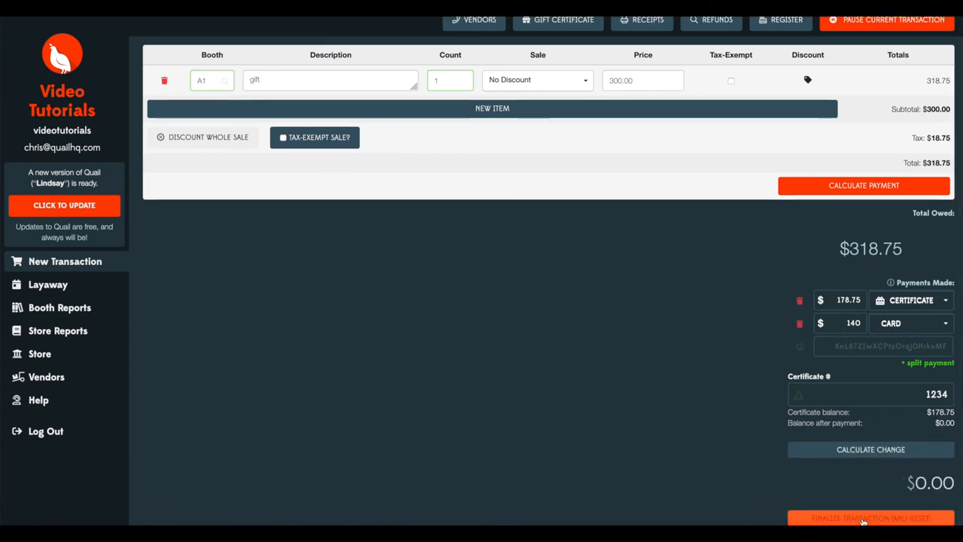
click(871, 518)
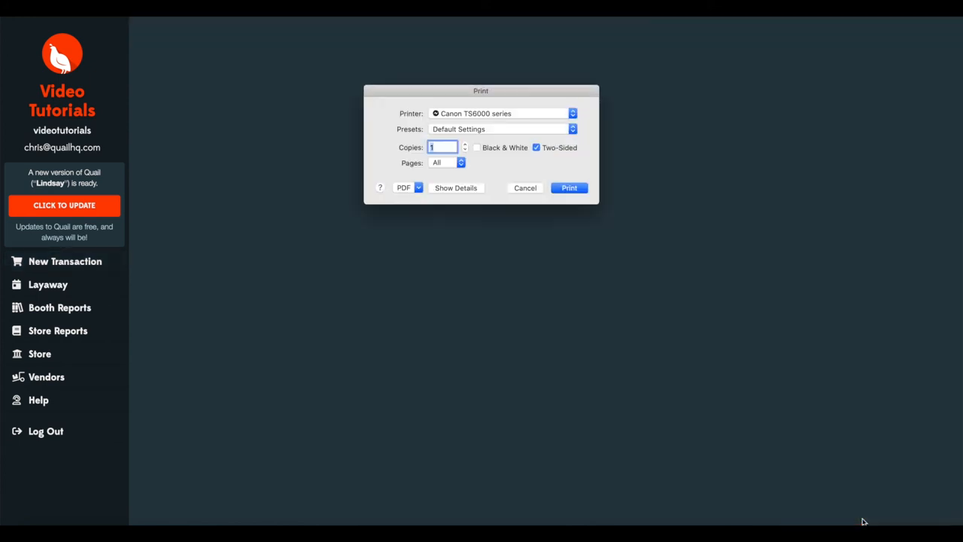
click(525, 188)
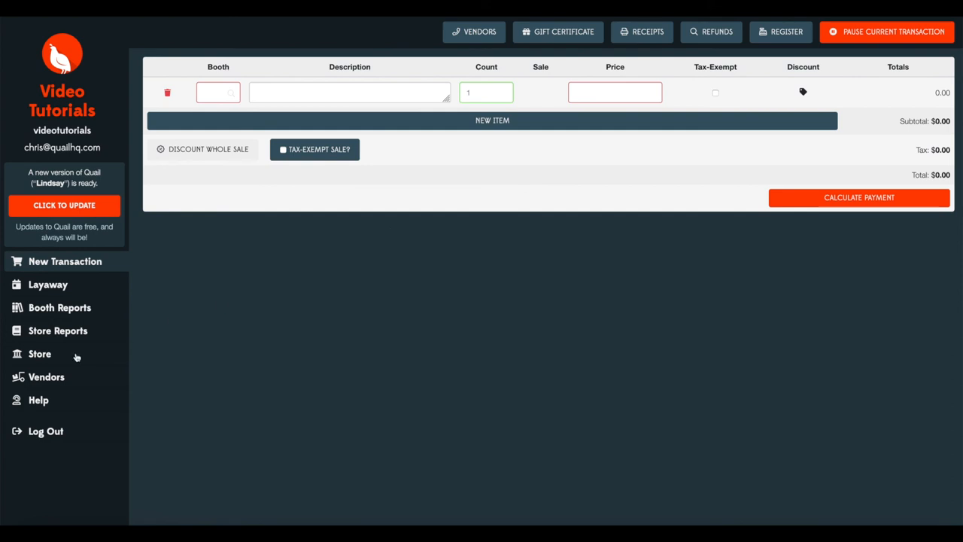
click(39, 354)
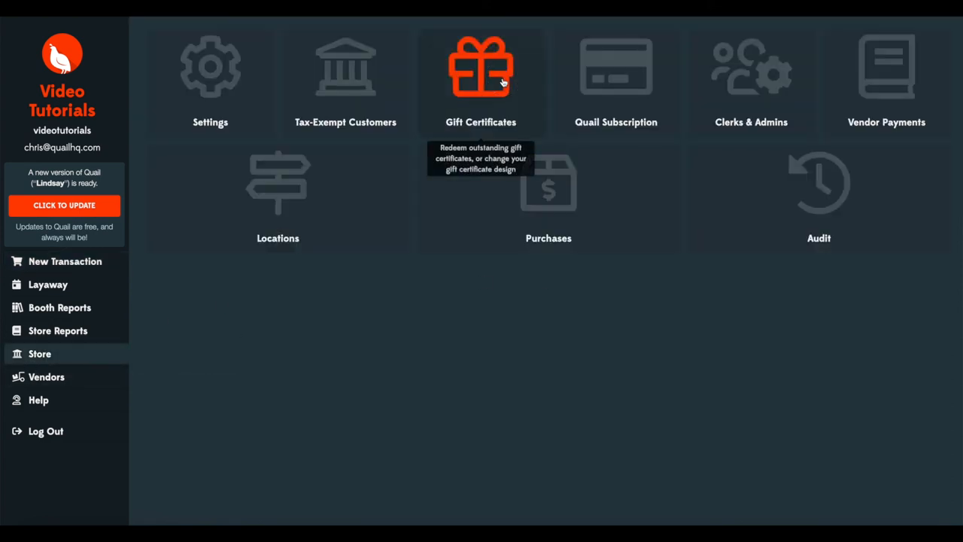
click(481, 68)
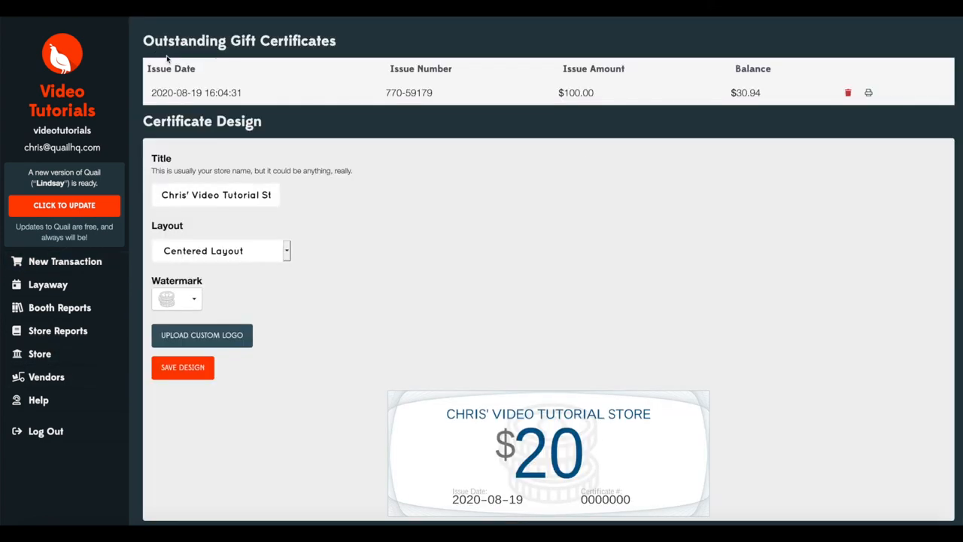
mouse_move(440, 101)
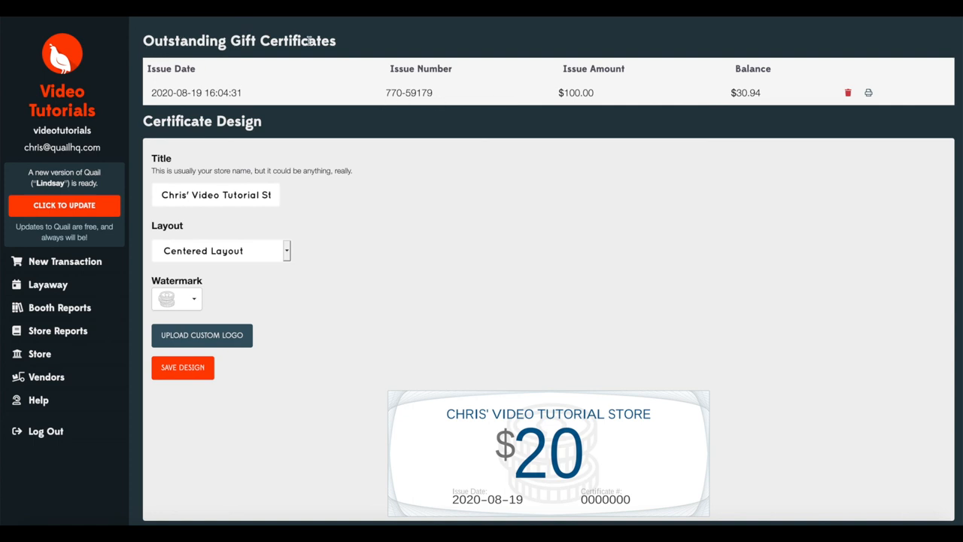
click(64, 261)
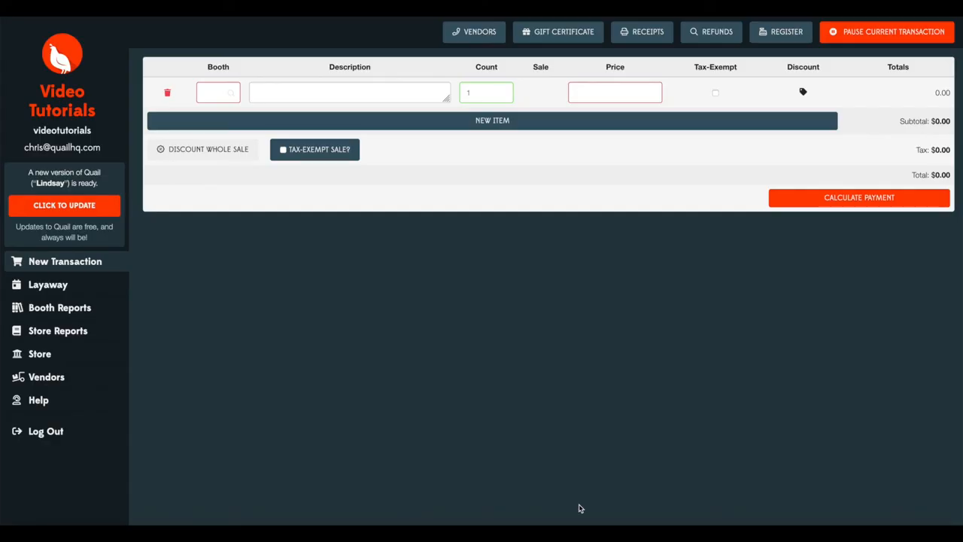
mouse_move(53, 337)
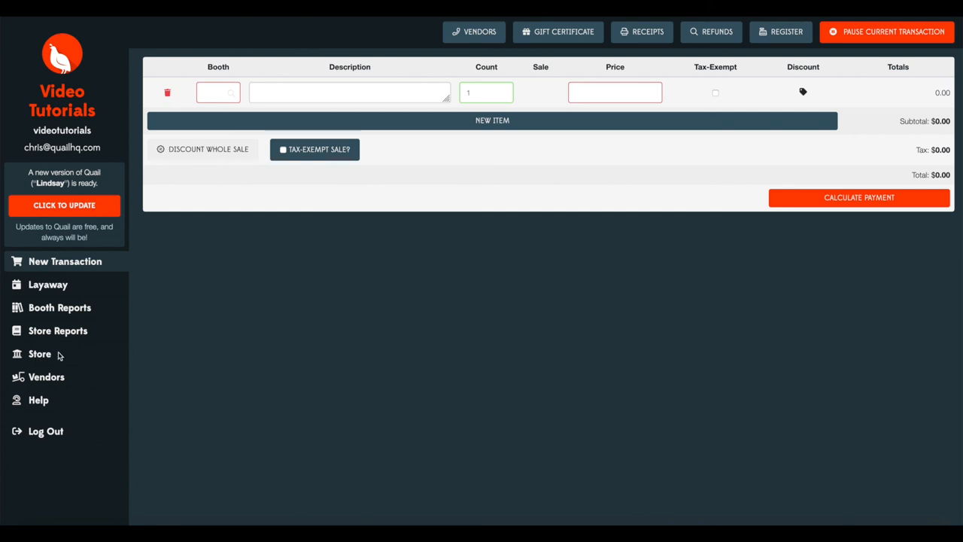
click(39, 354)
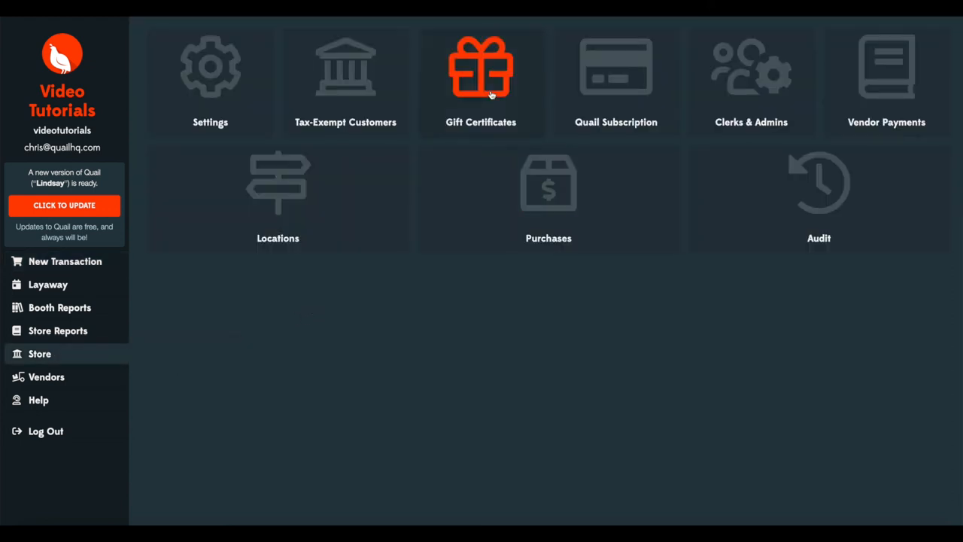
click(481, 67)
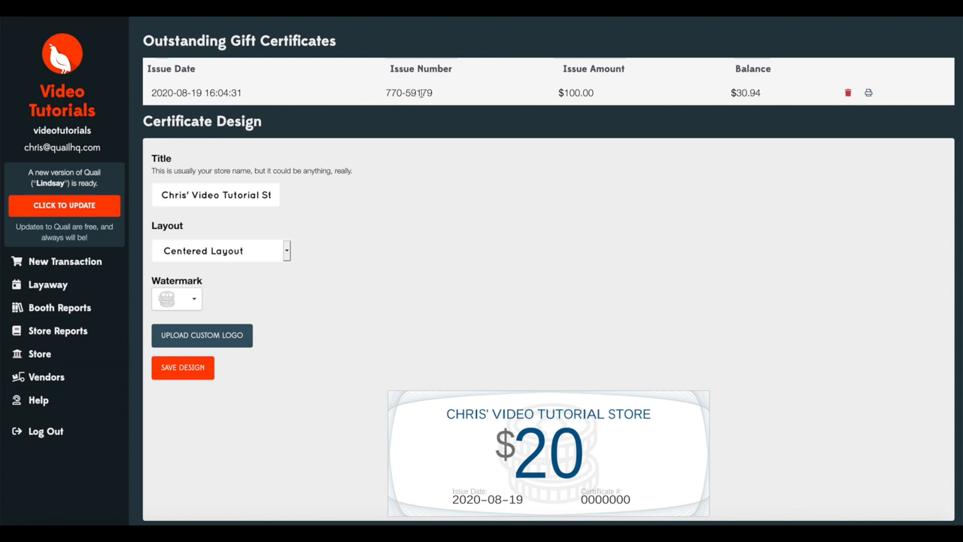
mouse_move(365, 100)
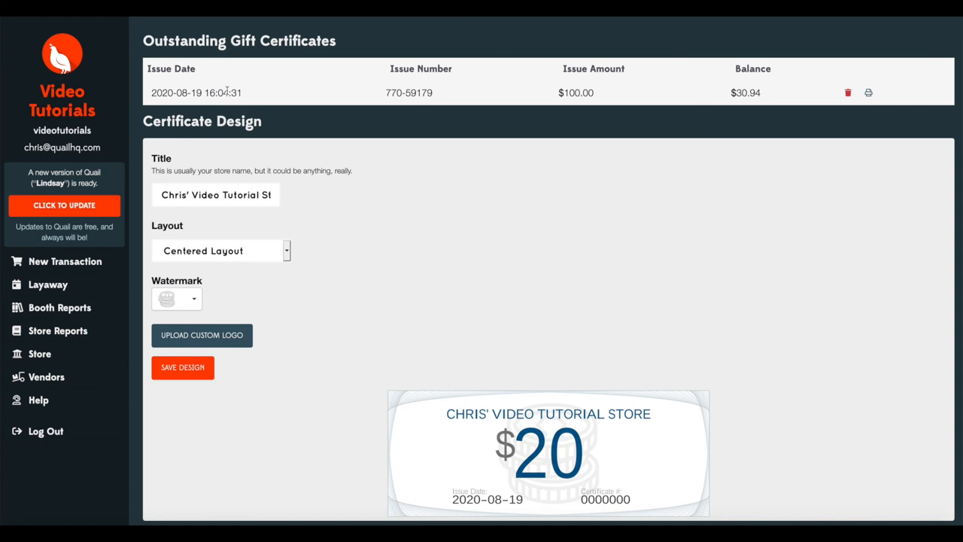
mouse_move(64, 261)
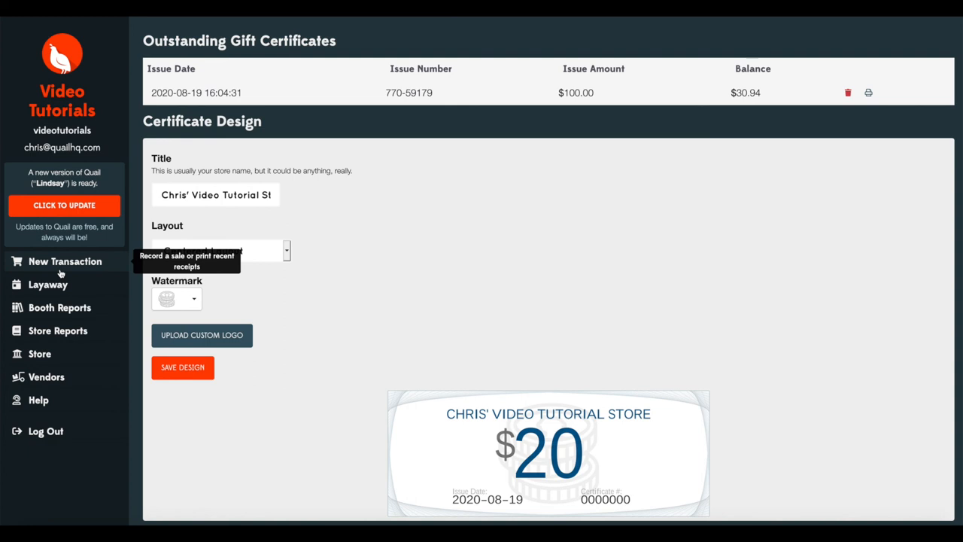
click(65, 261)
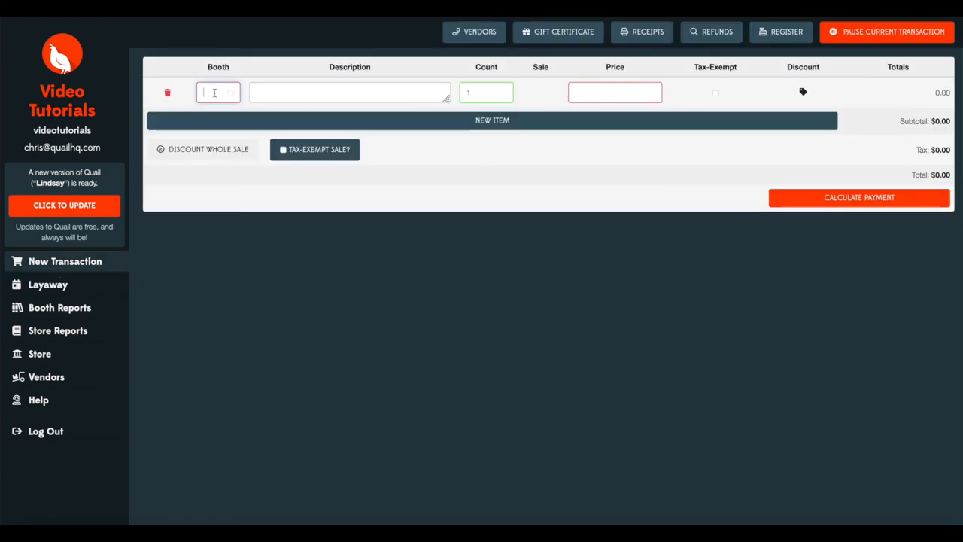
Ring up a $100.00 gift item at booth A1 and try paying with certificate 1234
text(A1)
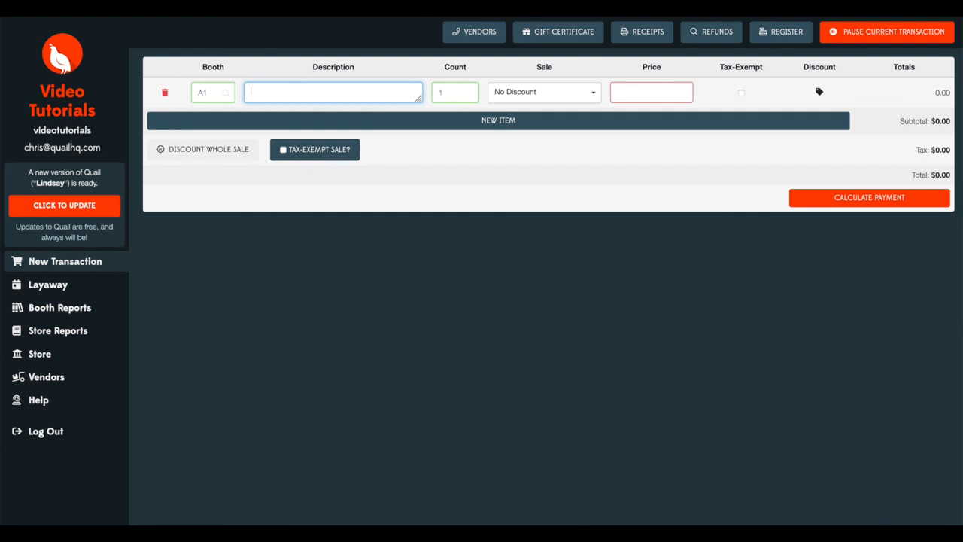
text(gift)
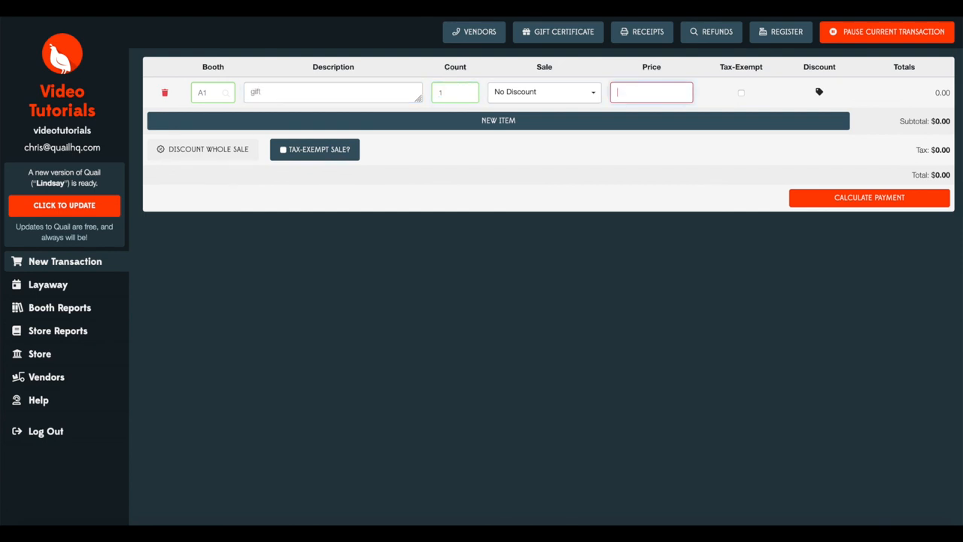
text(100.00)
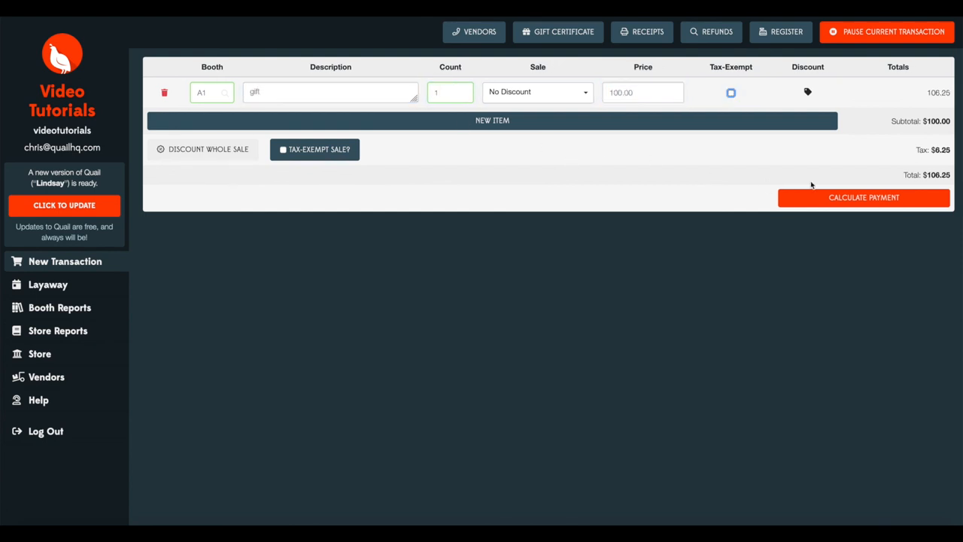
click(864, 197)
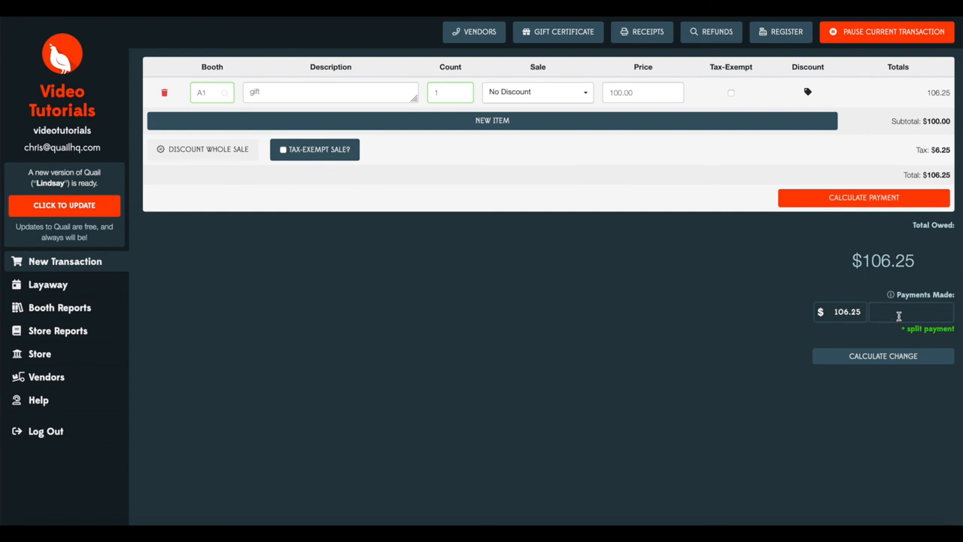
click(910, 312)
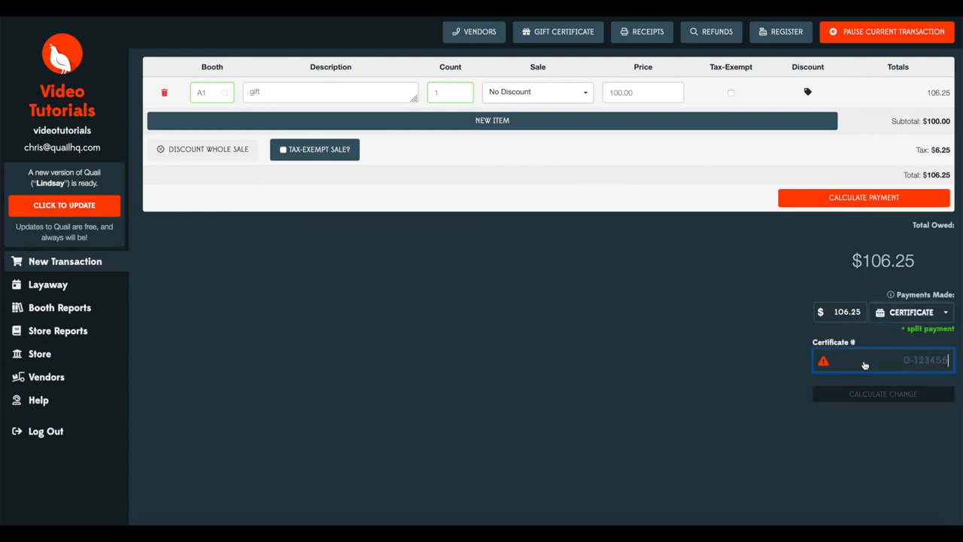
text(1234)
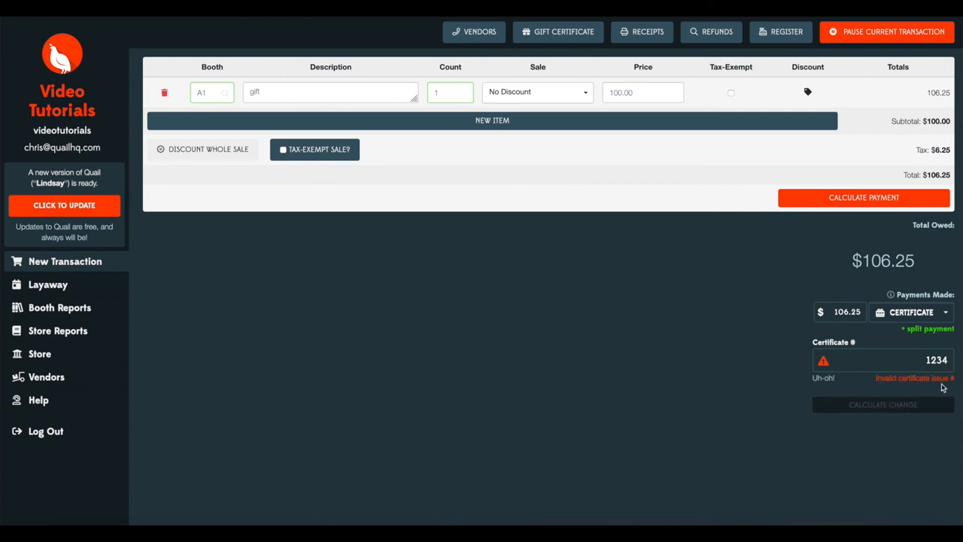
mouse_move(890, 425)
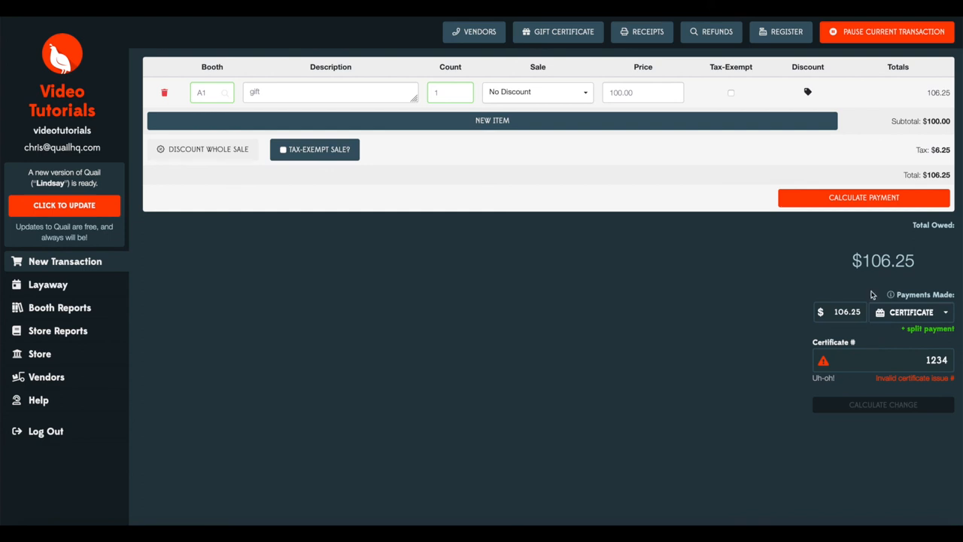
mouse_move(856, 443)
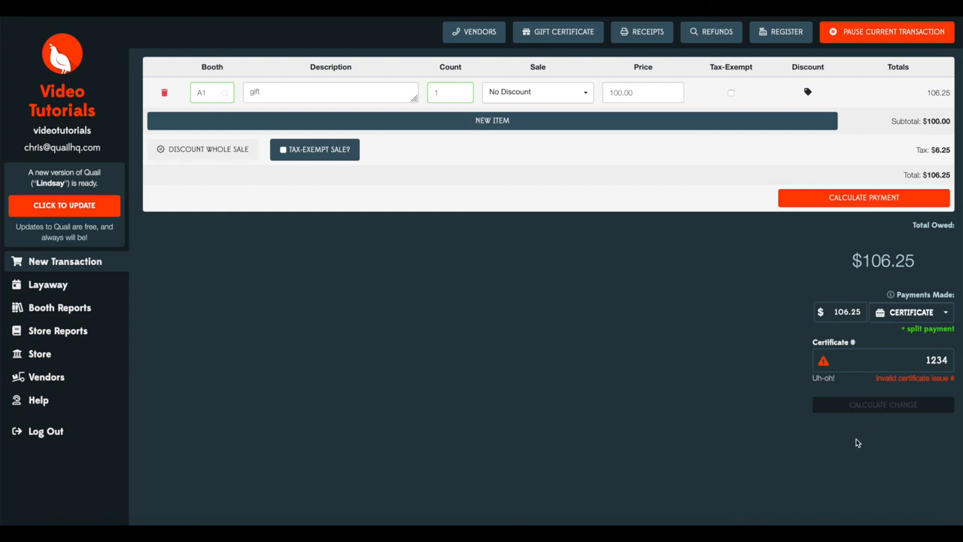